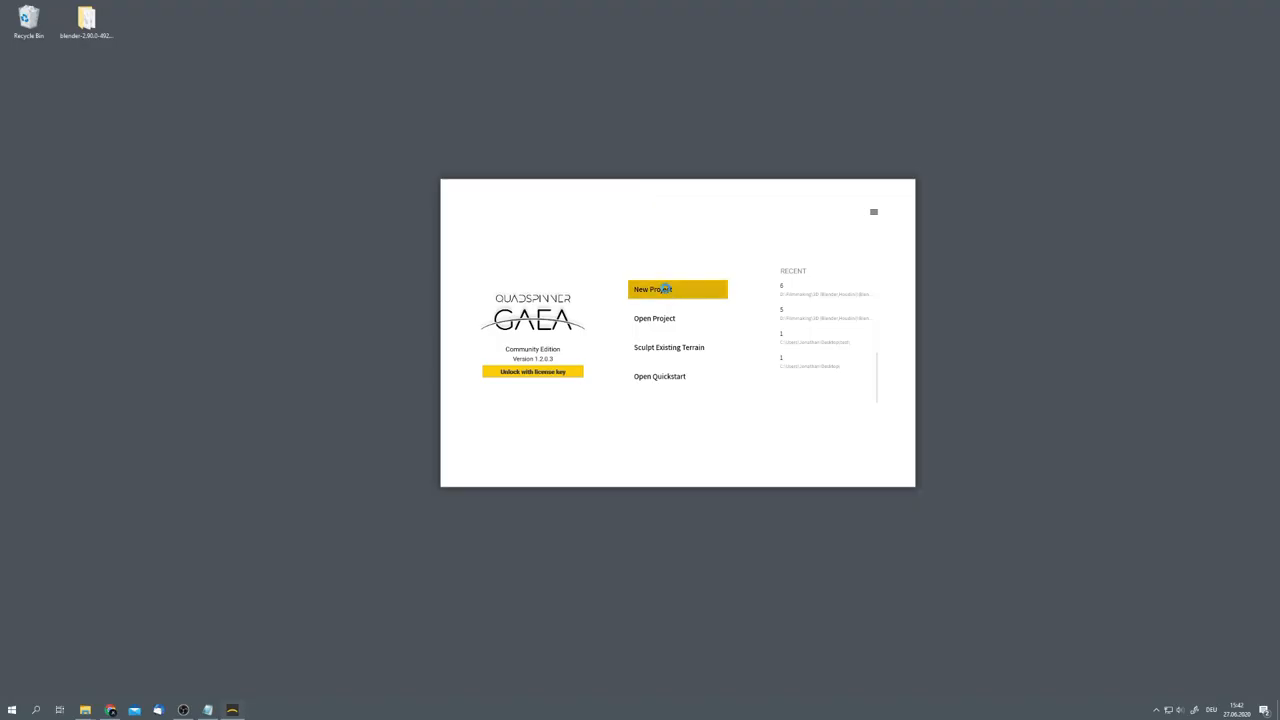
# Step: Start a new terrain project, select the Mountain node and add a Range node
pyautogui.click(652, 289)
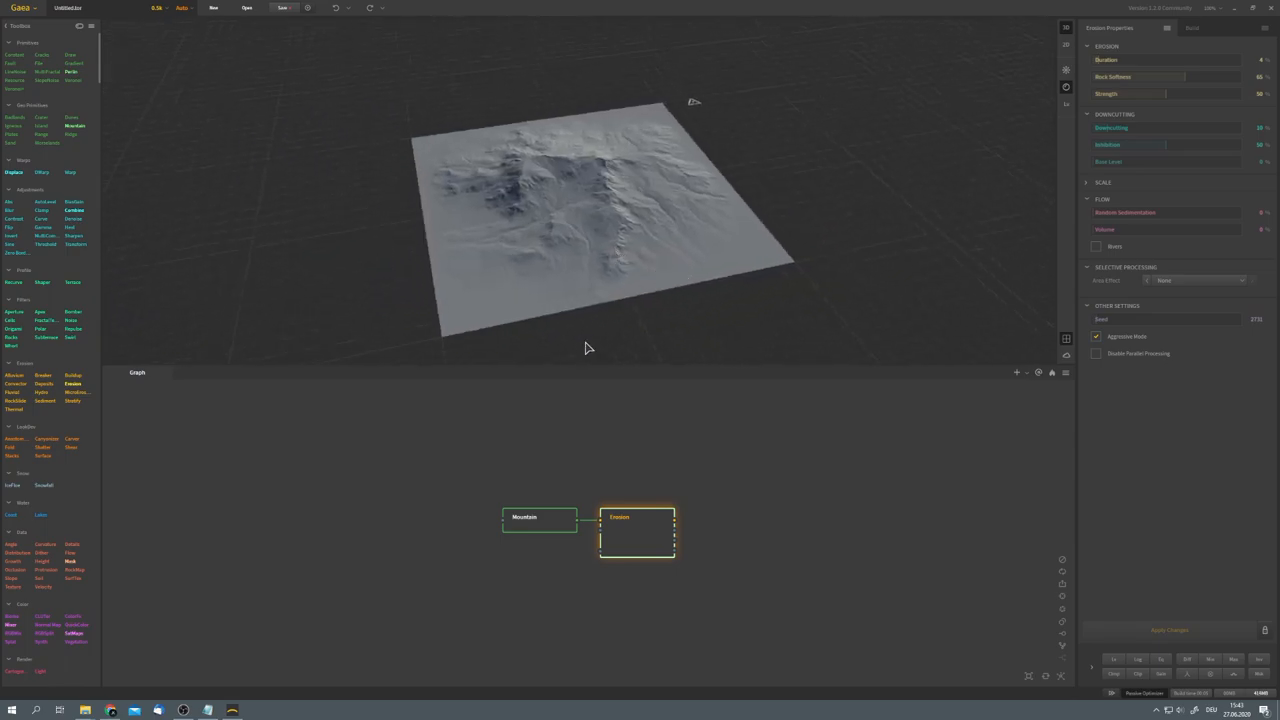
pyautogui.click(540, 517)
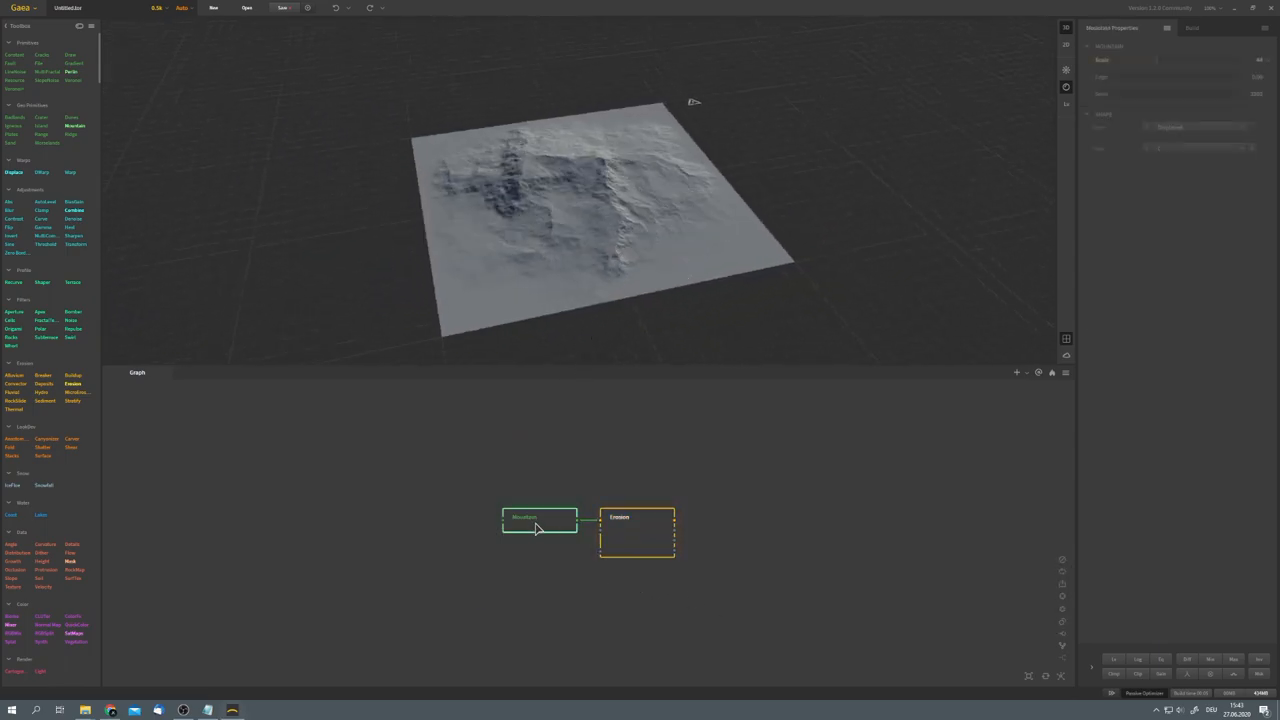
pyautogui.click(637, 517)
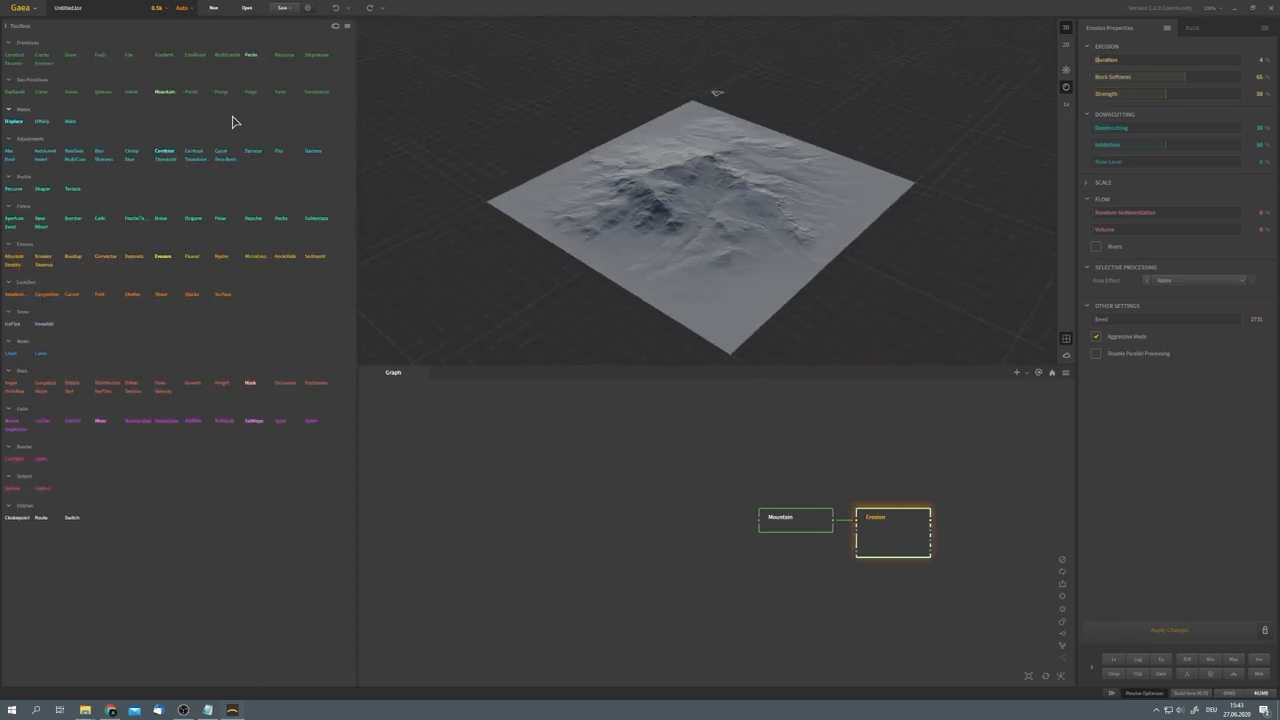
pyautogui.moveTo(220, 91)
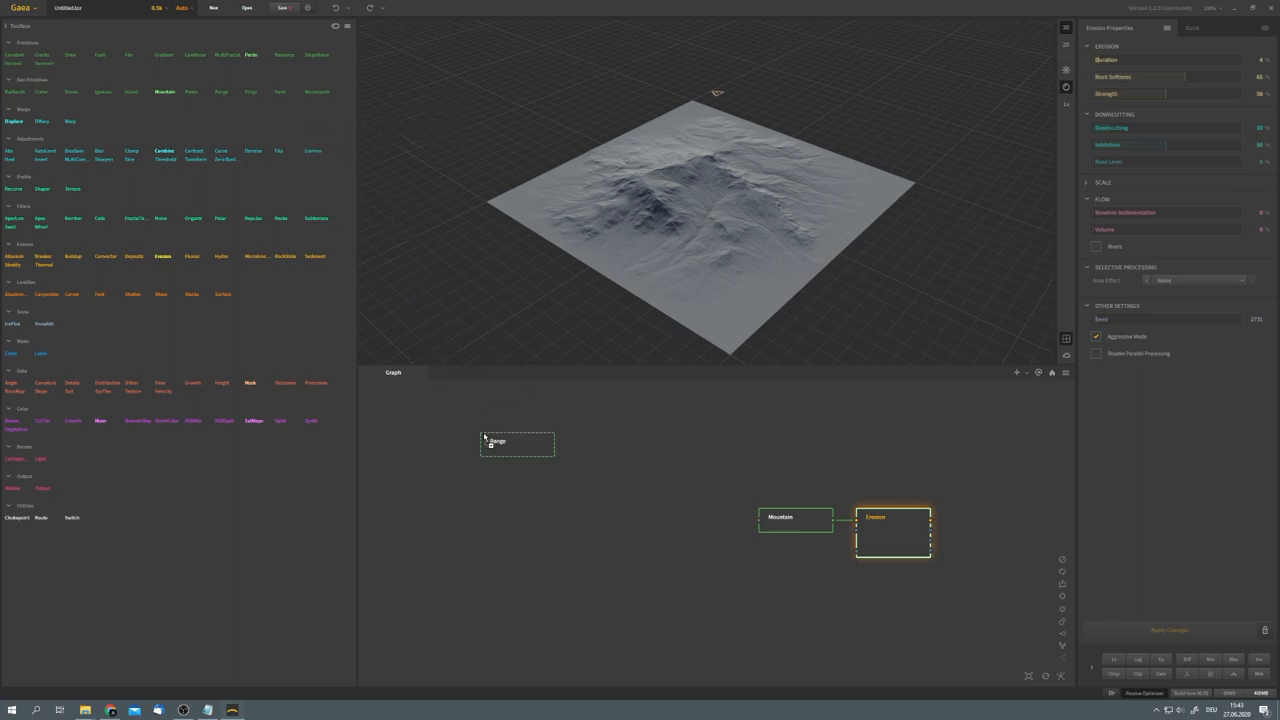
pyautogui.click(520, 443)
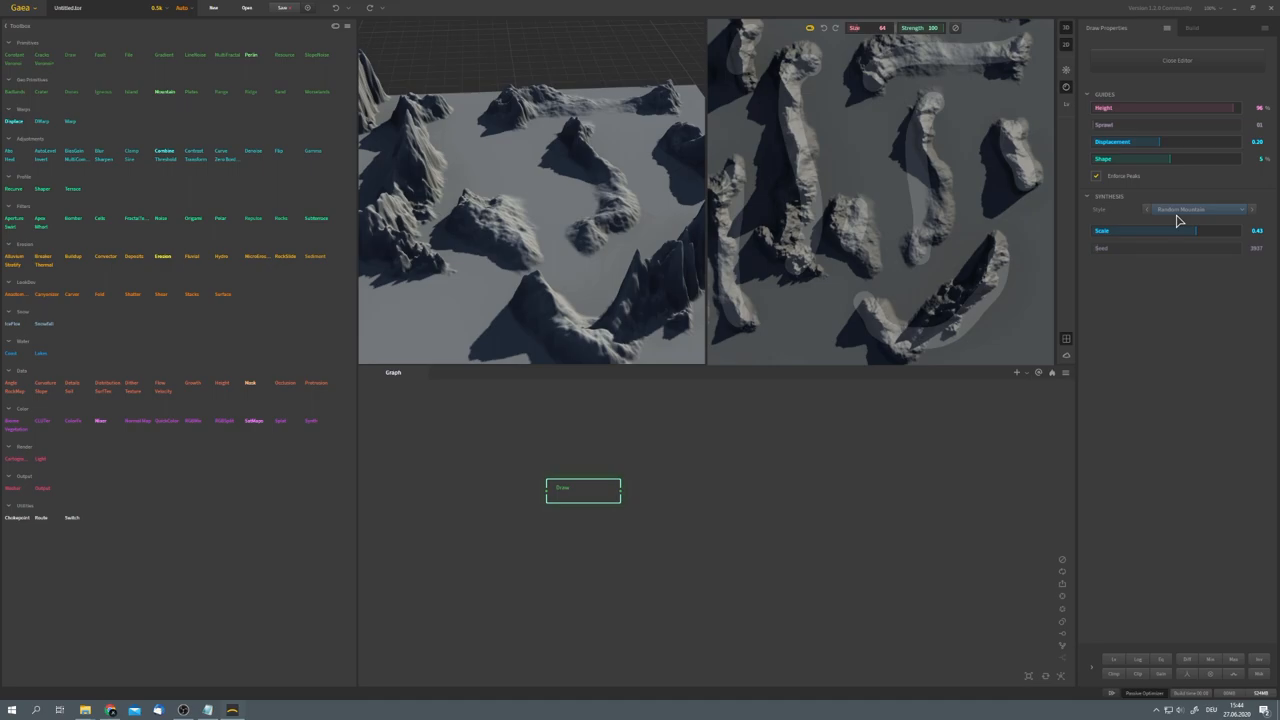
# Step: Choose the Style for the hand-drawn mountain peaks on the Draw node
pyautogui.click(1198, 209)
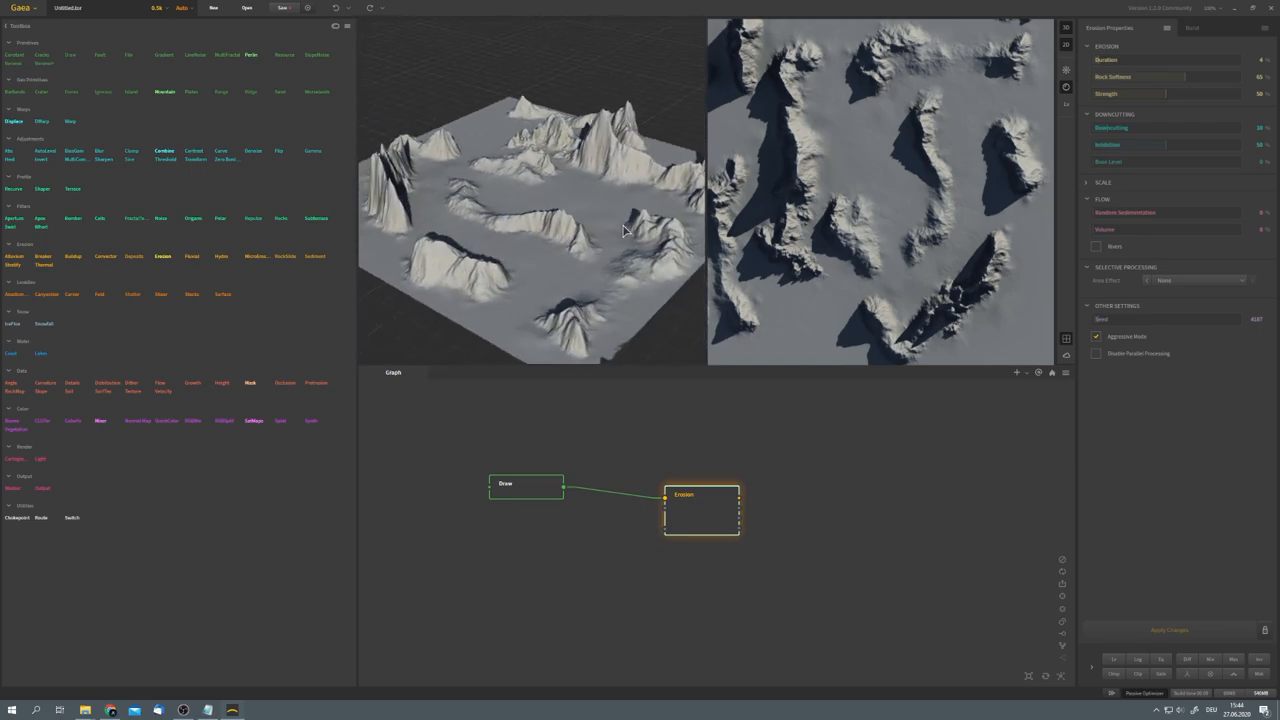
pyautogui.moveTo(70, 62)
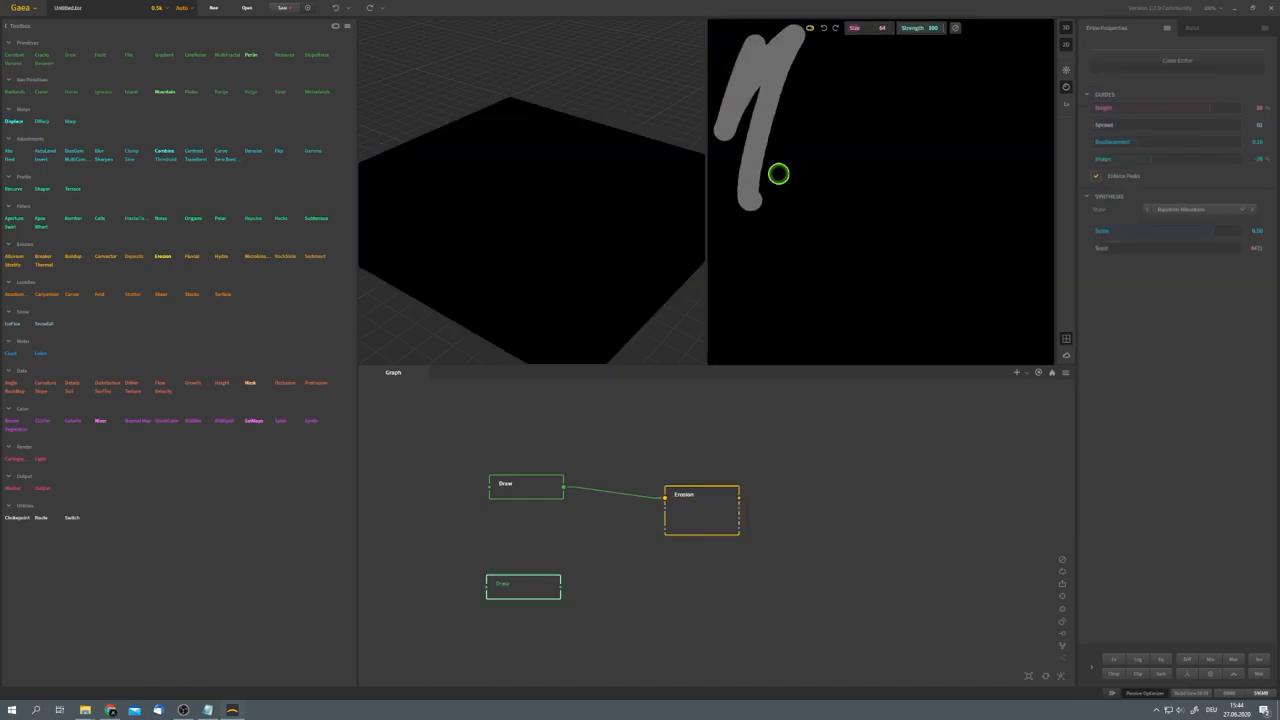
# Step: Paint a ridge into the second Draw node and raise its Erosion Duration
pyautogui.moveTo(778, 175); pyautogui.dragTo(1010, 88)
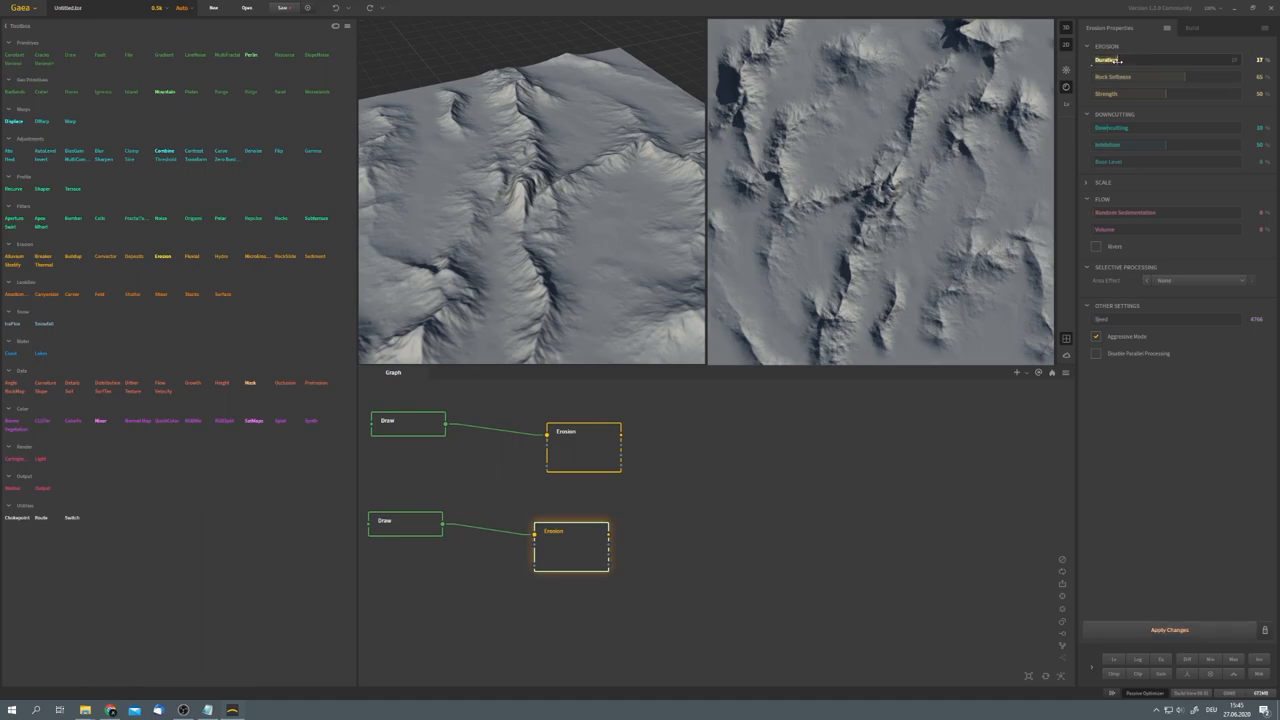
pyautogui.click(1169, 630)
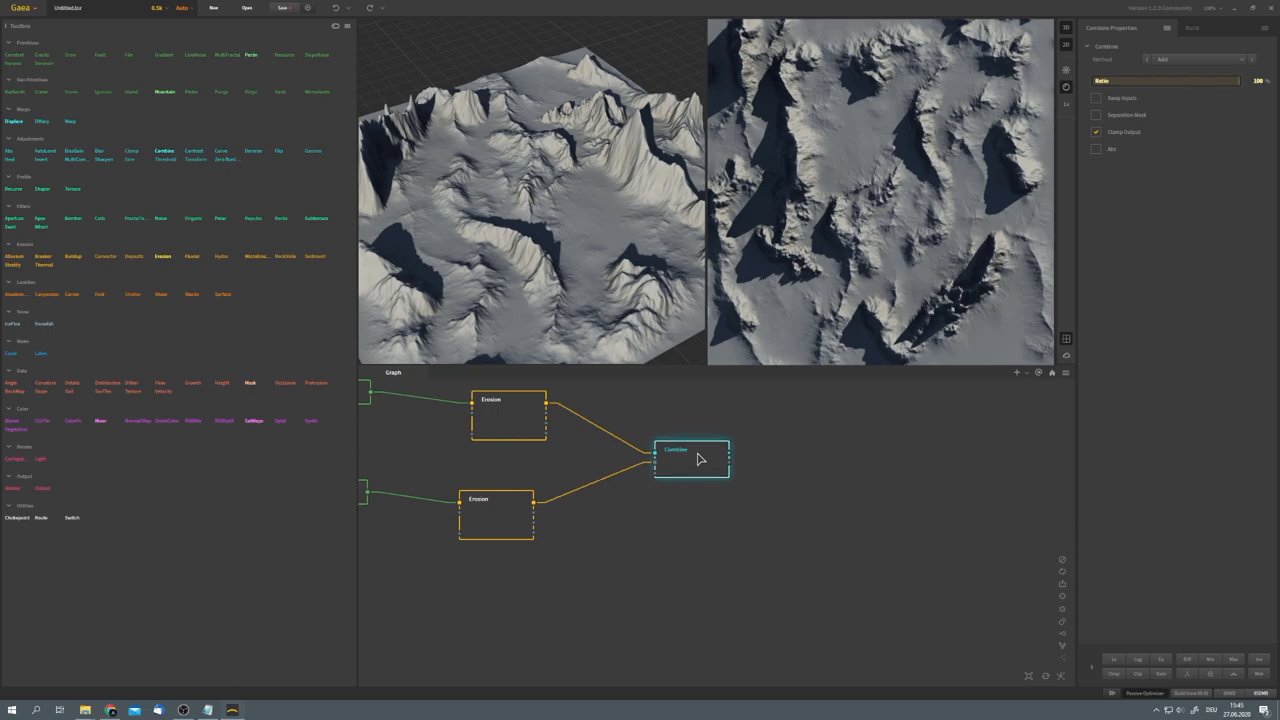
# Step: Mark Combine for export, set build resolution to 1K 1024, and connect the map nodes
pyautogui.rightClick(691, 450)
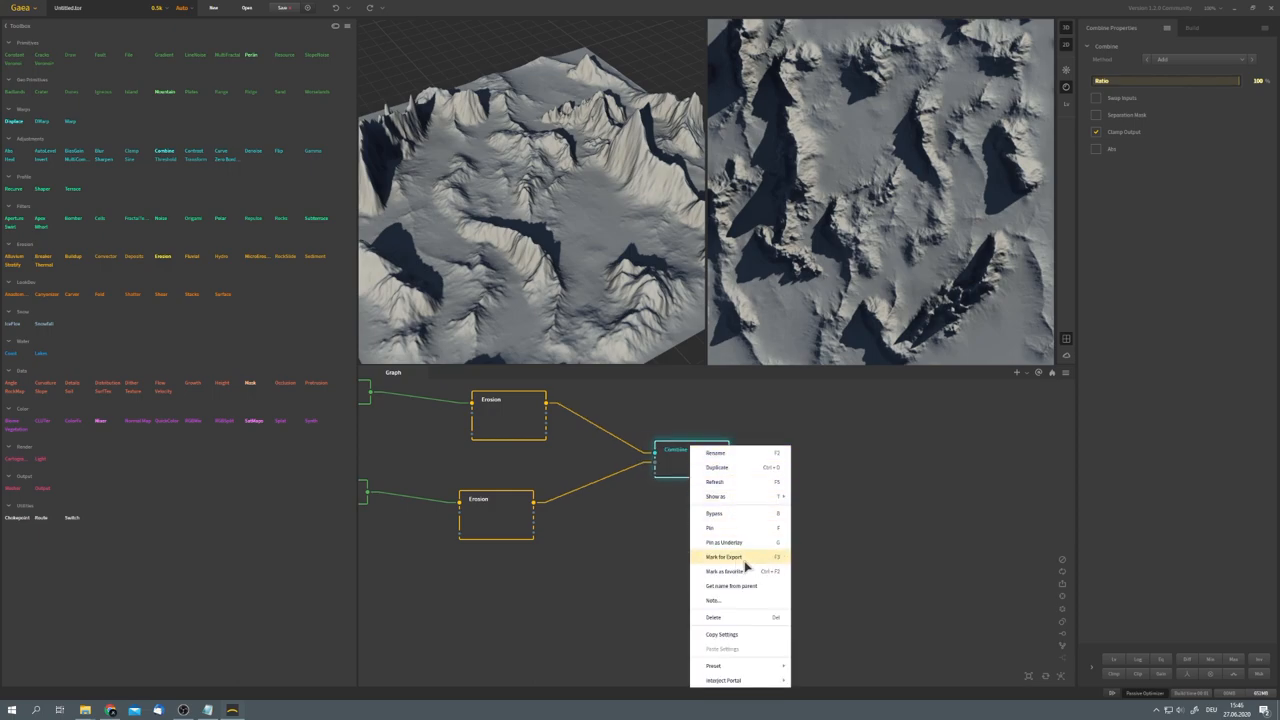
pyautogui.click(703, 547)
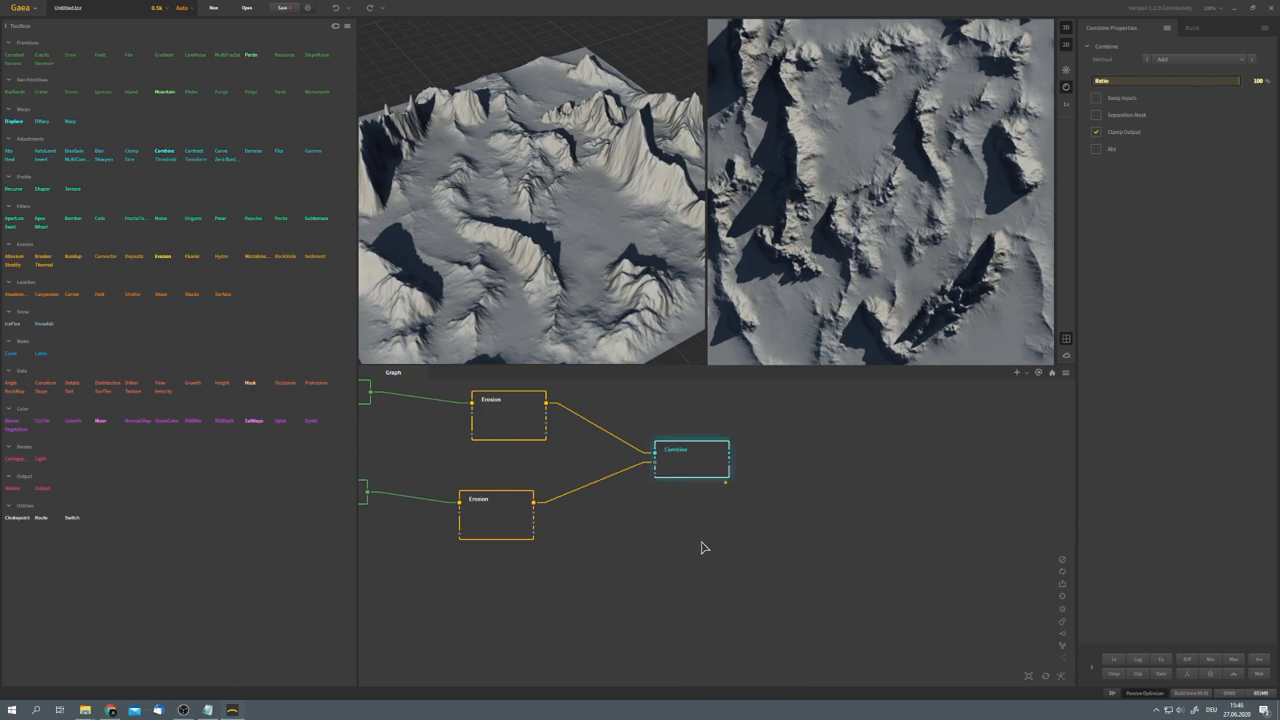
pyautogui.moveTo(1196, 33)
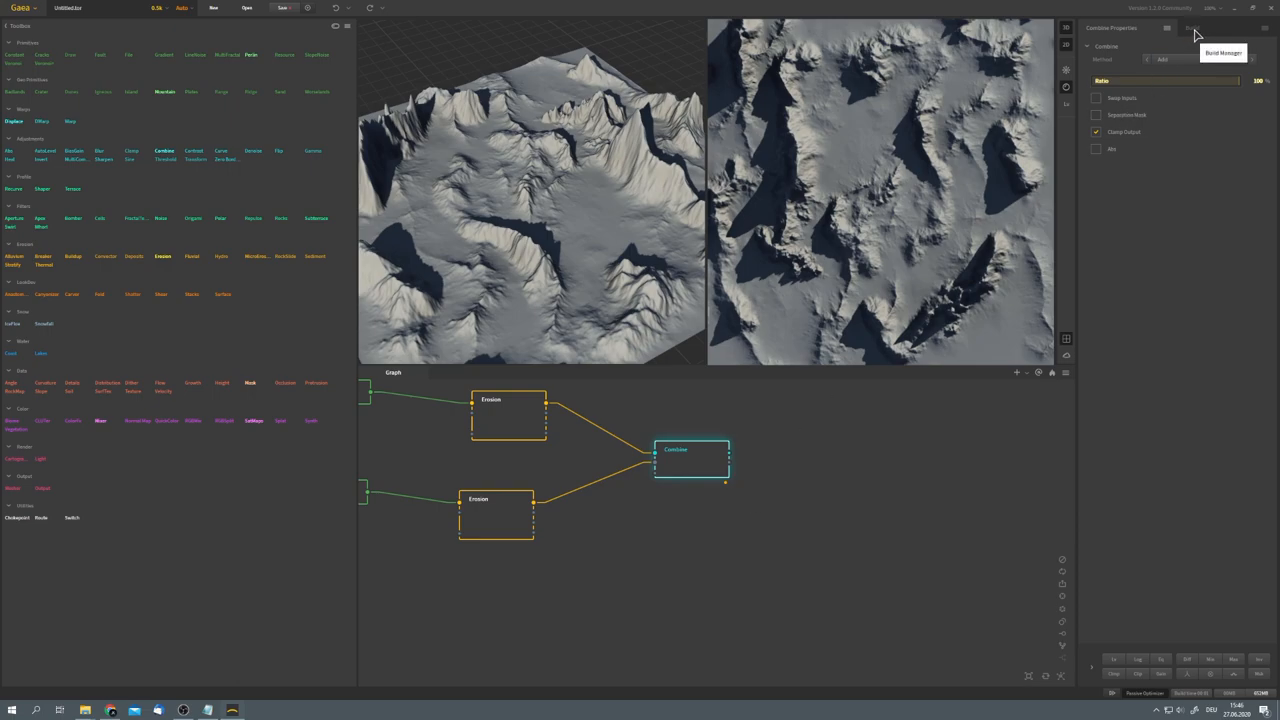
pyautogui.click(1193, 28)
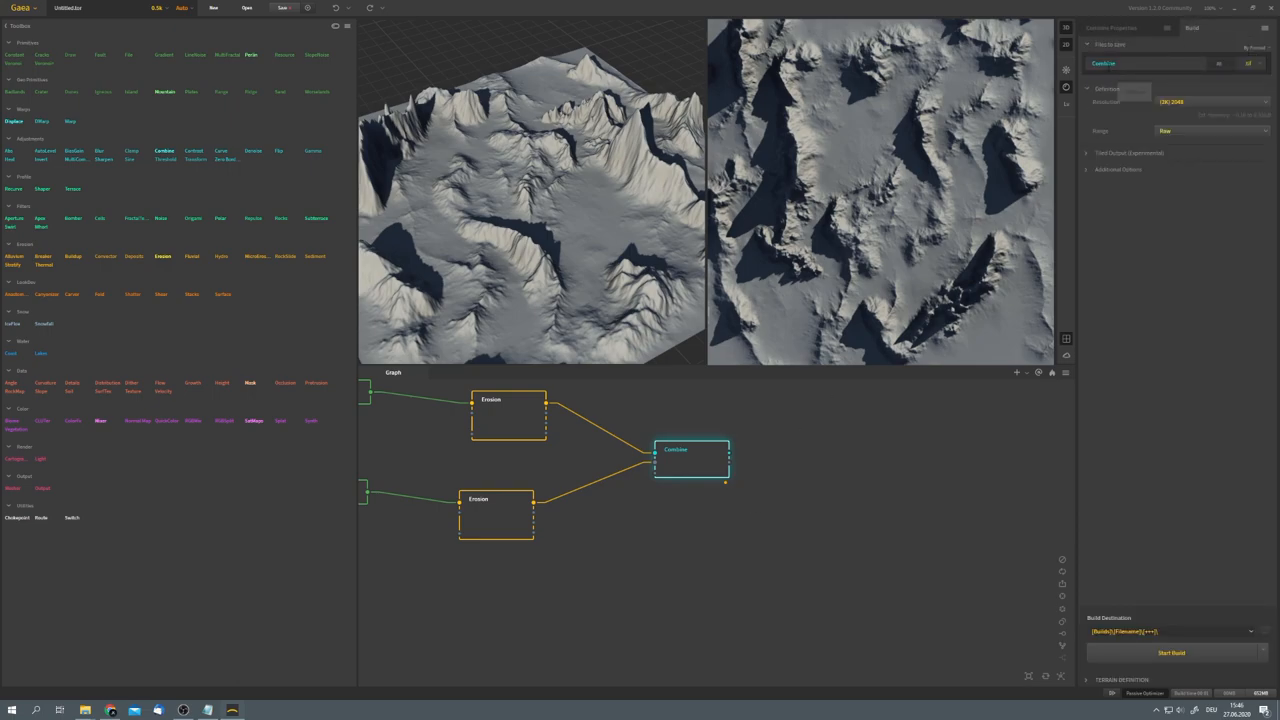
pyautogui.click(1205, 101)
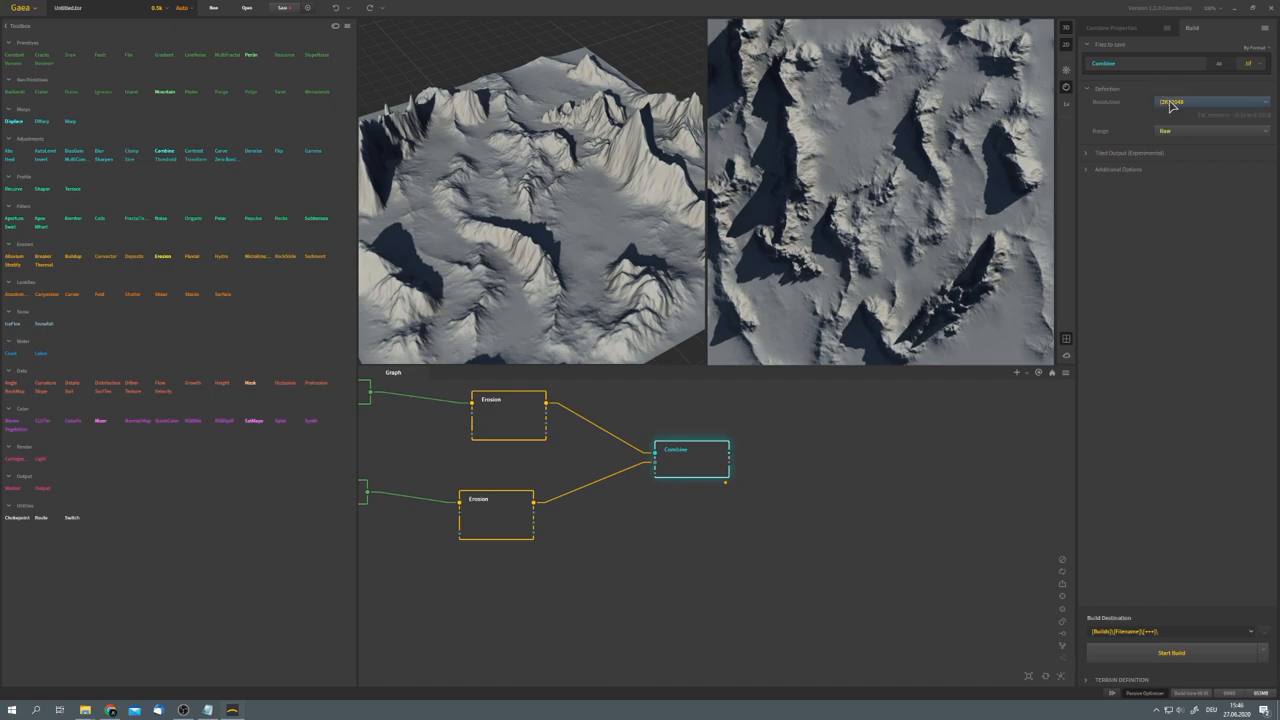
pyautogui.click(1210, 101)
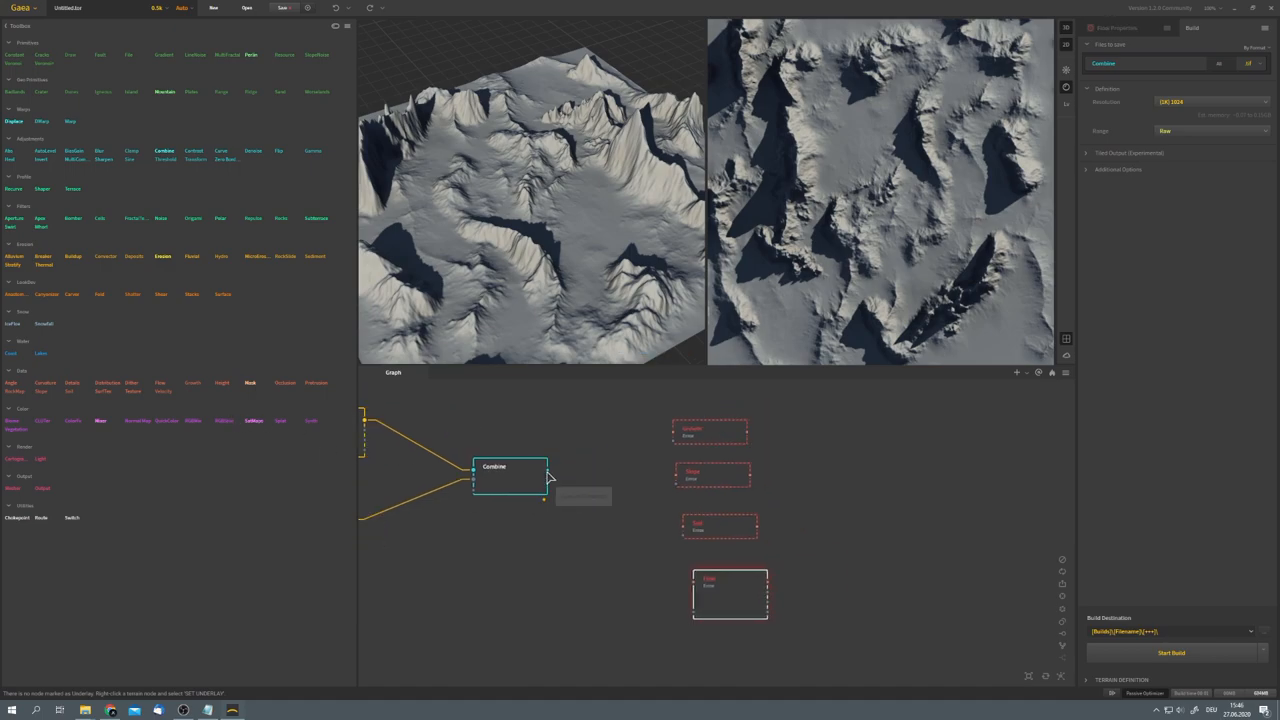
pyautogui.moveTo(547, 470); pyautogui.dragTo(672, 429)
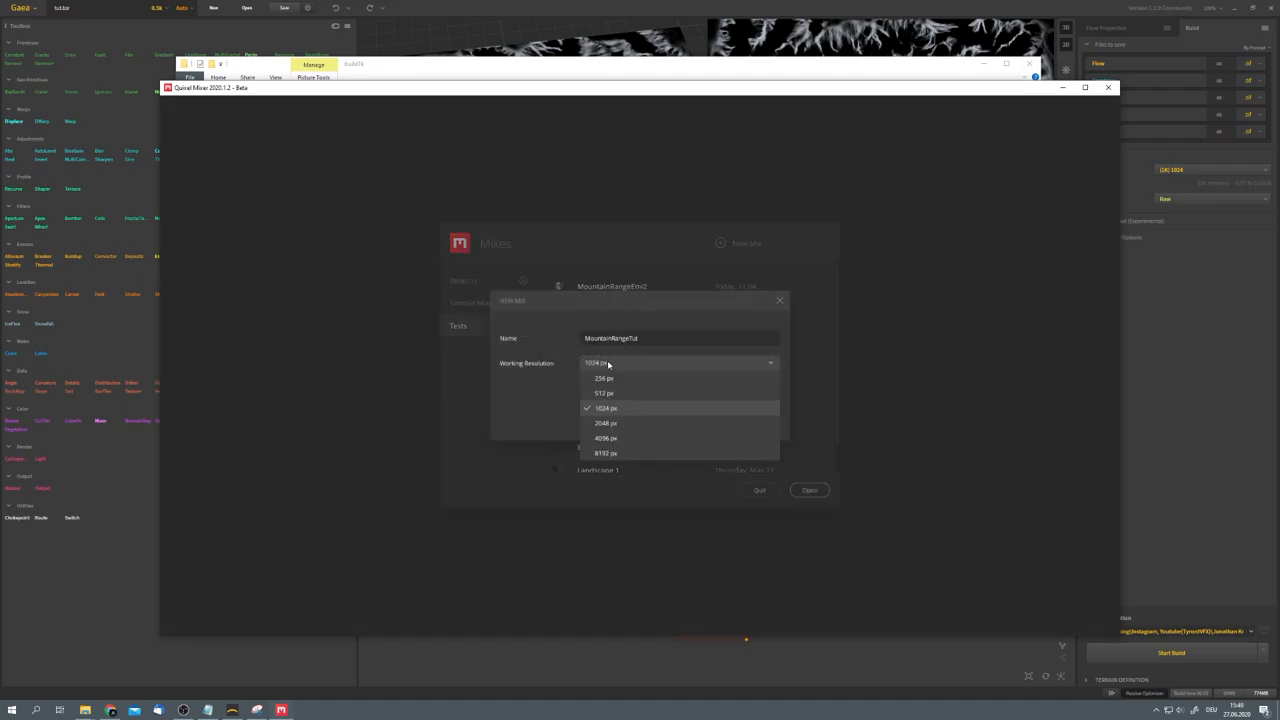
# Step: Create the MountainRangeTut mix at 1024 px working resolution
pyautogui.click(606, 407)
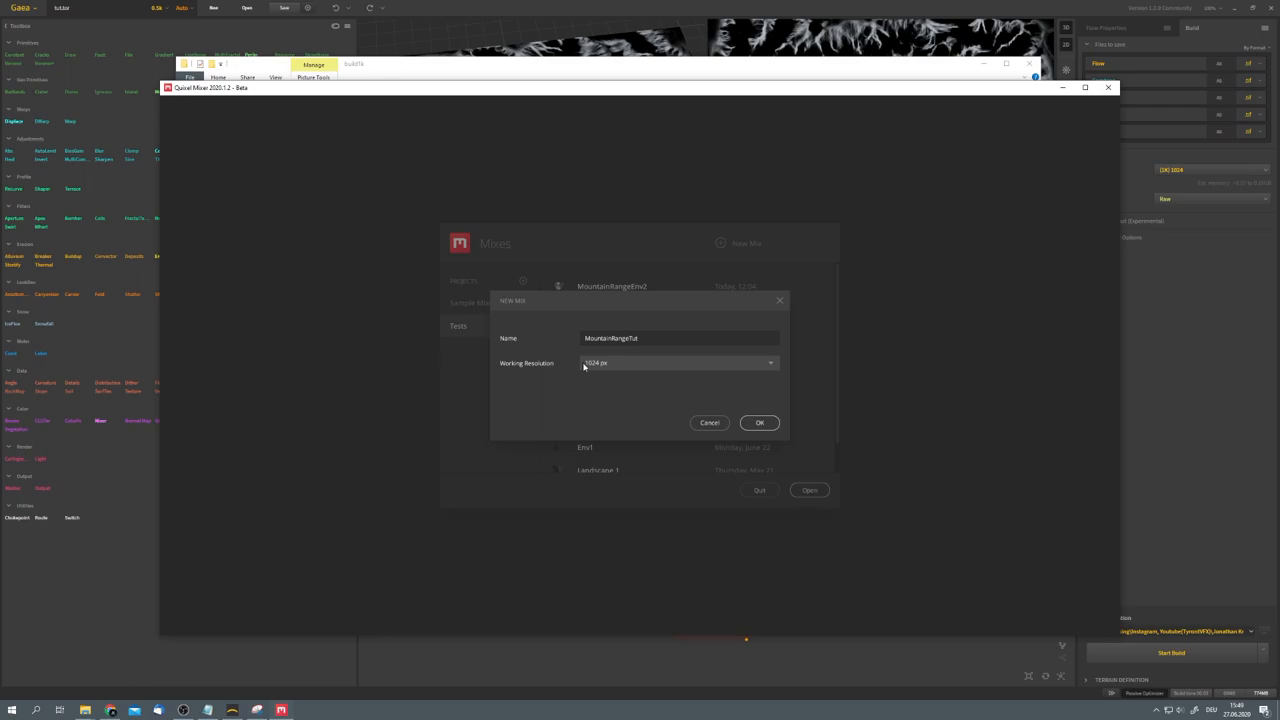
pyautogui.moveTo(621, 373)
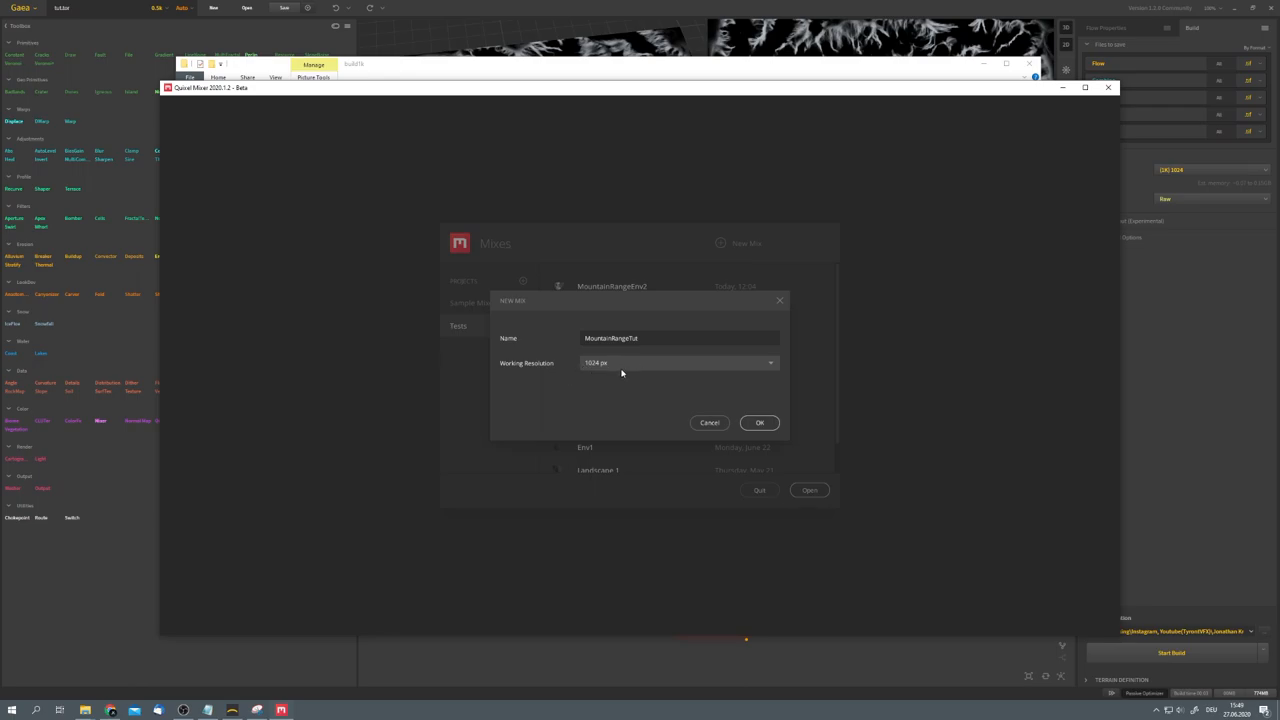
pyautogui.click(760, 422)
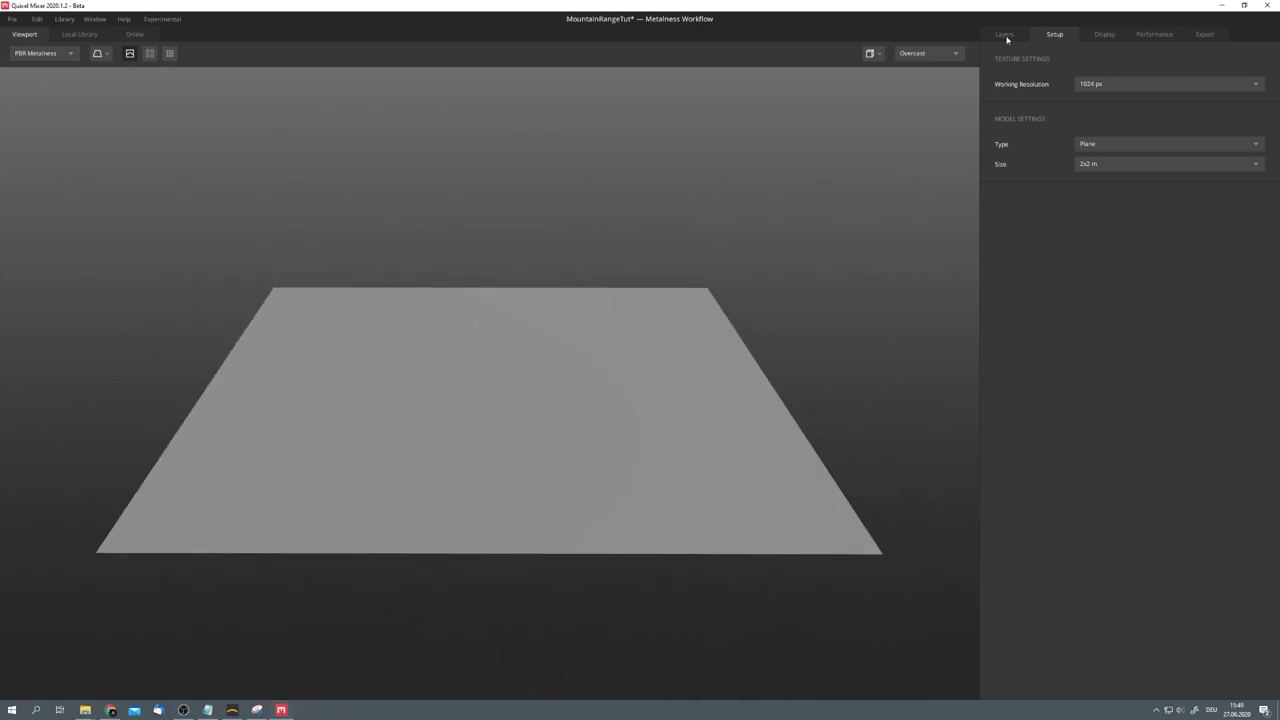
# Step: Load Combine.tif as the base layer's displacement map and show the Local Library
pyautogui.click(1004, 34)
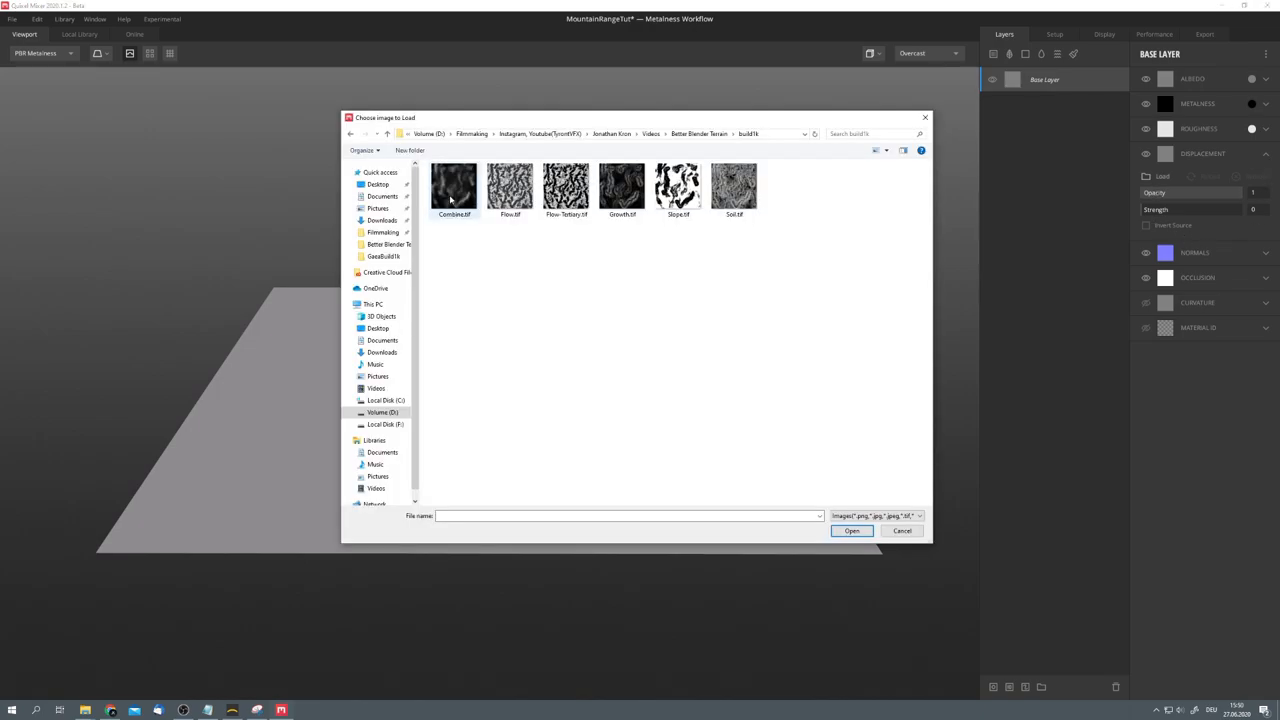
pyautogui.click(454, 188)
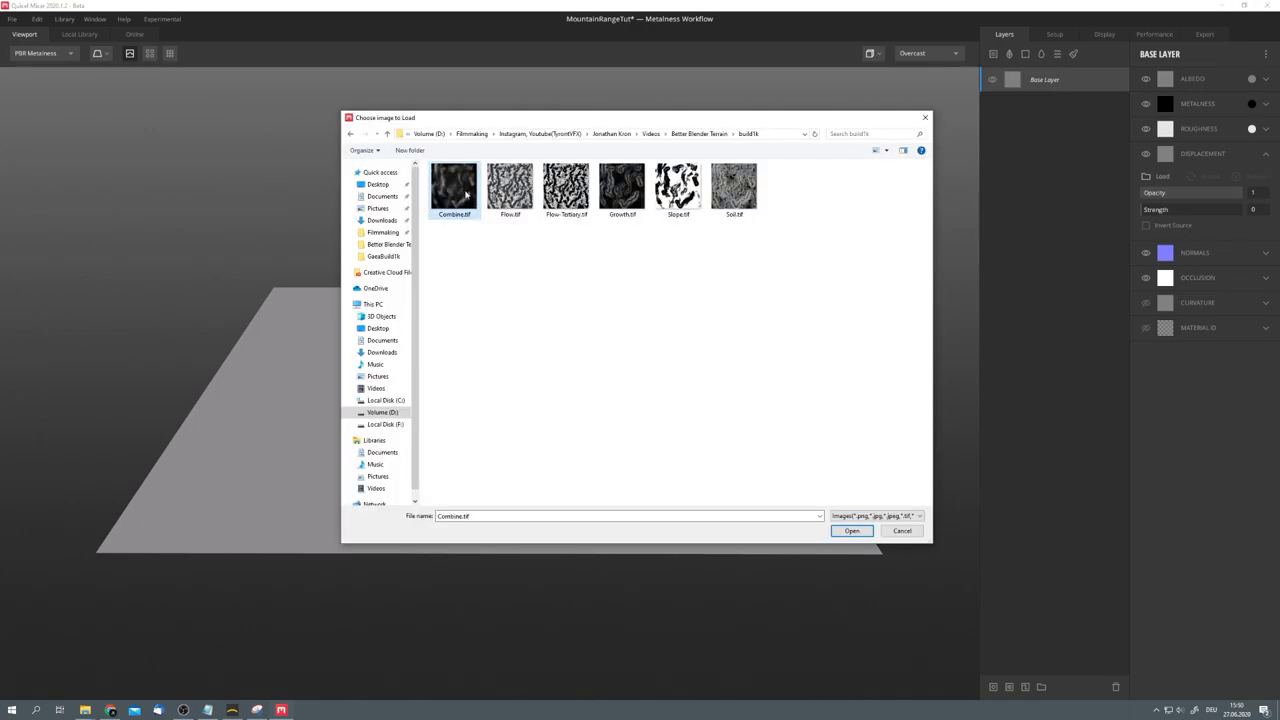
pyautogui.click(851, 531)
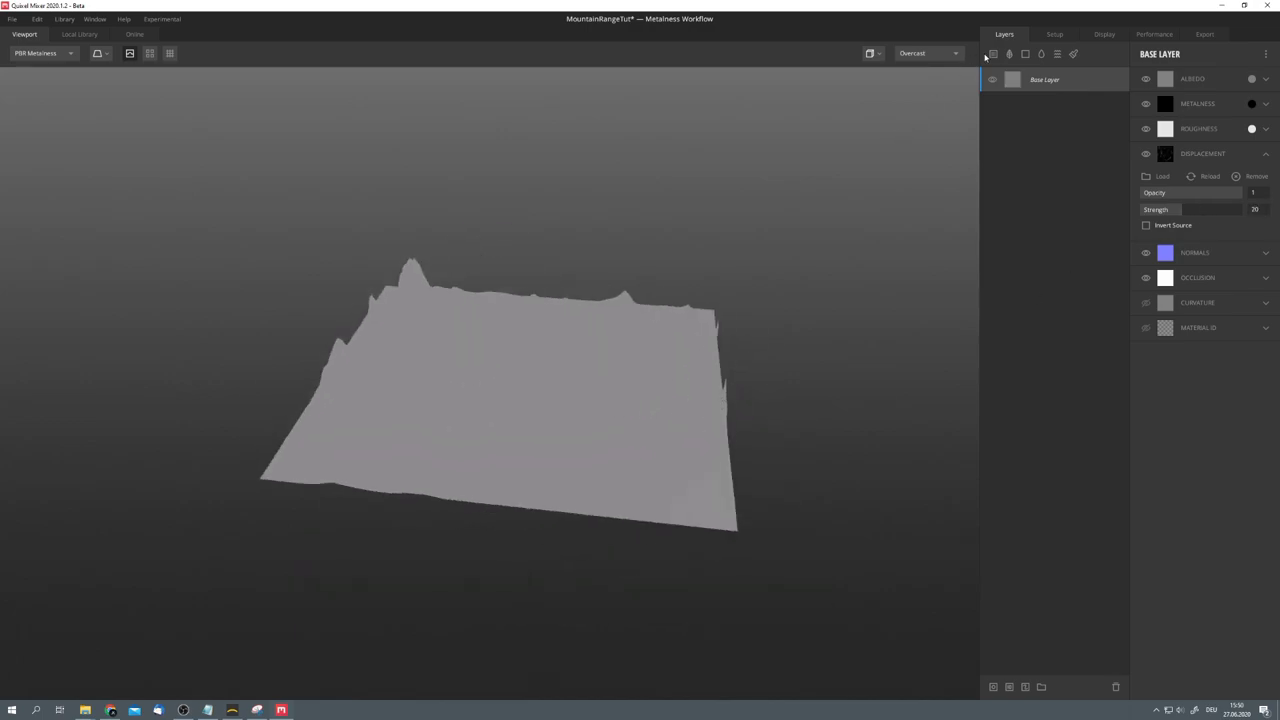
pyautogui.click(79, 34)
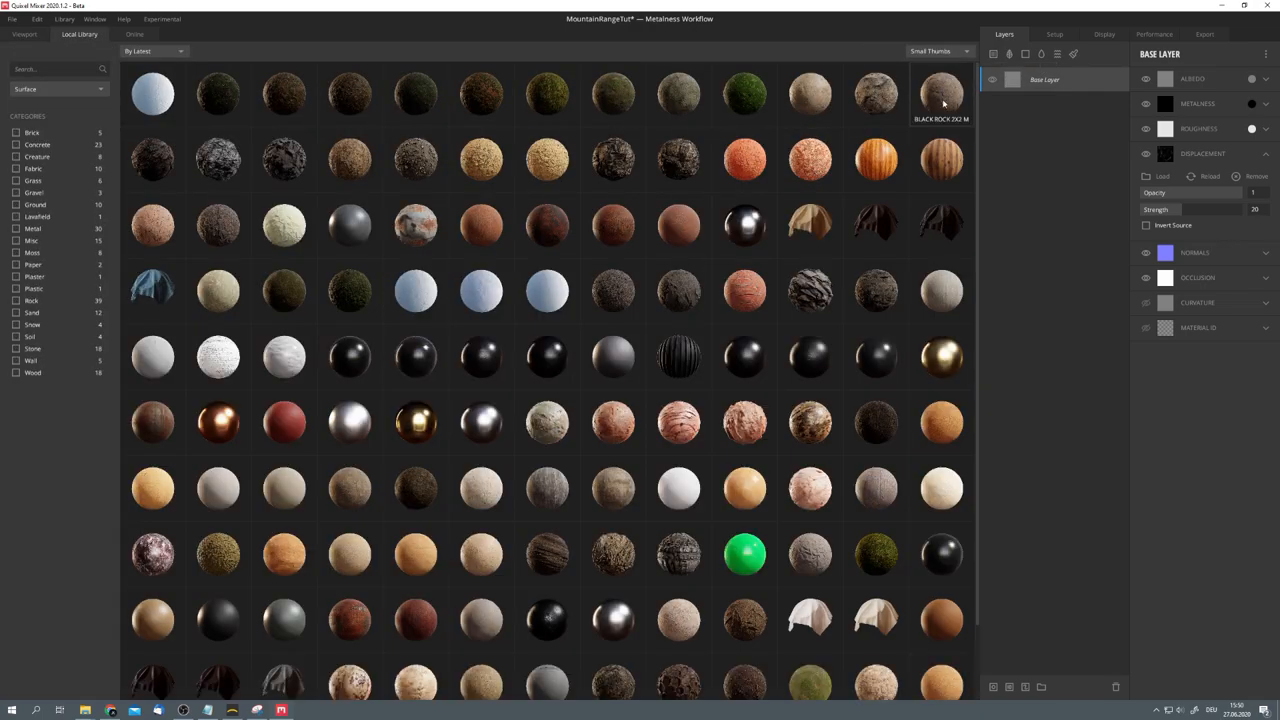
# Step: Add a Black Rock 2x2 M layer with Opacity Masked blending, then return to the library
pyautogui.doubleClick(940, 93)
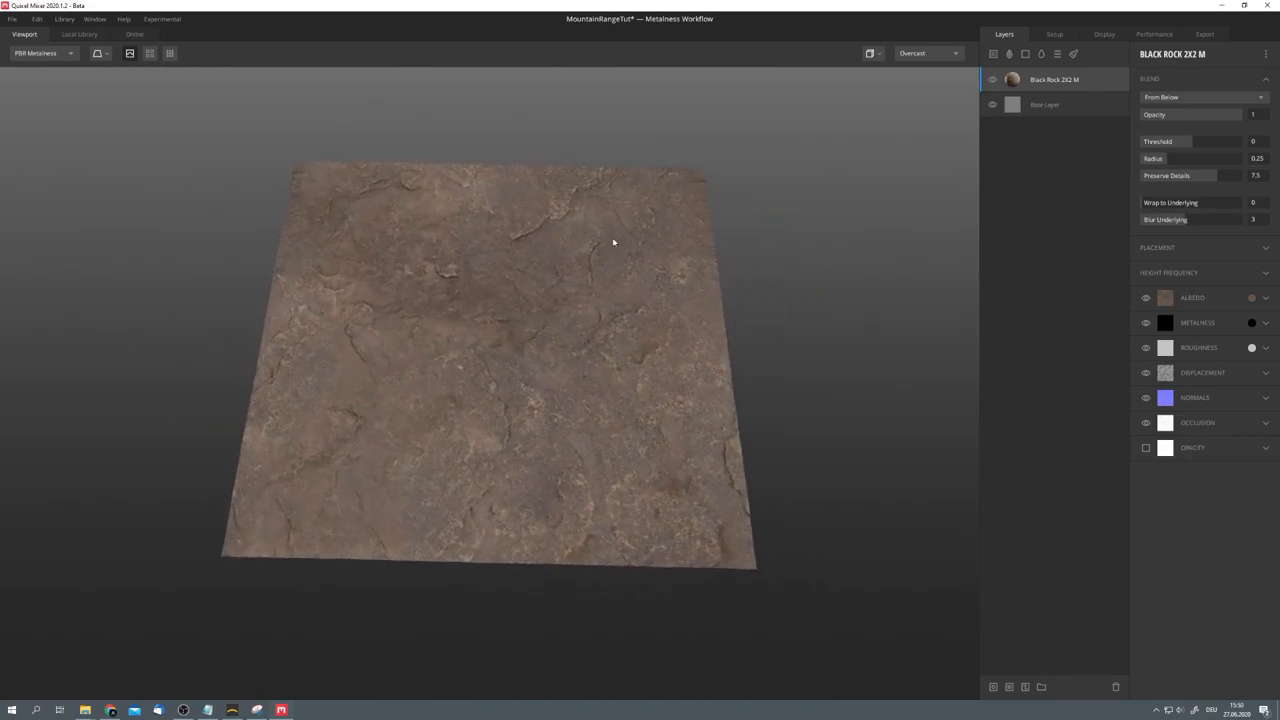
pyautogui.moveTo(1257, 257)
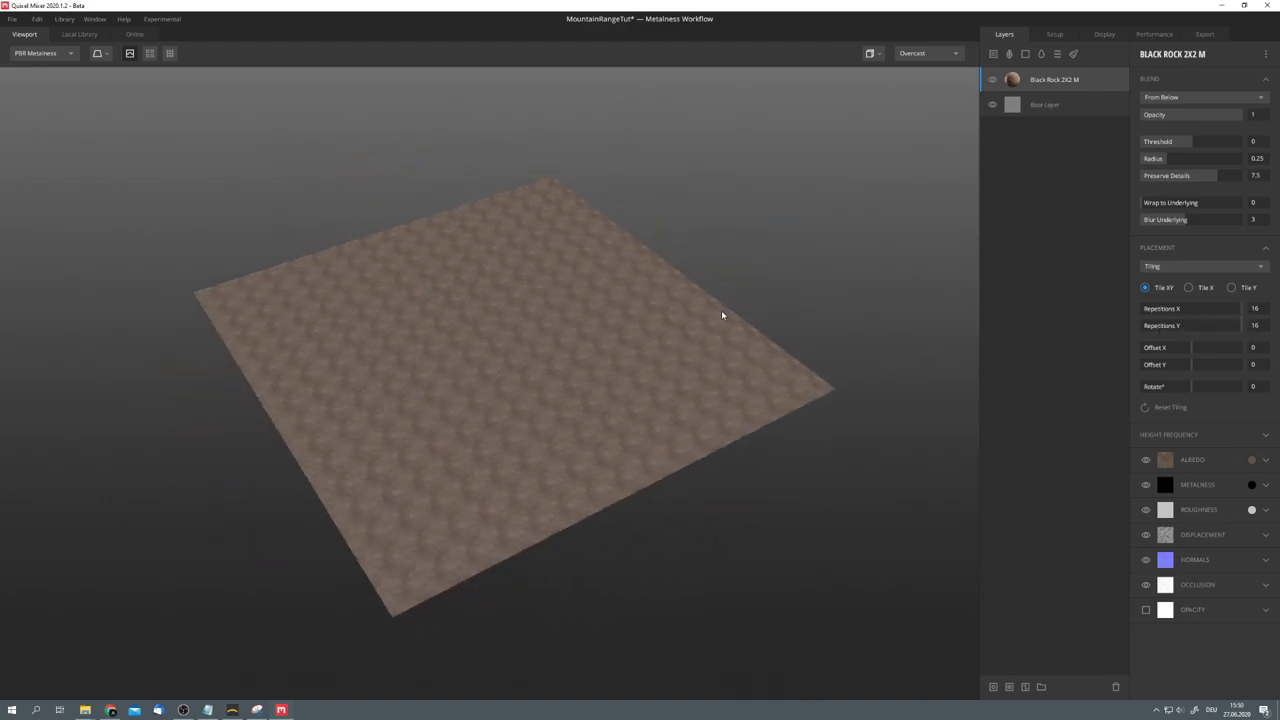
pyautogui.click(1205, 97)
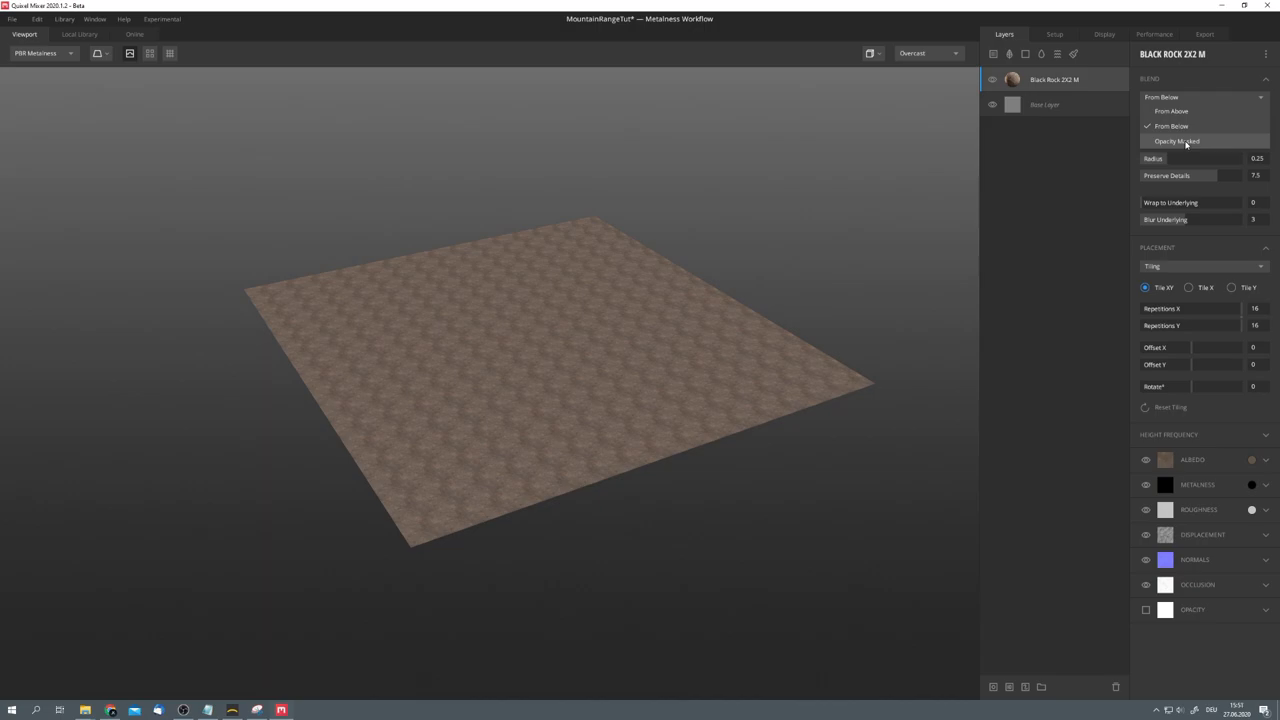
pyautogui.click(1177, 140)
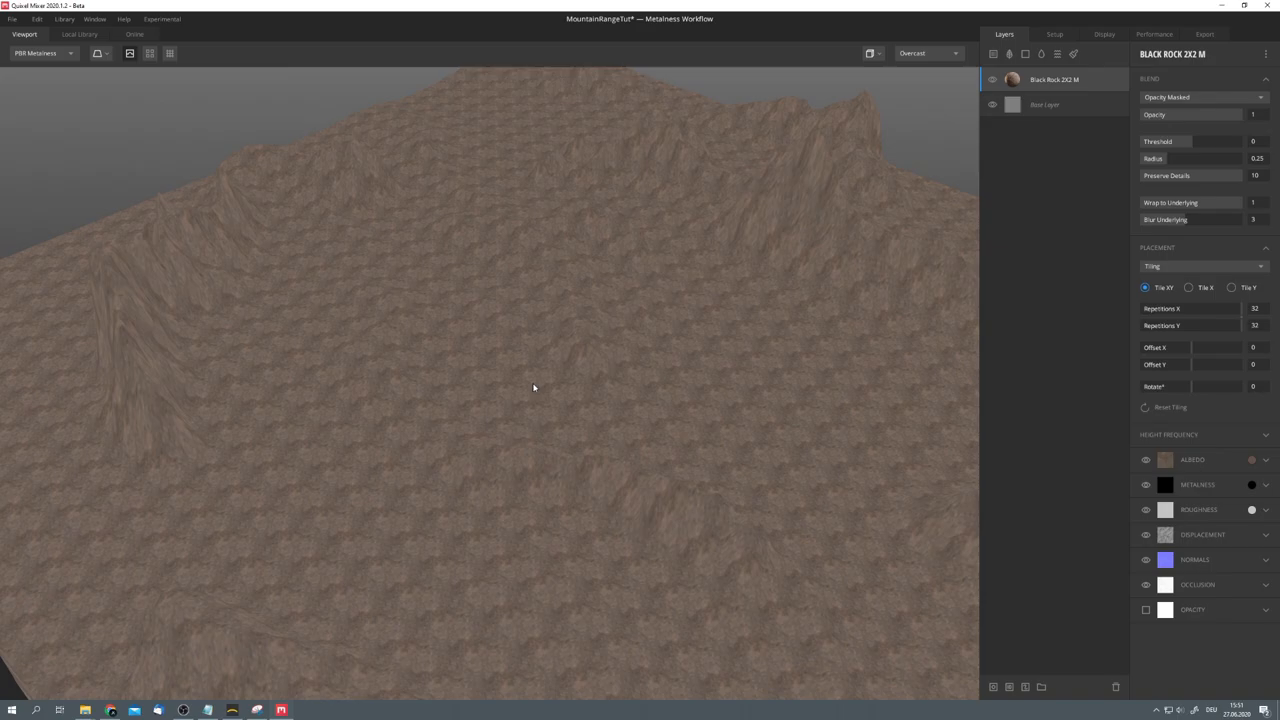
pyautogui.click(79, 34)
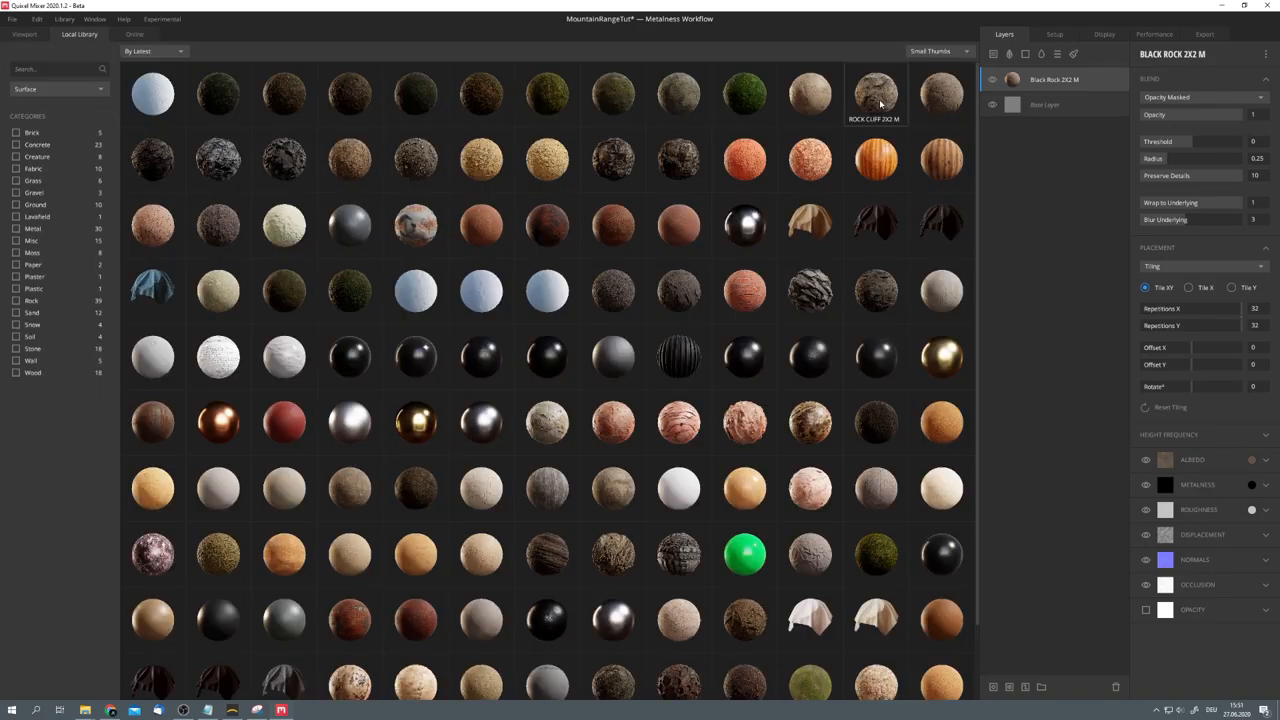
# Step: Add the Rock Cliff 2X2 M layer and browse online materials sorted by newest
pyautogui.doubleClick(875, 93)
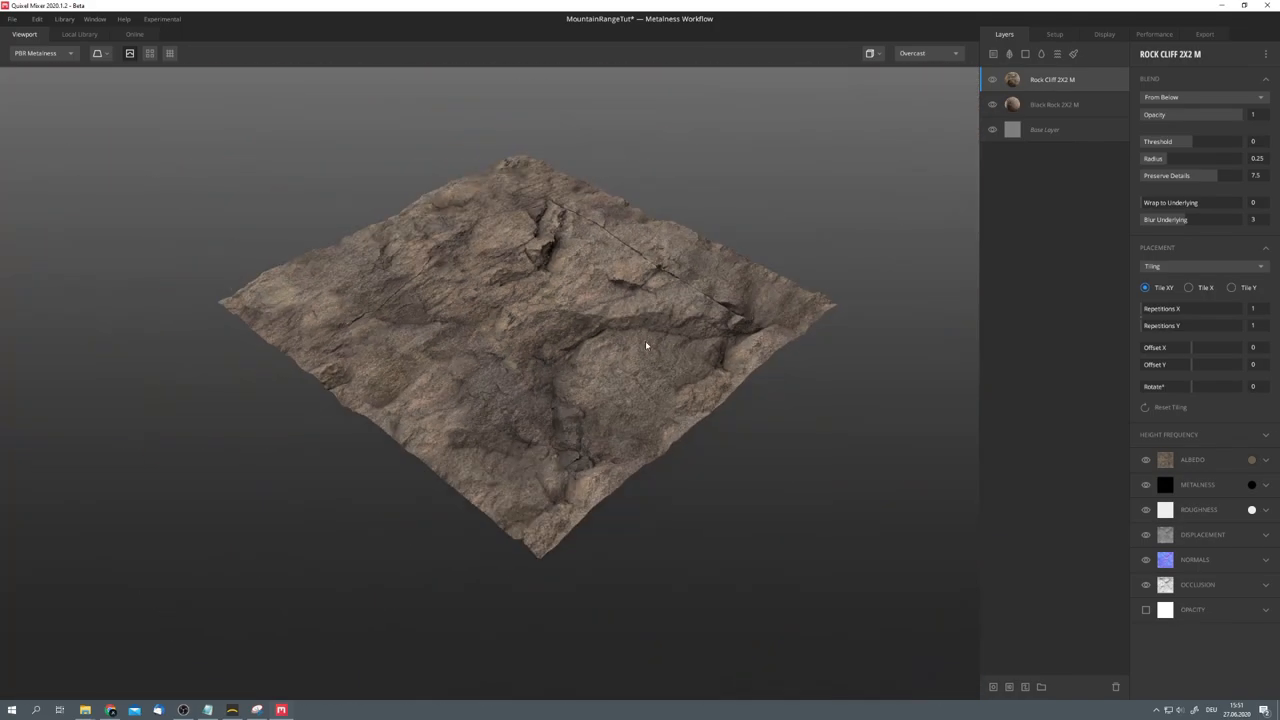
pyautogui.click(134, 33)
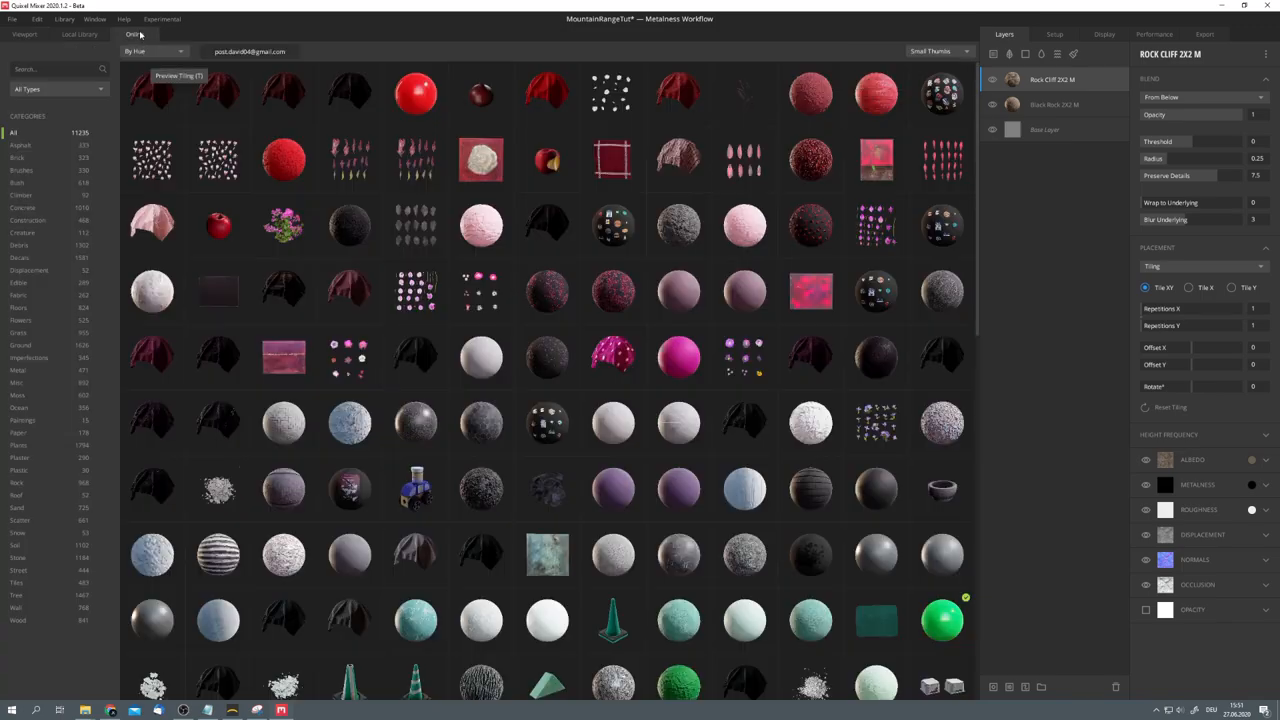
pyautogui.click(150, 51)
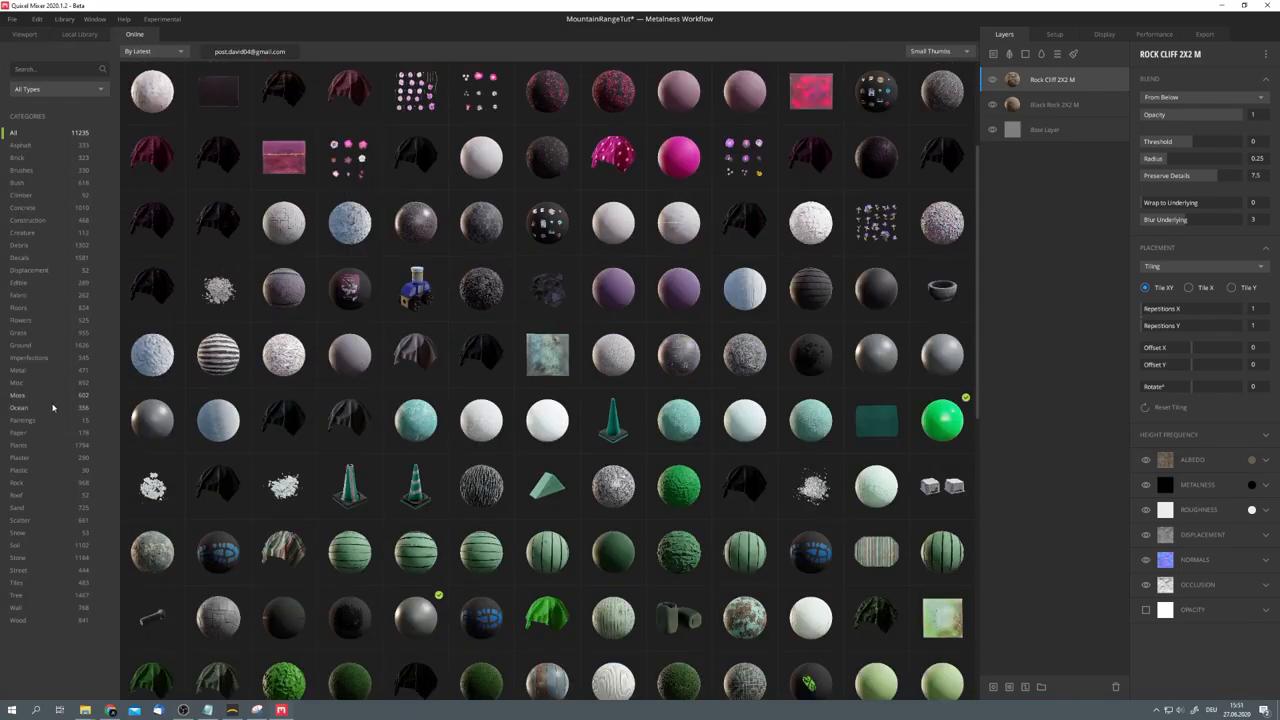
pyautogui.click(24, 33)
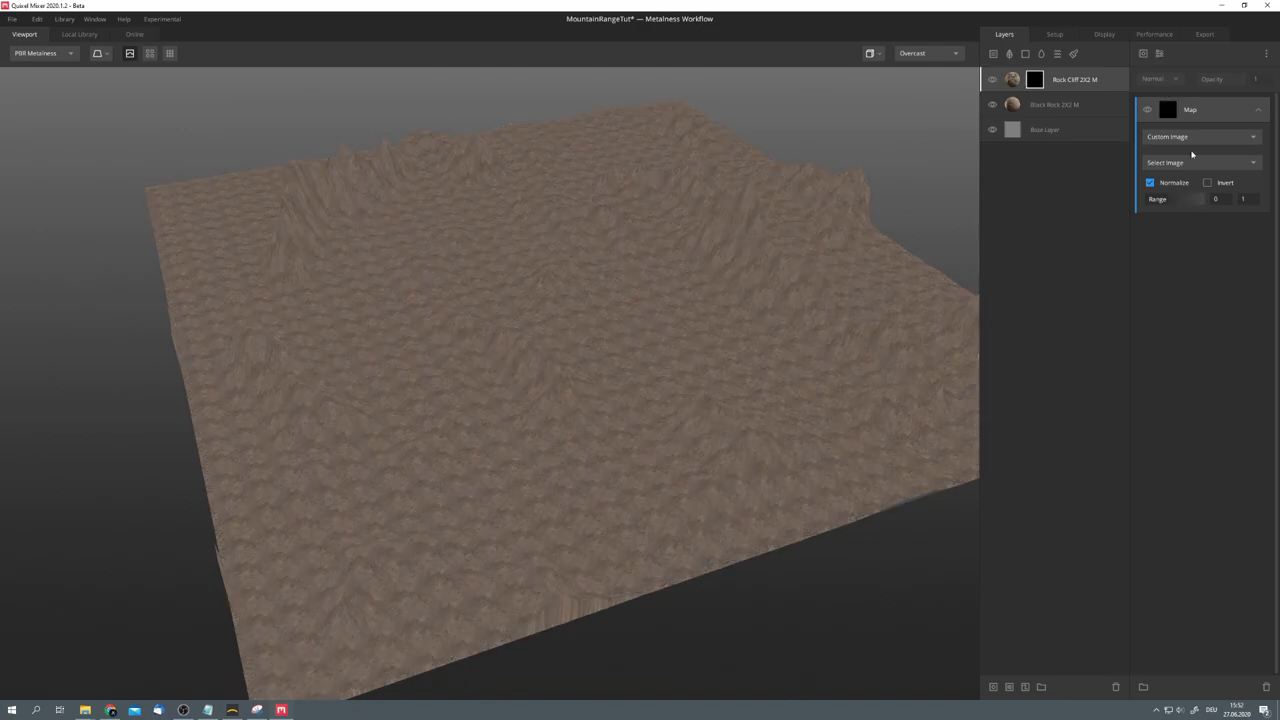
# Step: Mask the Rock Cliff layer with Slope.tif as a custom image and adjust a slider
pyautogui.click(1200, 162)
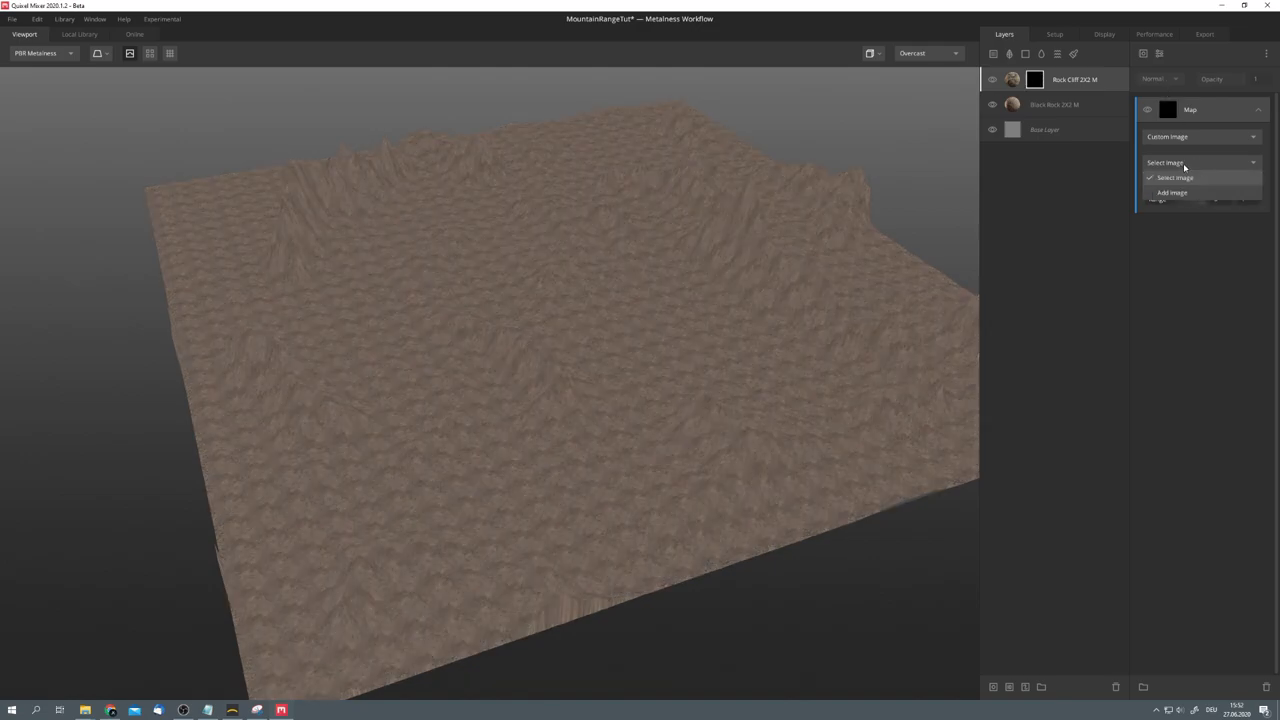
pyautogui.click(1172, 192)
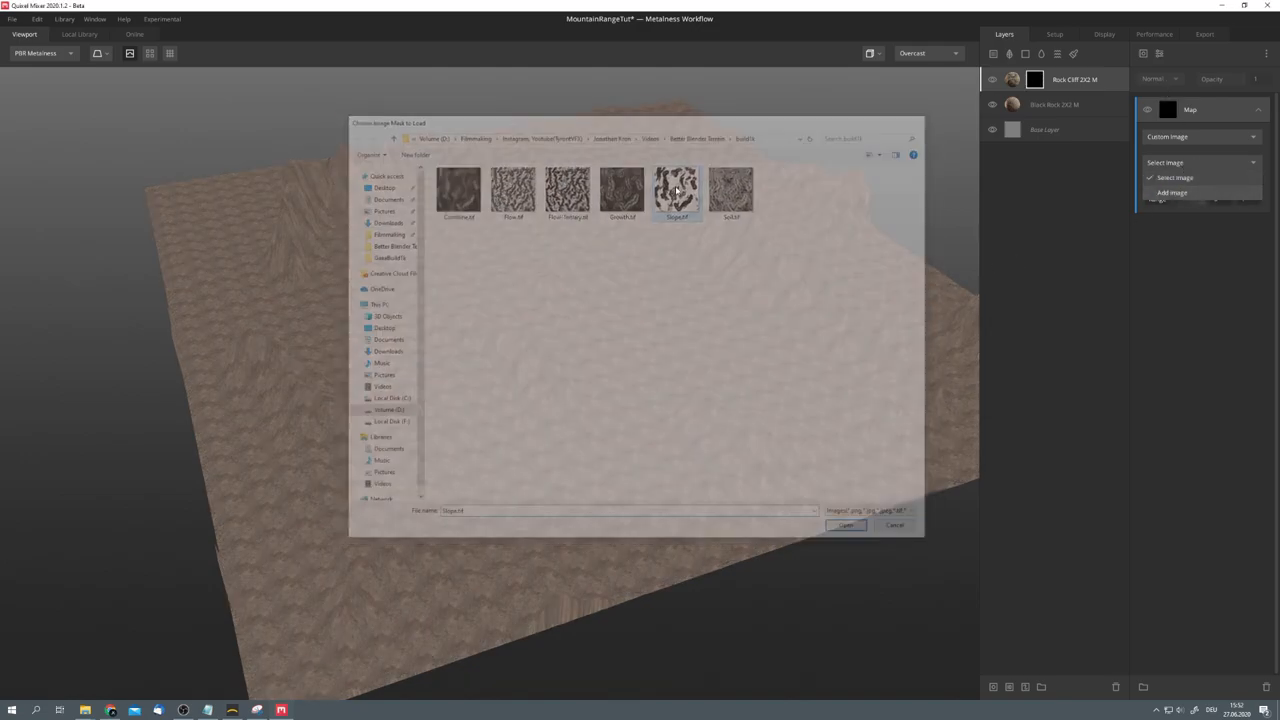
pyautogui.click(846, 525)
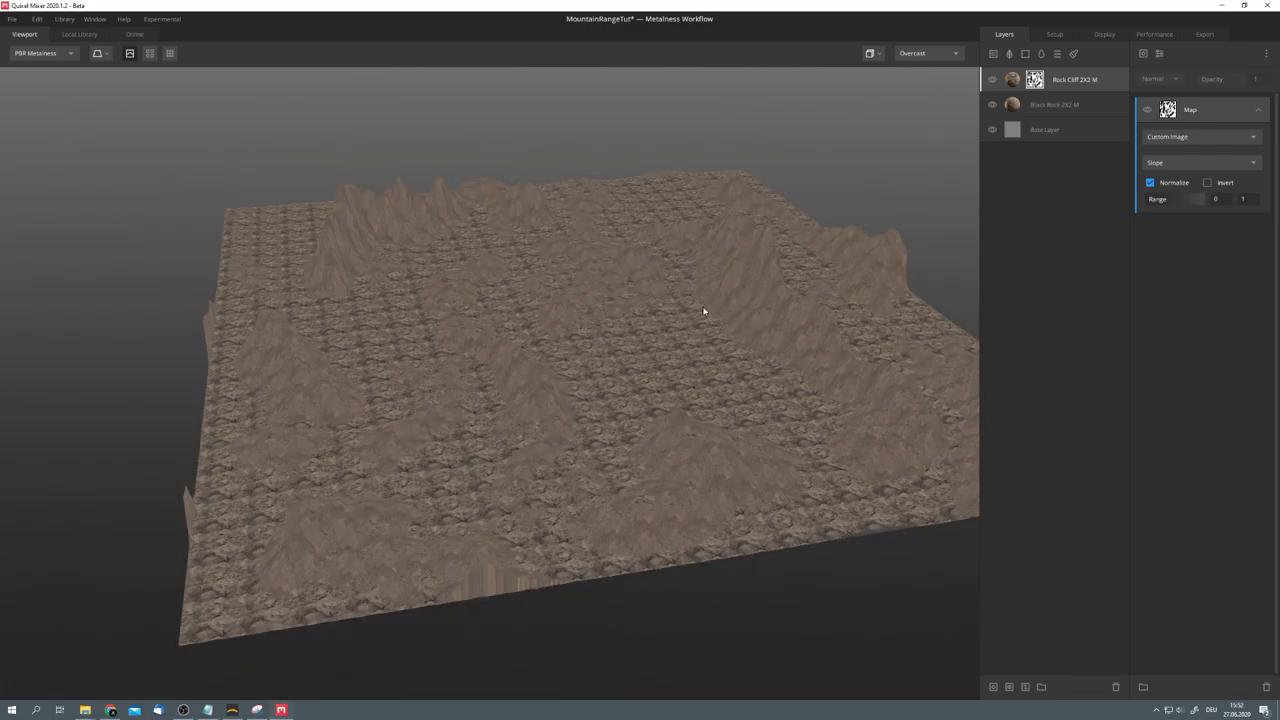
pyautogui.moveTo(766, 310)
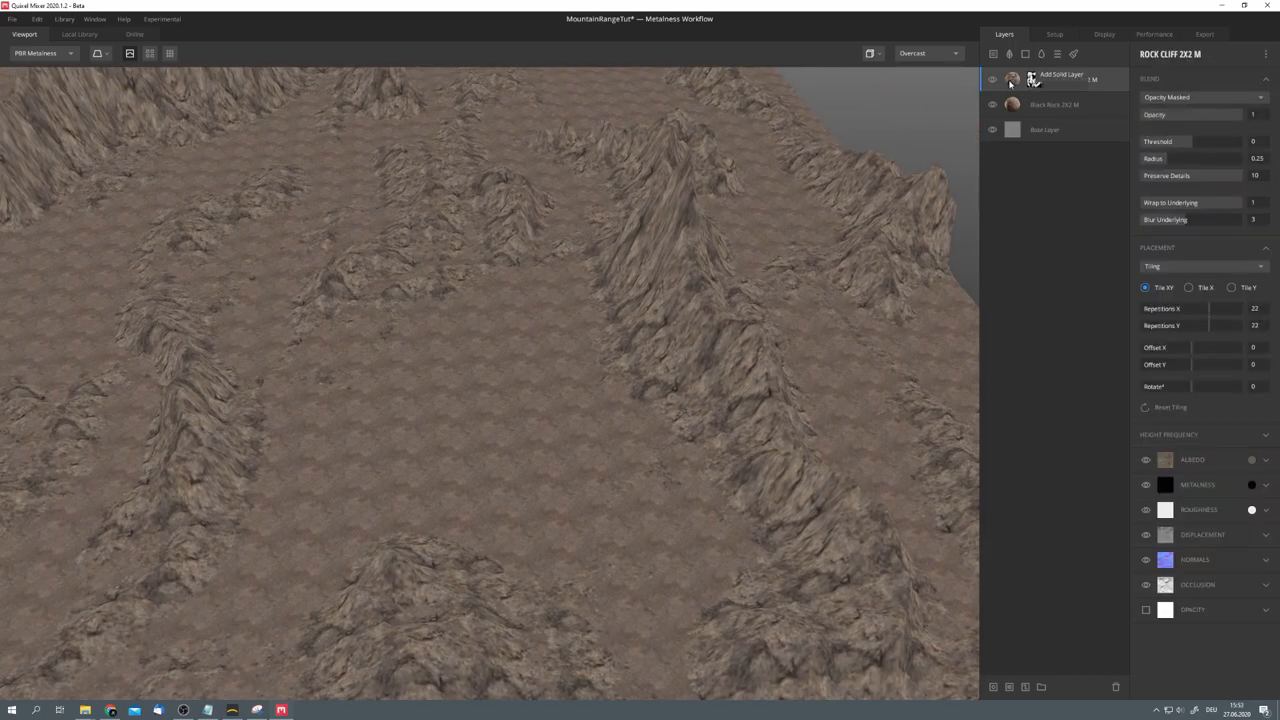
pyautogui.moveTo(1180, 308); pyautogui.dragTo(1230, 308)
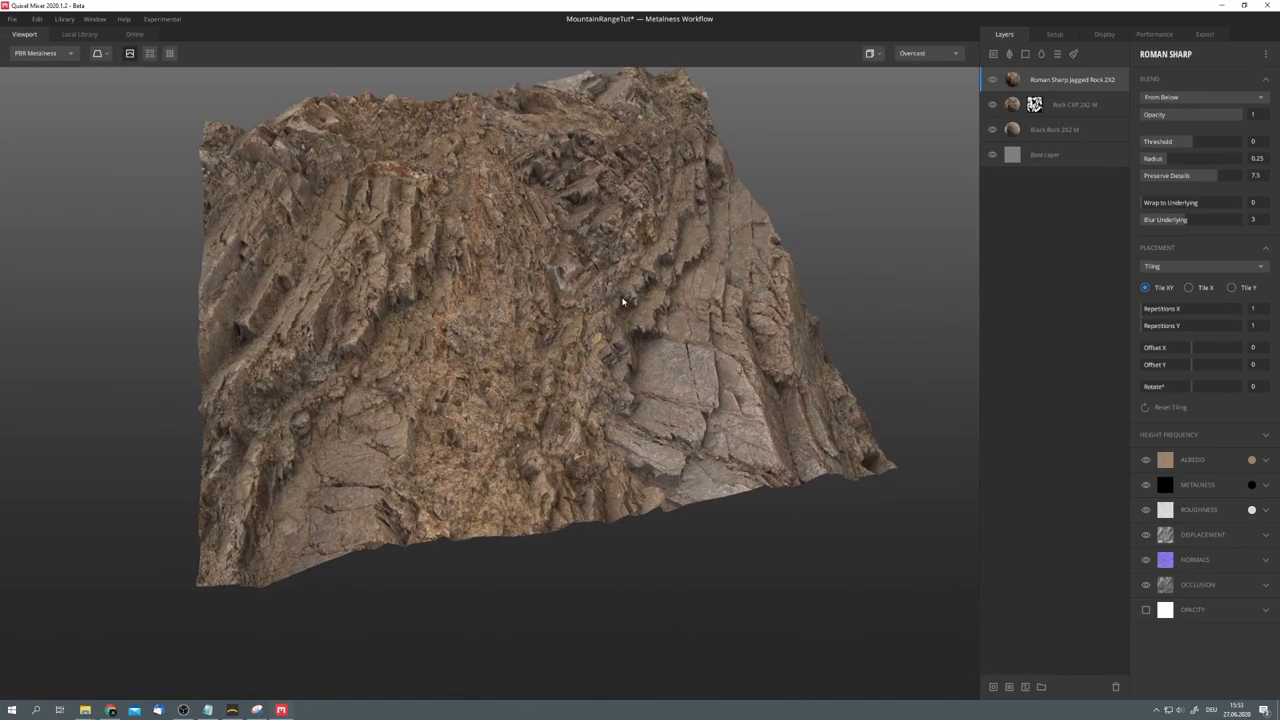
# Step: Mask the Roman Sharp Jagged Rock layer with Soil.tif and lower the range max
pyautogui.click(1200, 97)
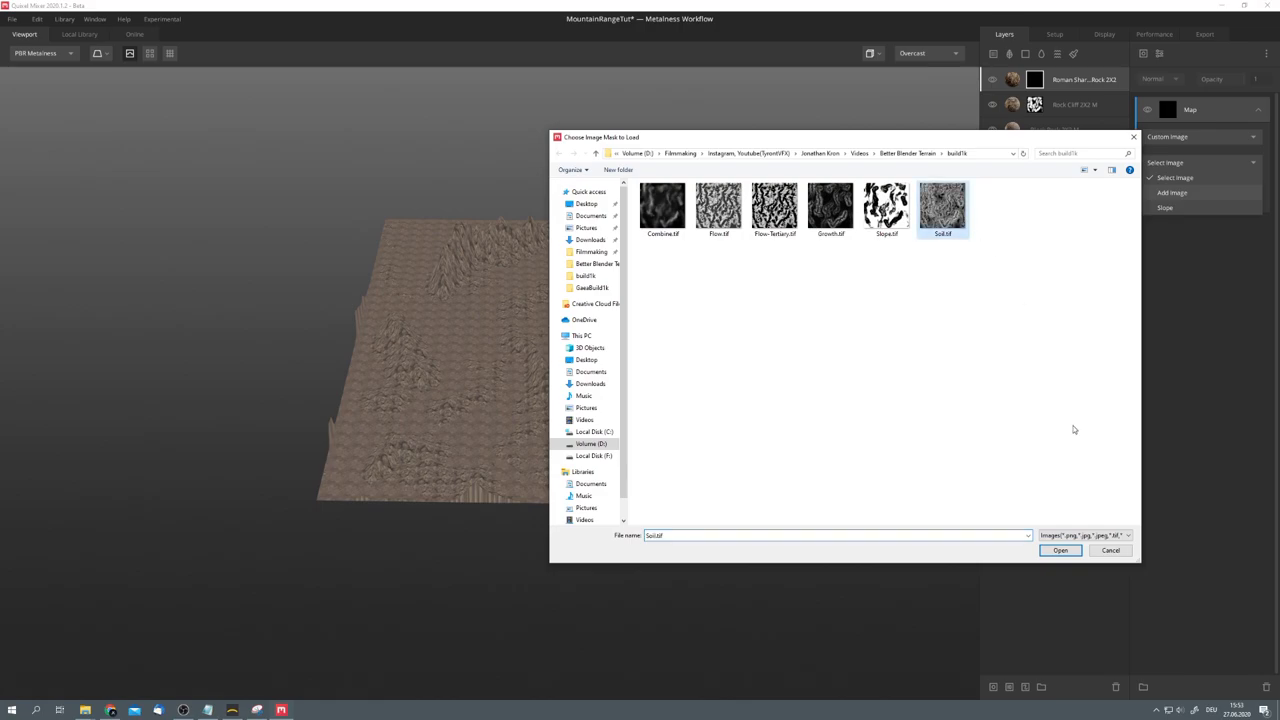
pyautogui.click(1060, 550)
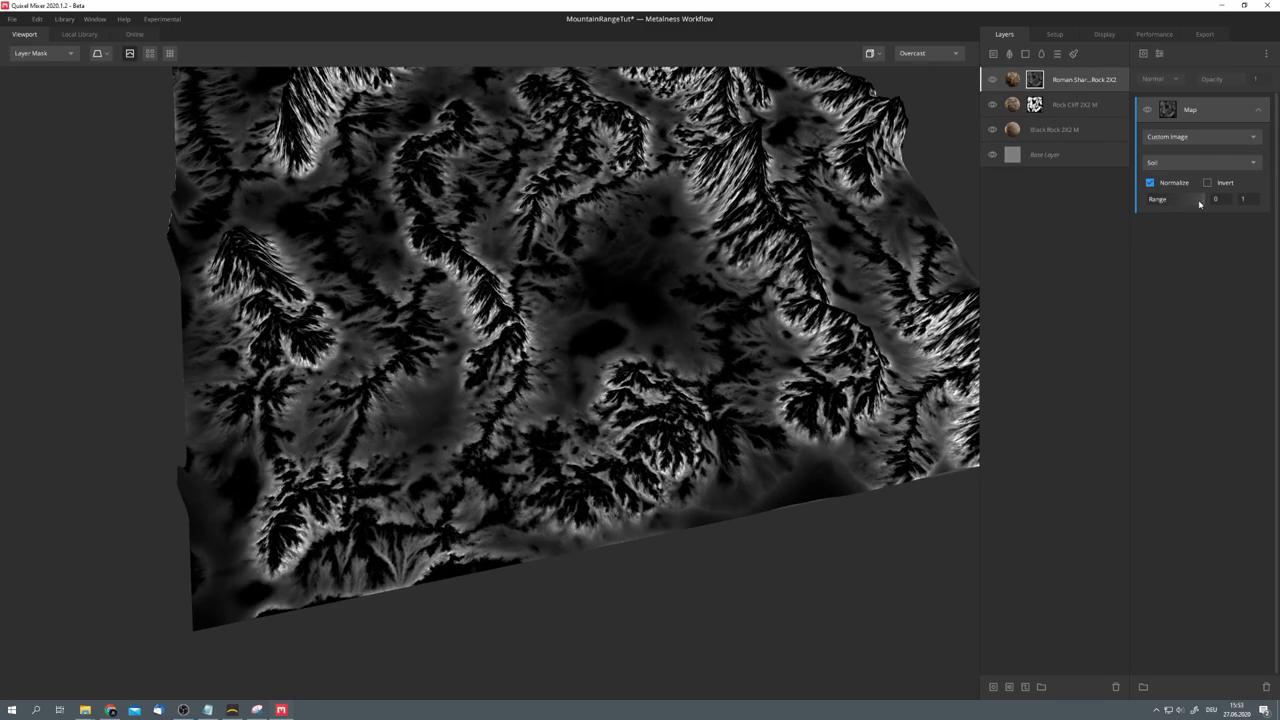
pyautogui.moveTo(1248, 199); pyautogui.dragTo(1230, 199)
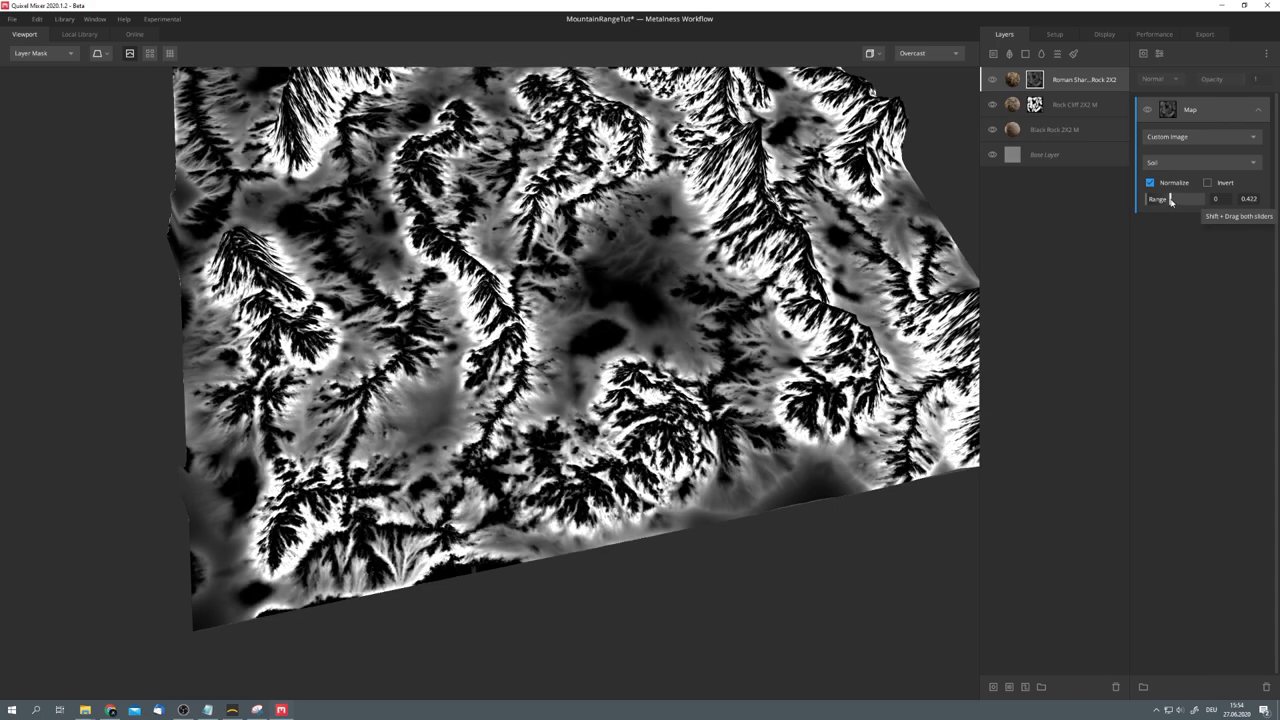
# Step: Set the jagged rock layer's Albedo Match to Underlying at about 0.79
pyautogui.click(43, 53)
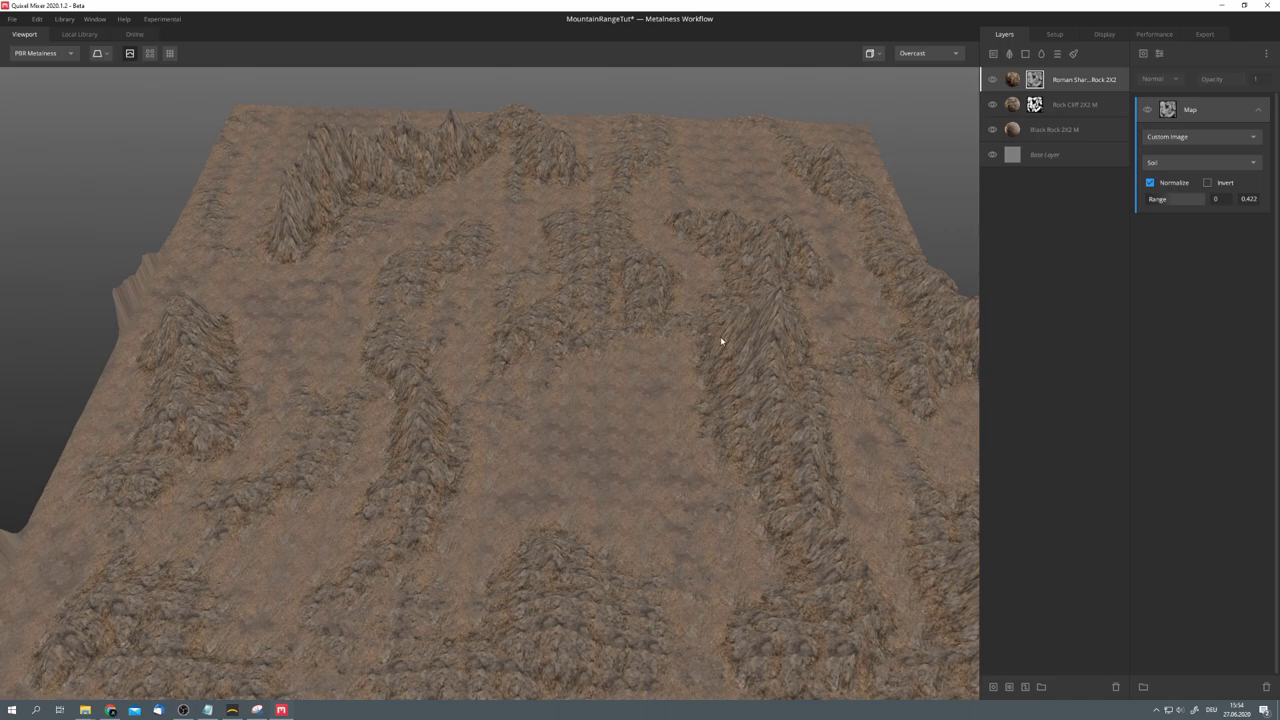
pyautogui.click(1083, 79)
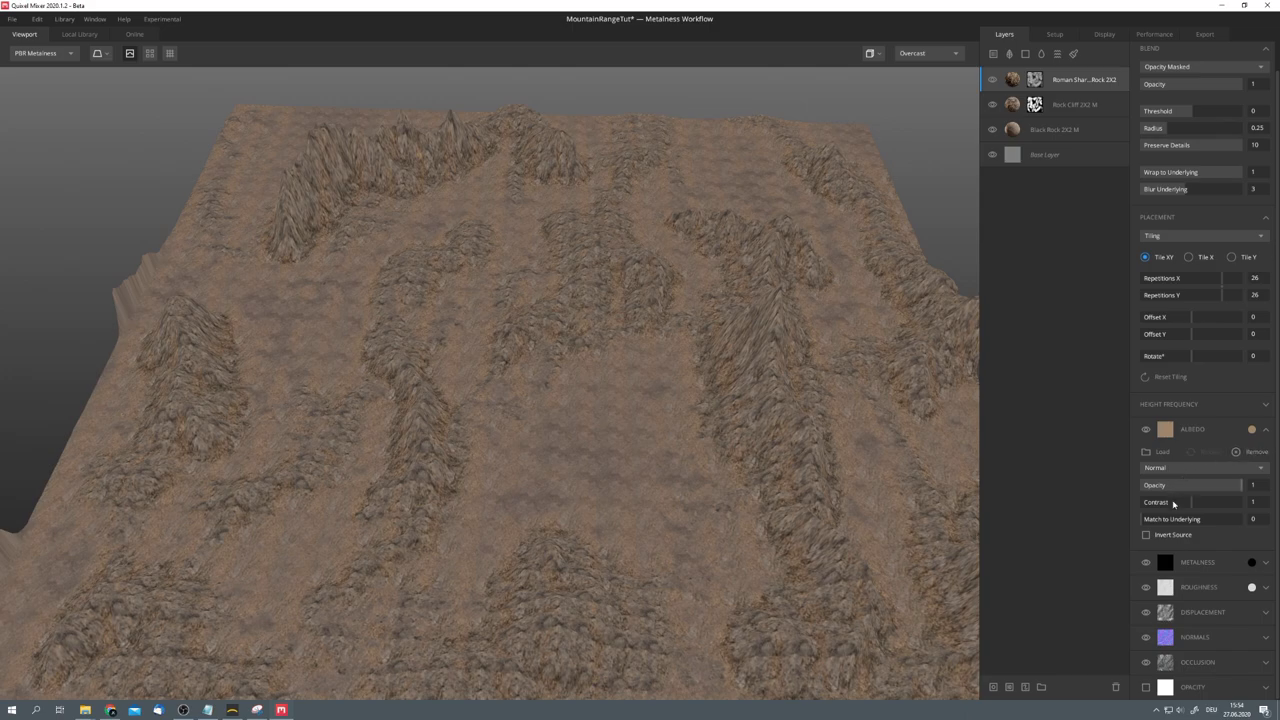
pyautogui.moveTo(1160, 518); pyautogui.dragTo(1225, 518)
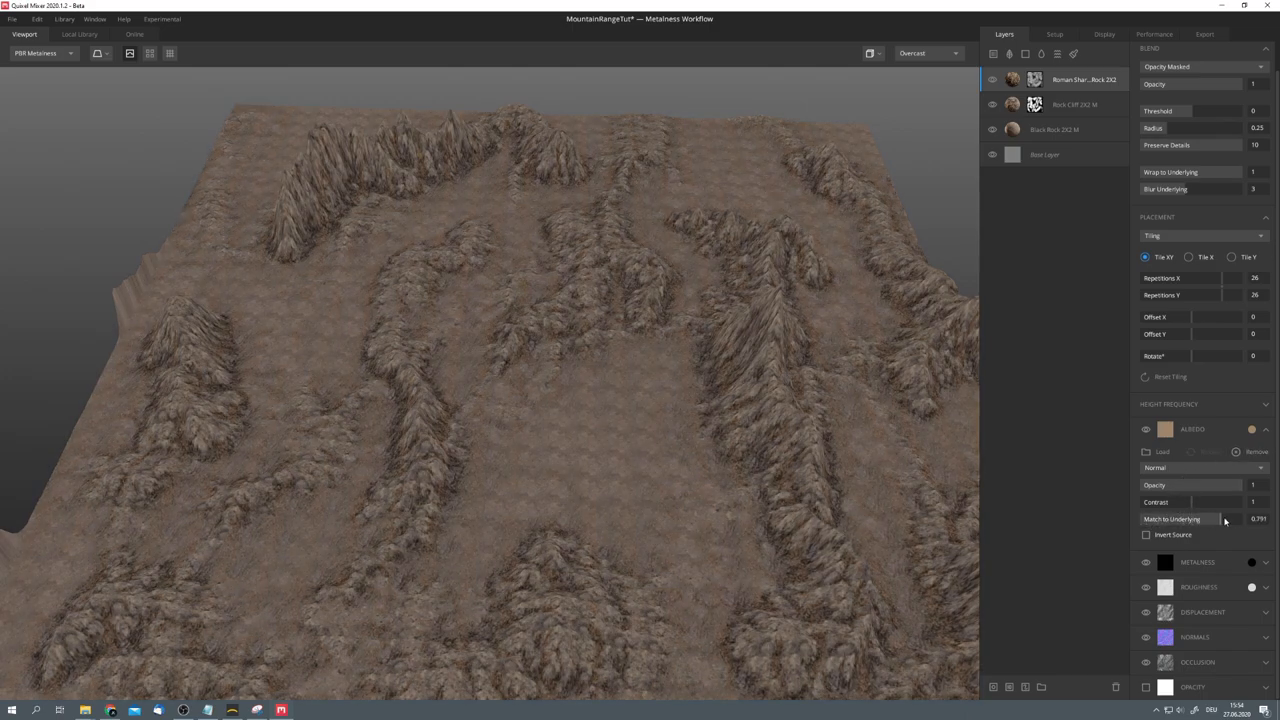
pyautogui.moveTo(1225, 519); pyautogui.dragTo(1215, 519)
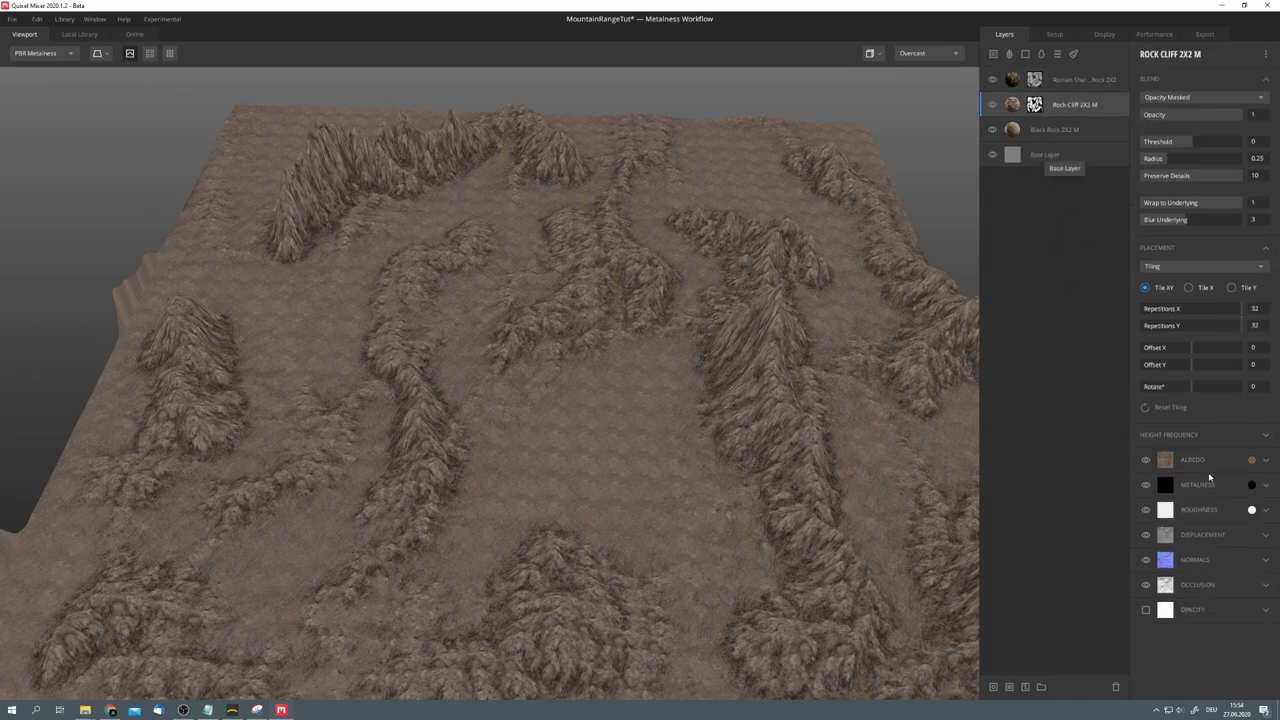
# Step: Match Rock Cliff albedo toward underlying (~0.29) and add Grey Rock with a custom mask image
pyautogui.click(1192, 459)
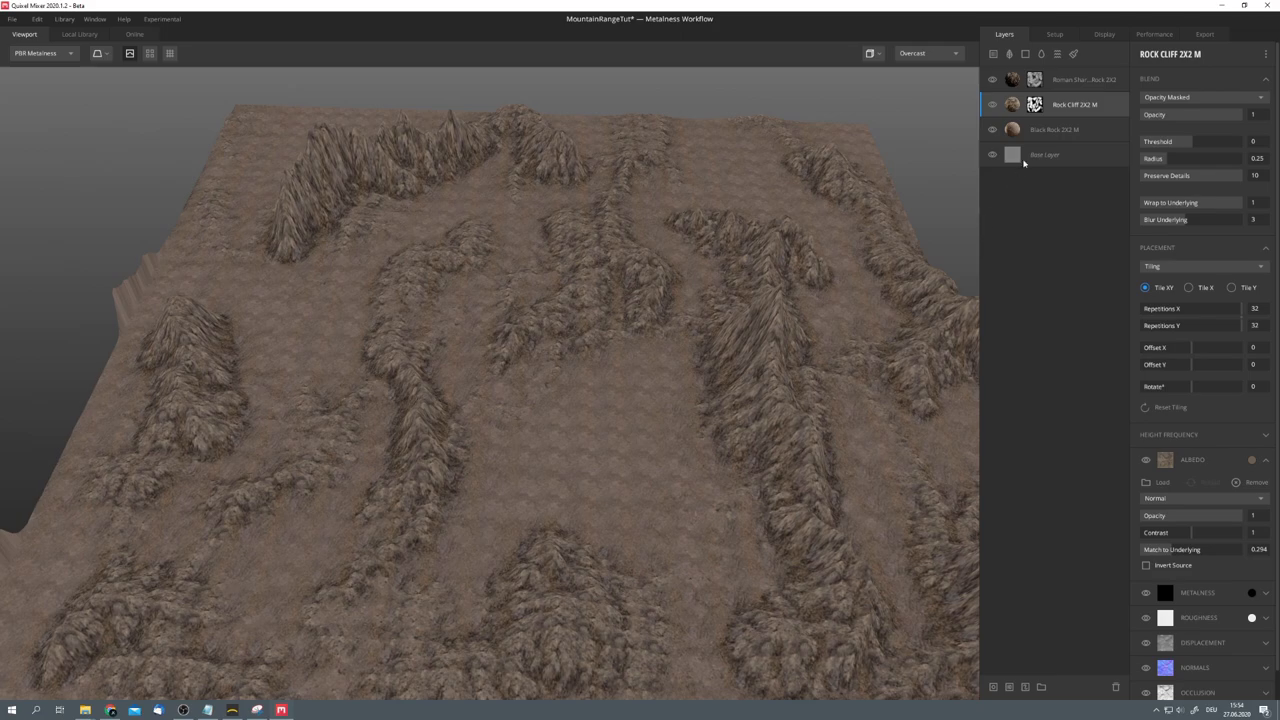
pyautogui.click(79, 34)
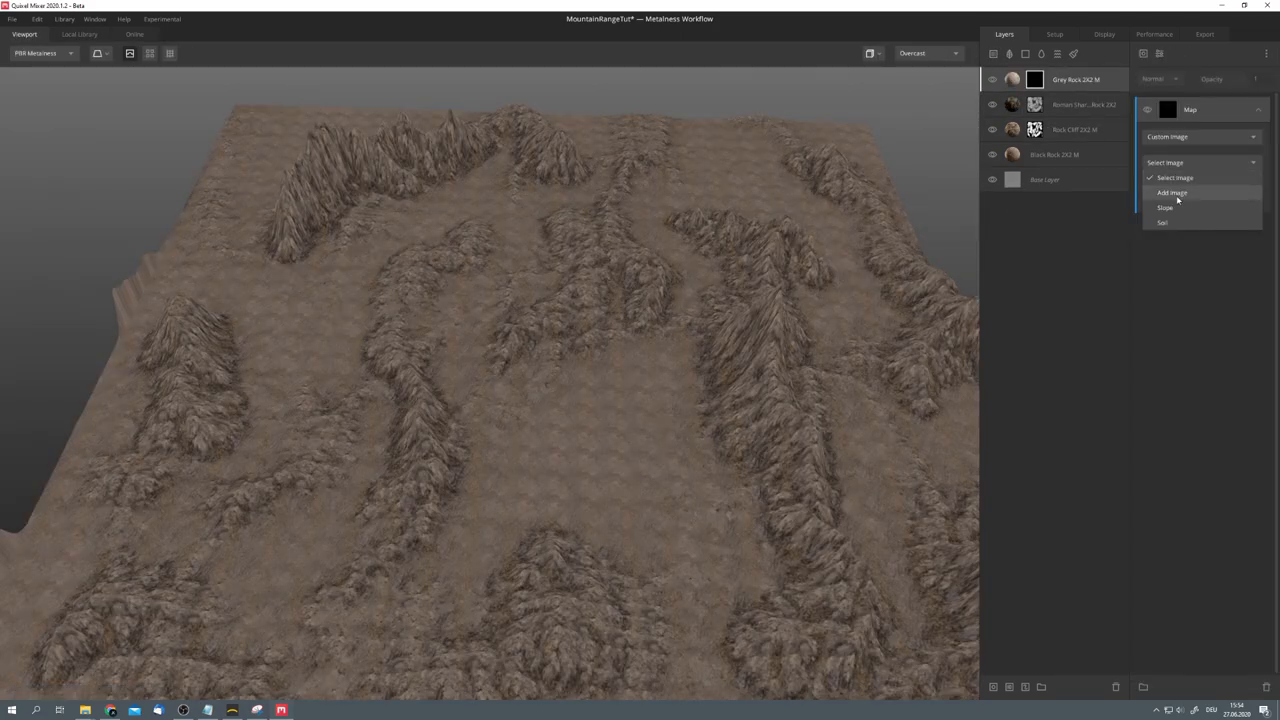
pyautogui.click(1172, 192)
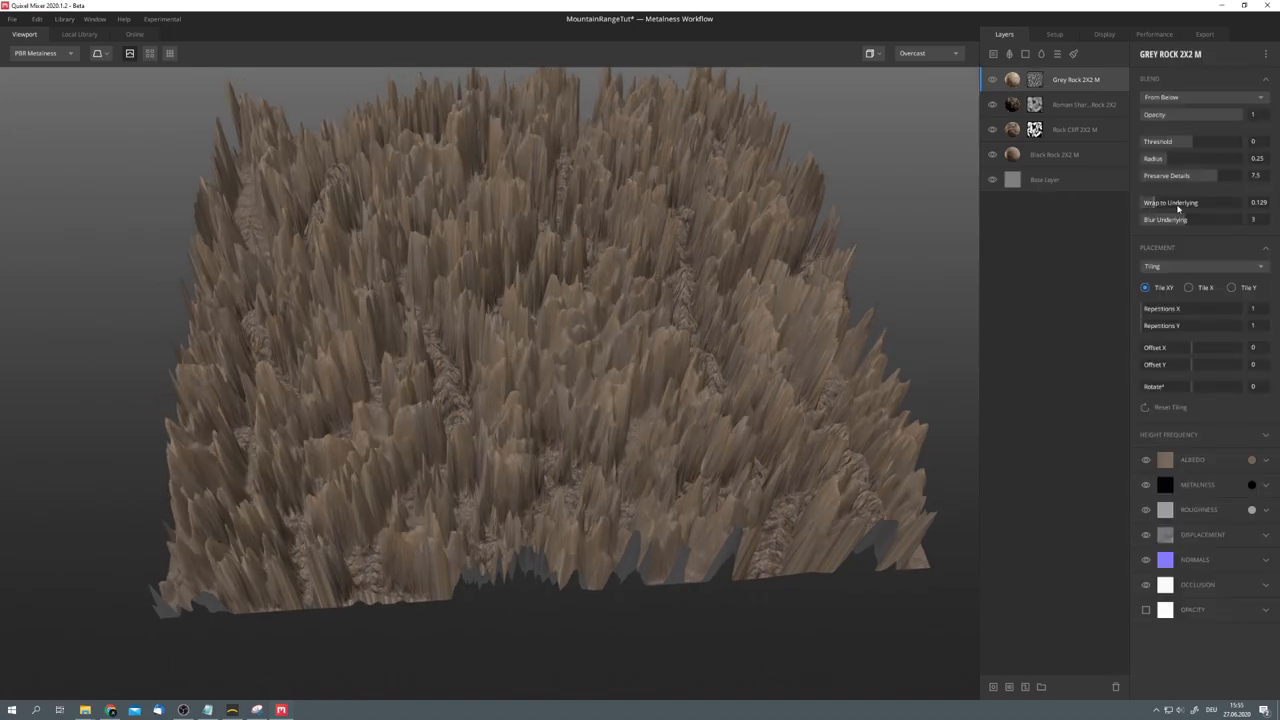
# Step: Adjust Grey Rock's wrap to underlying and narrow the Flow mask range max to 0.319
pyautogui.moveTo(1180, 175); pyautogui.dragTo(1240, 175)
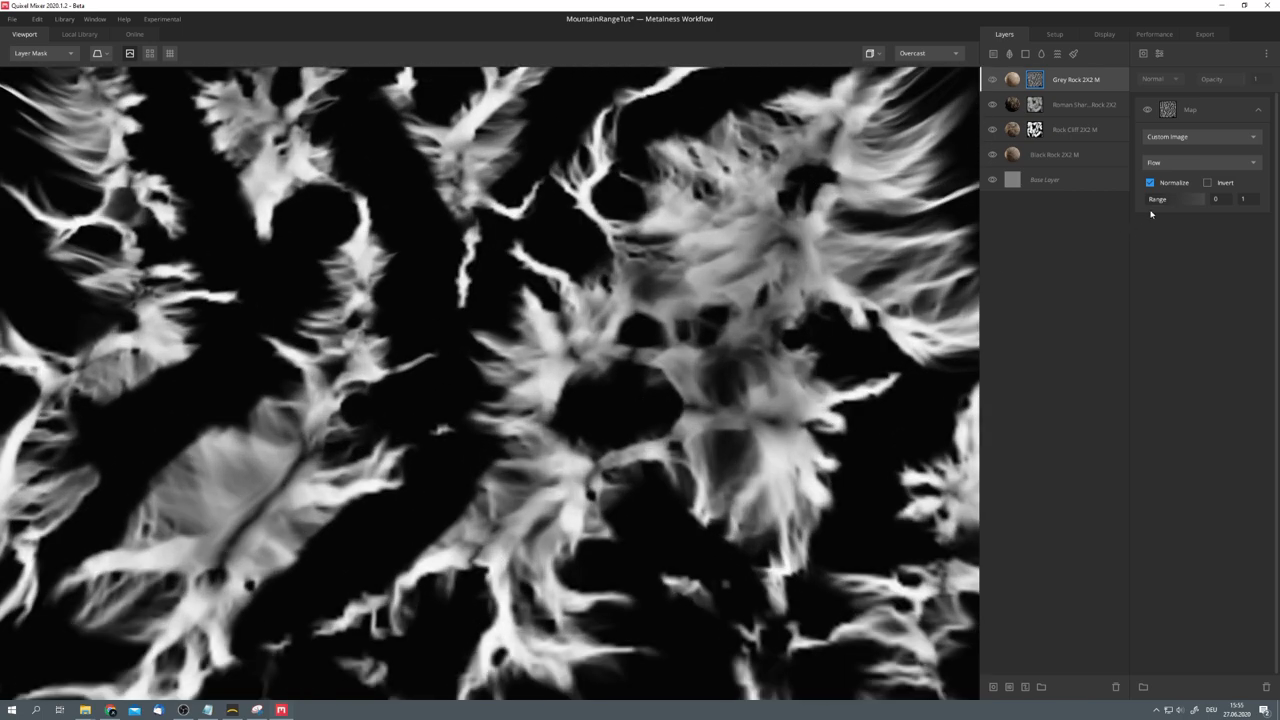
pyautogui.moveTo(1250, 199); pyautogui.dragTo(1180, 199)
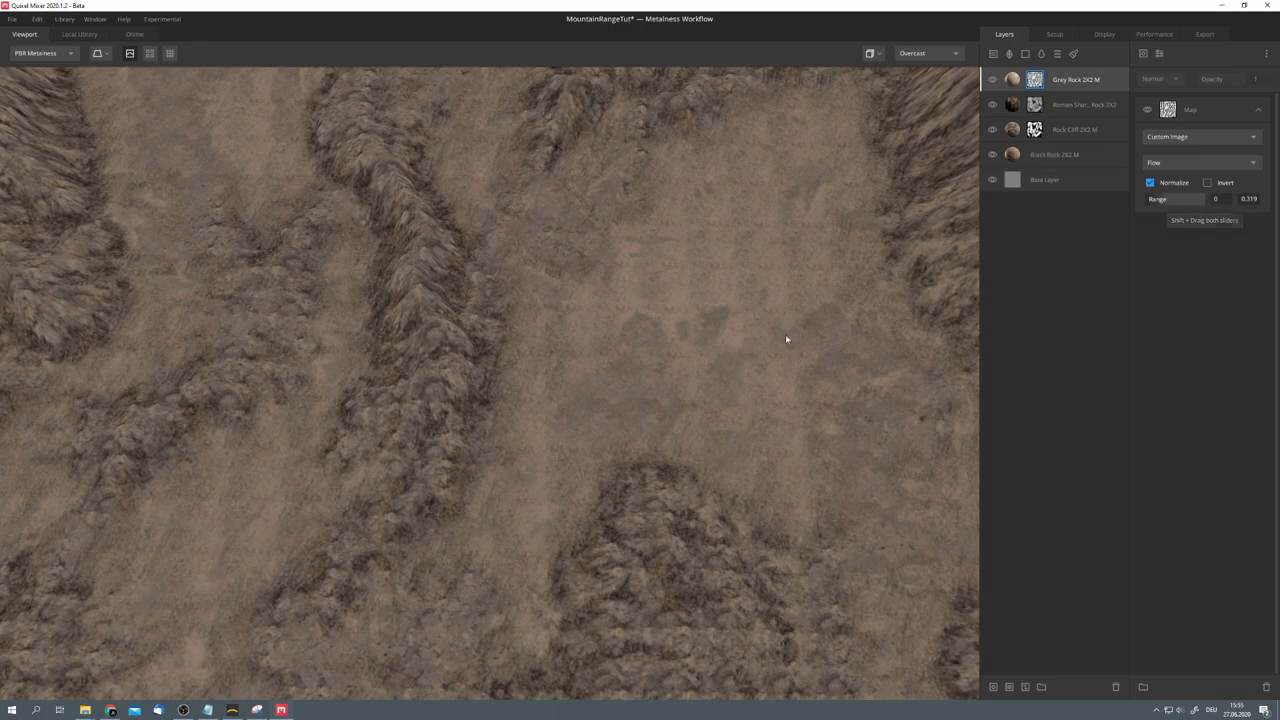
pyautogui.click(992, 80)
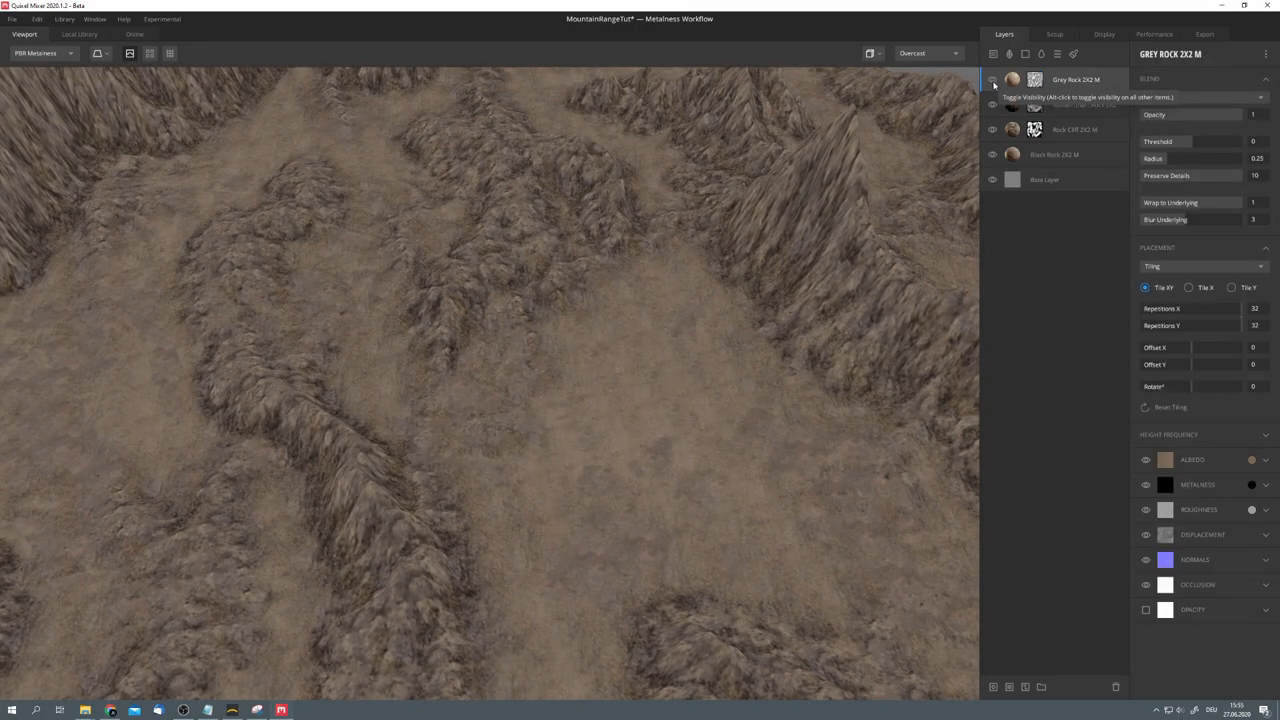
pyautogui.moveTo(898, 164)
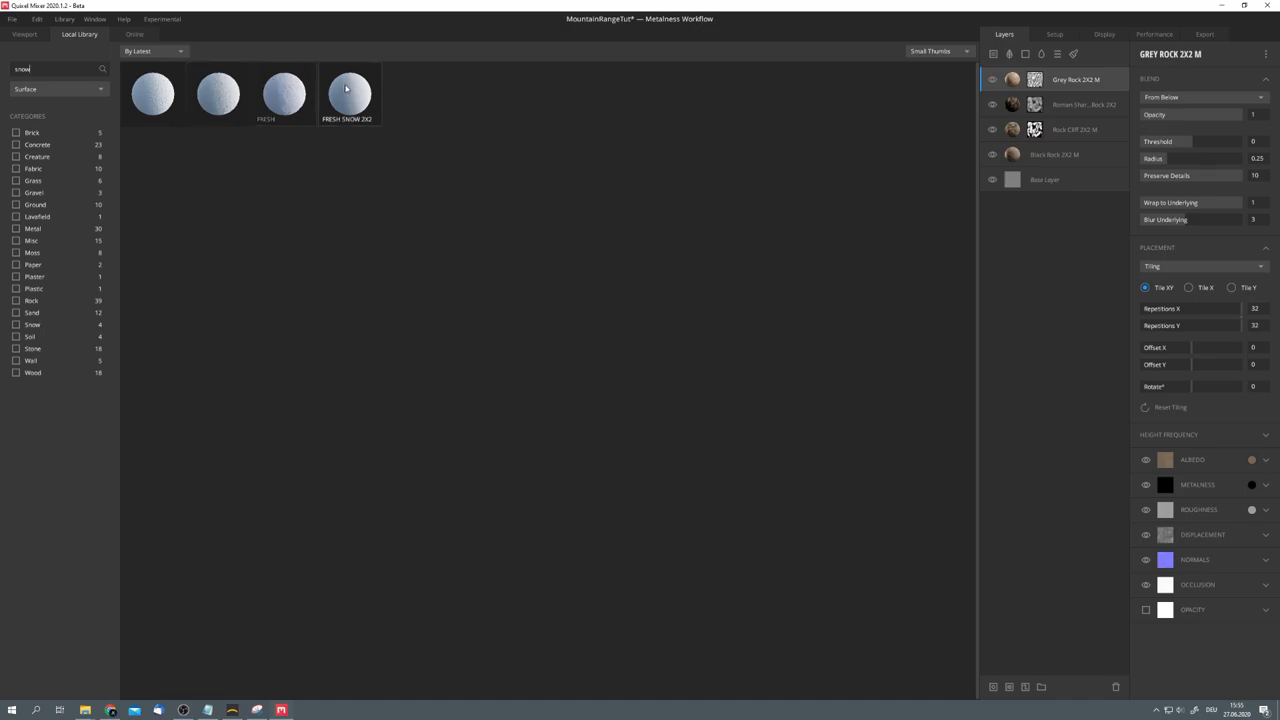
# Step: Add Fresh Windswept Snow 2X2 M from the local library as the top layer, tiled 24 times
pyautogui.click(24, 34)
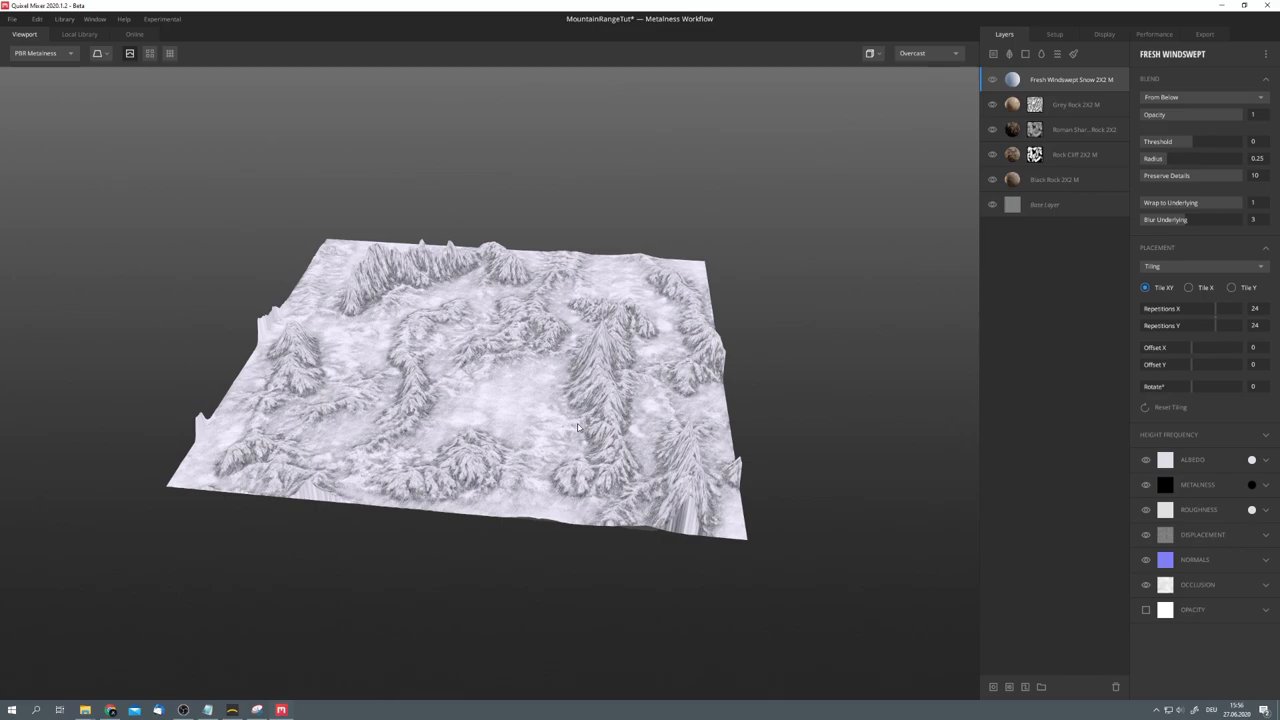
pyautogui.moveTo(347, 629)
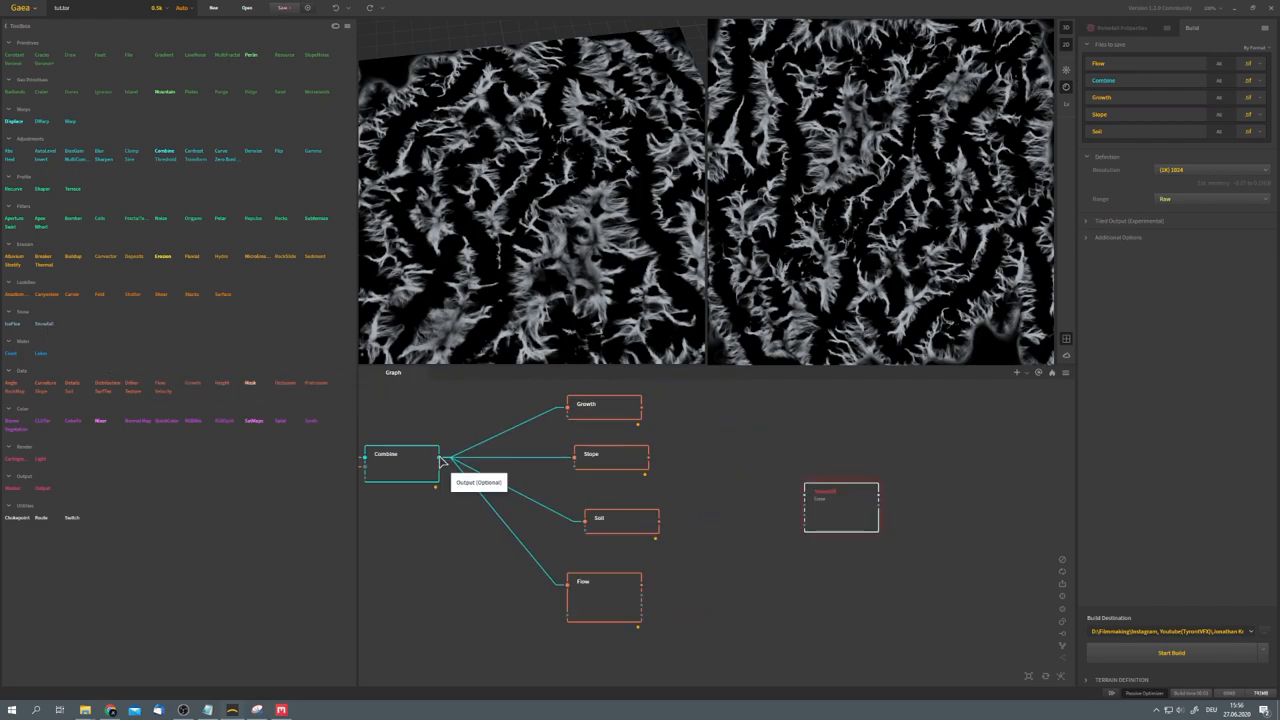
# Step: Wire Combine's output into the Snowfall node and tick Snowfall's Snow output in Files to save
pyautogui.moveTo(440, 458); pyautogui.dragTo(812, 500)
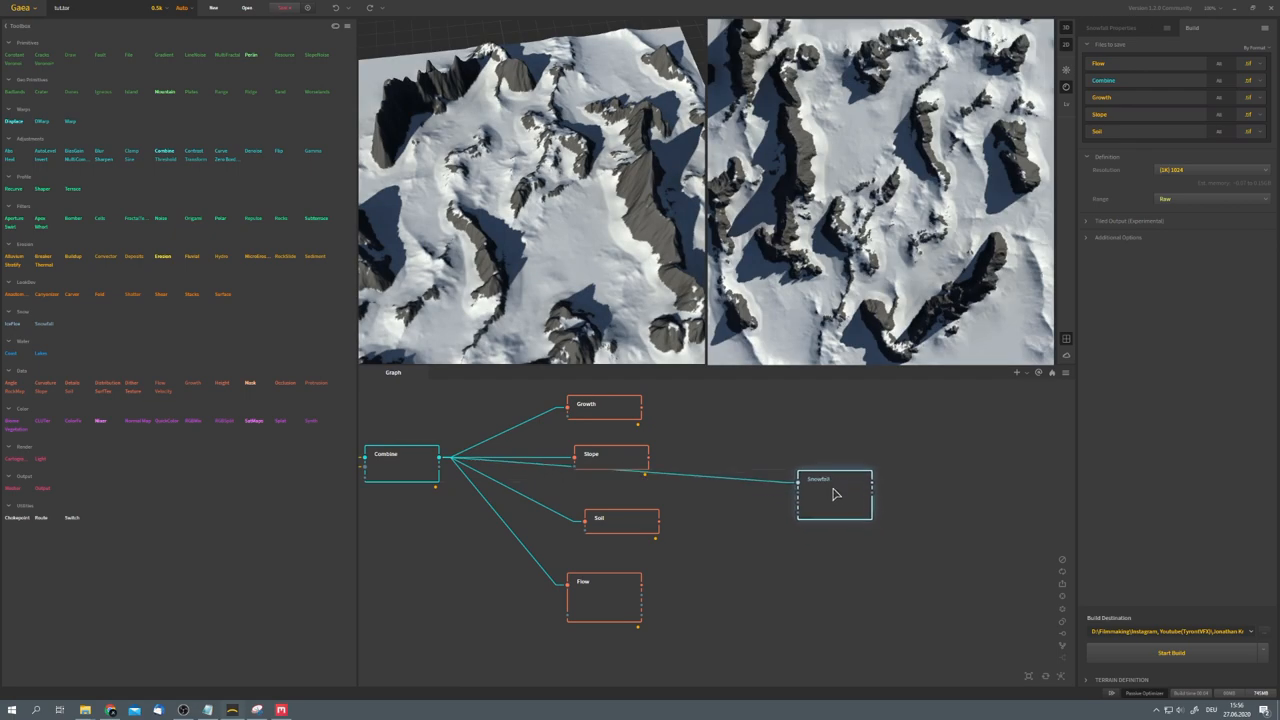
pyautogui.moveTo(614, 225)
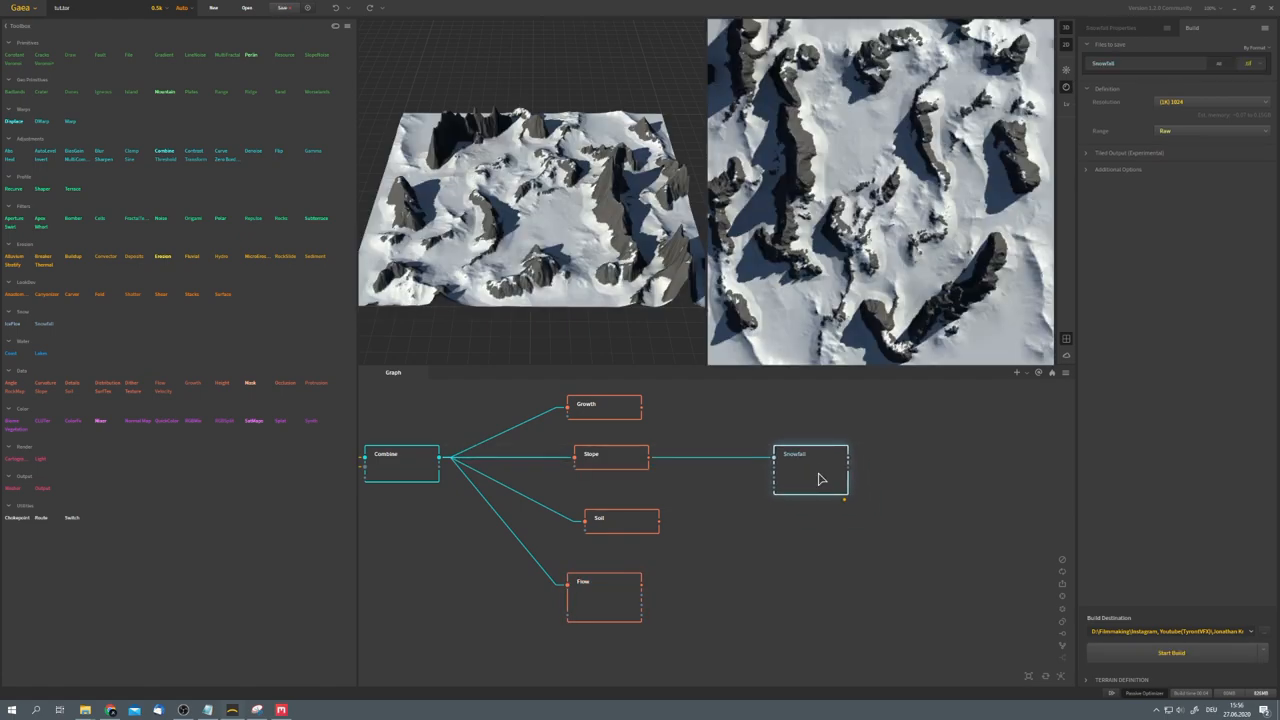
pyautogui.click(1249, 63)
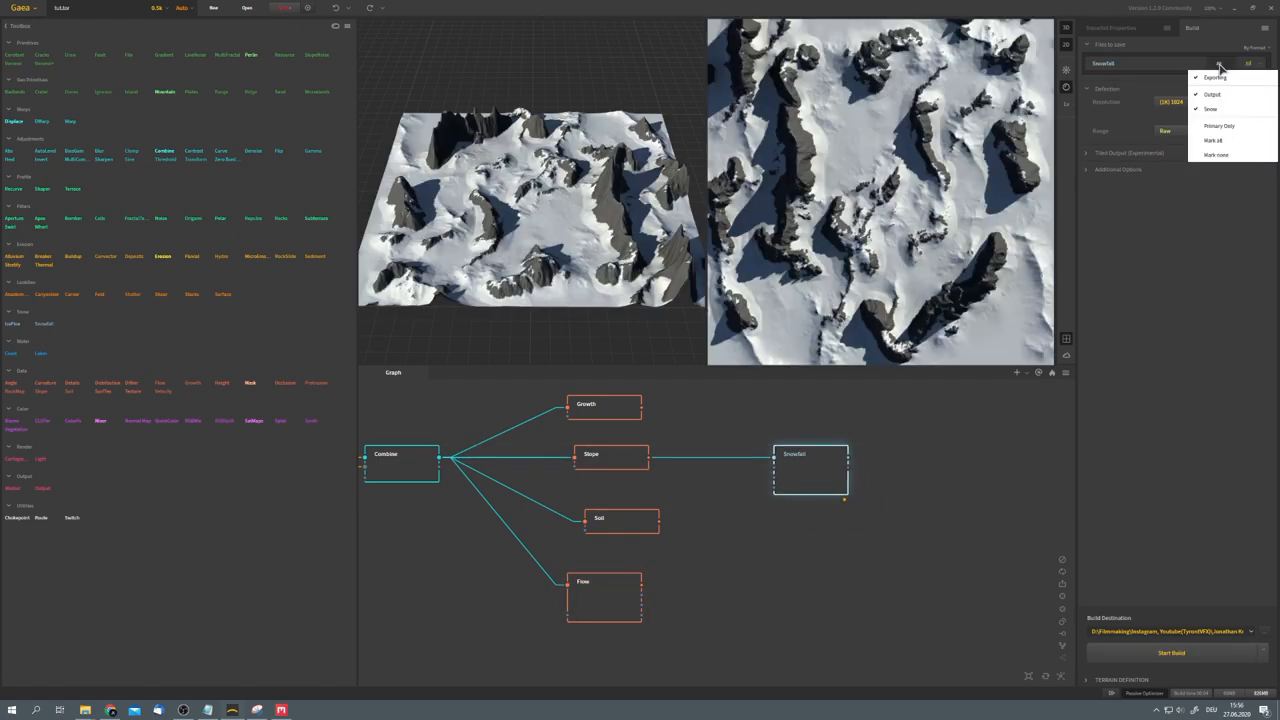
pyautogui.click(1220, 63)
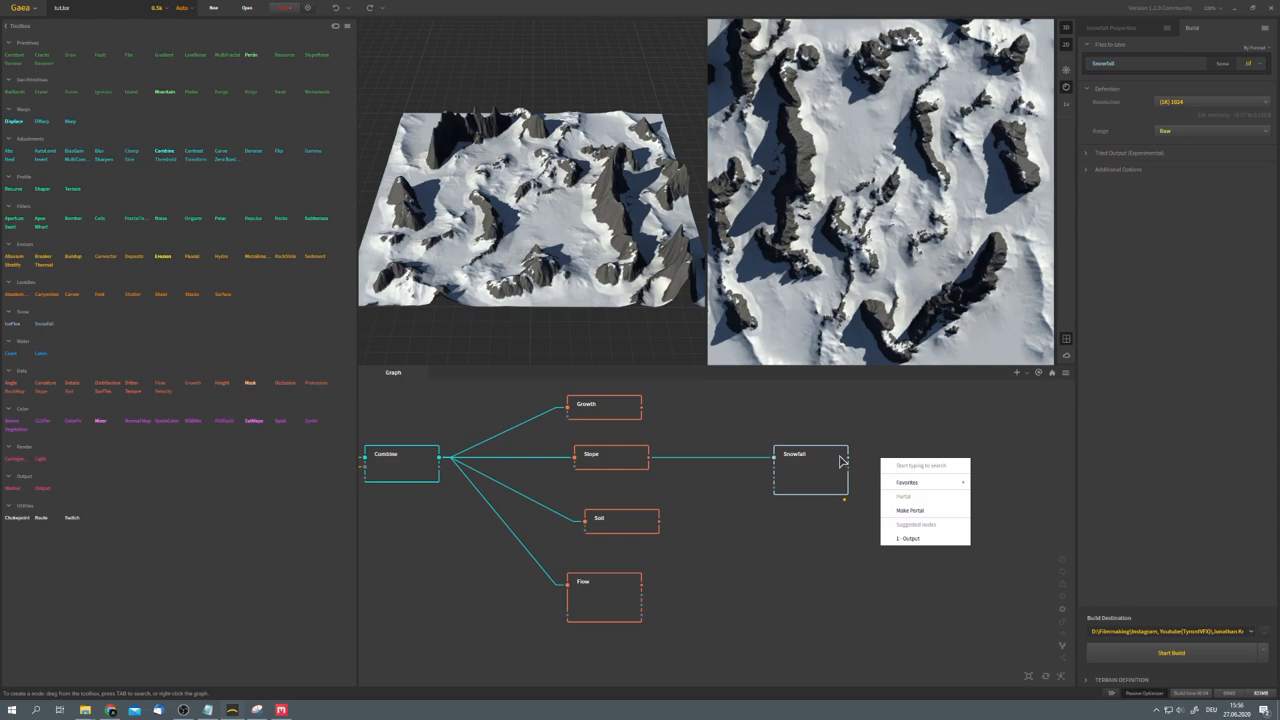
pyautogui.click(810, 470)
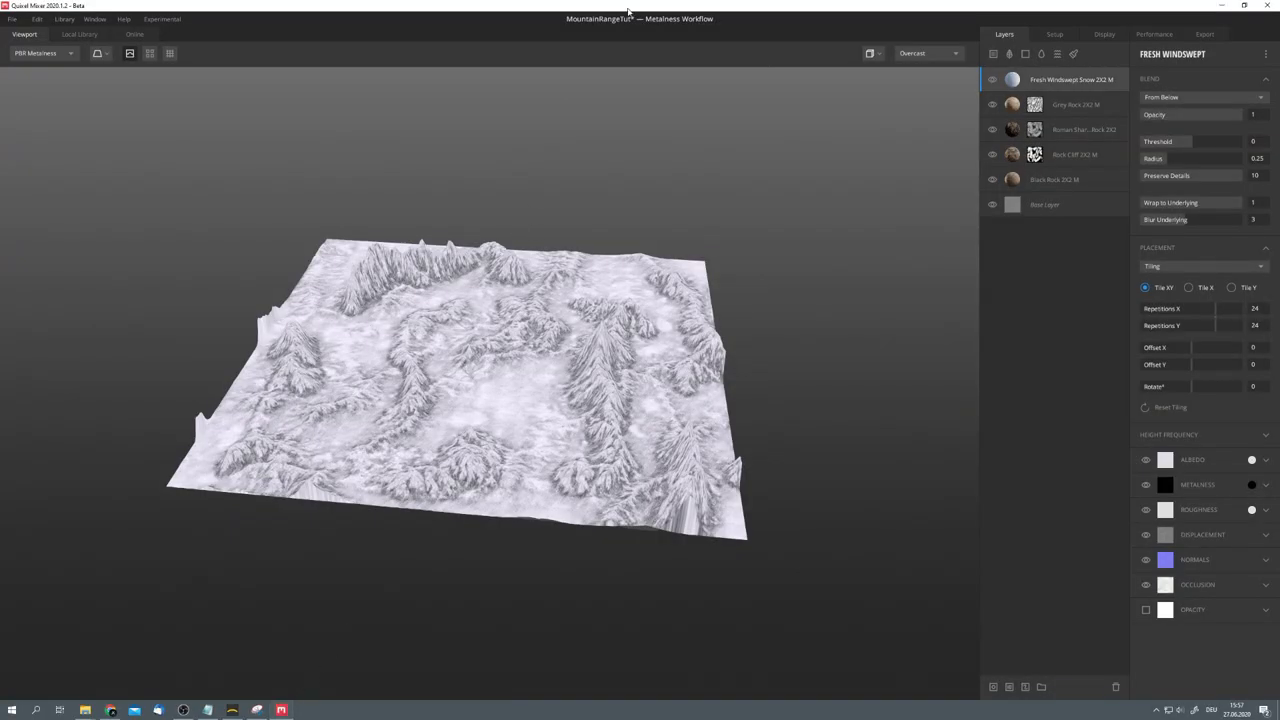
pyautogui.moveTo(993, 687)
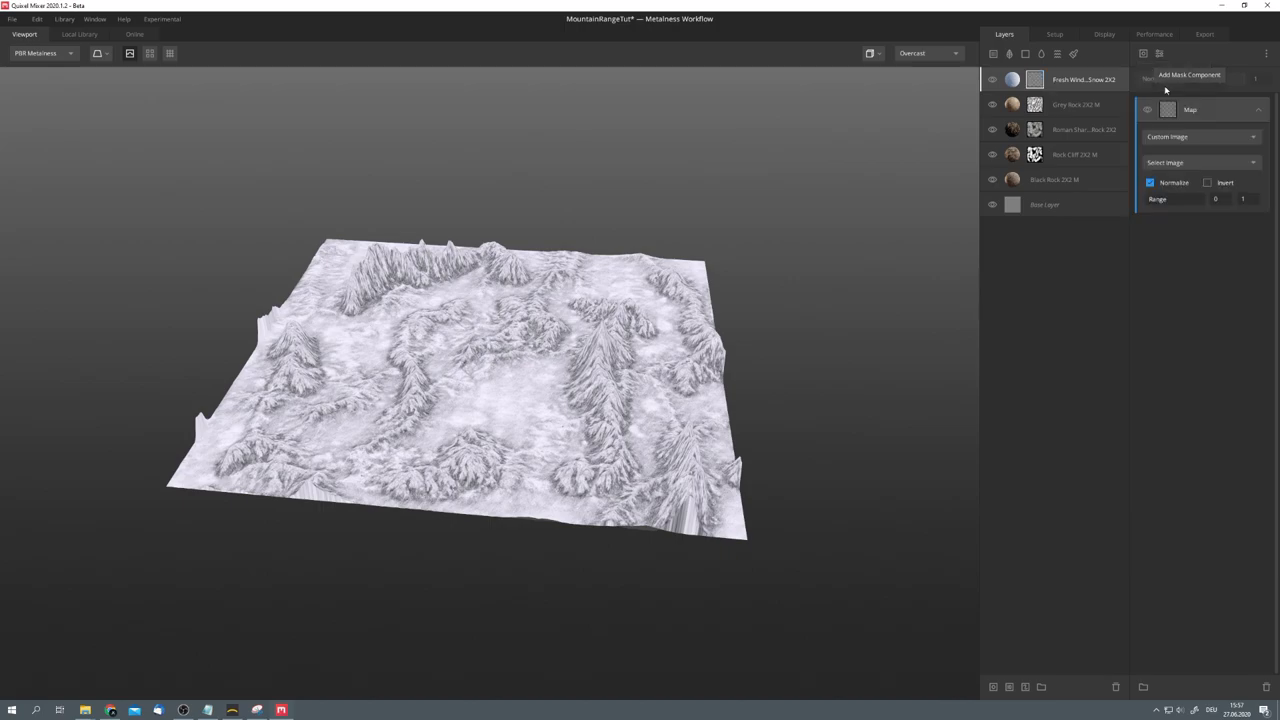
# Step: Mask the Fresh Windswept Snow layer with the Snowfall-Snow.tif custom image and orbit to check it
pyautogui.click(1174, 177)
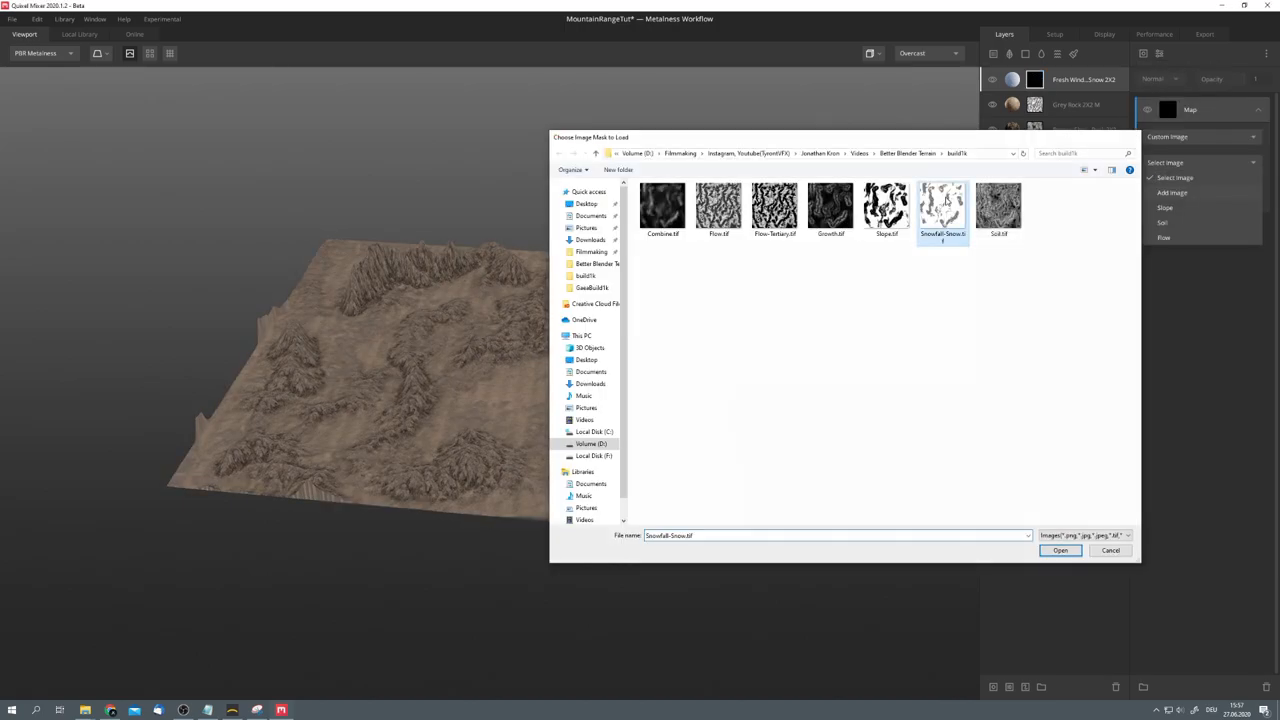
pyautogui.click(1059, 551)
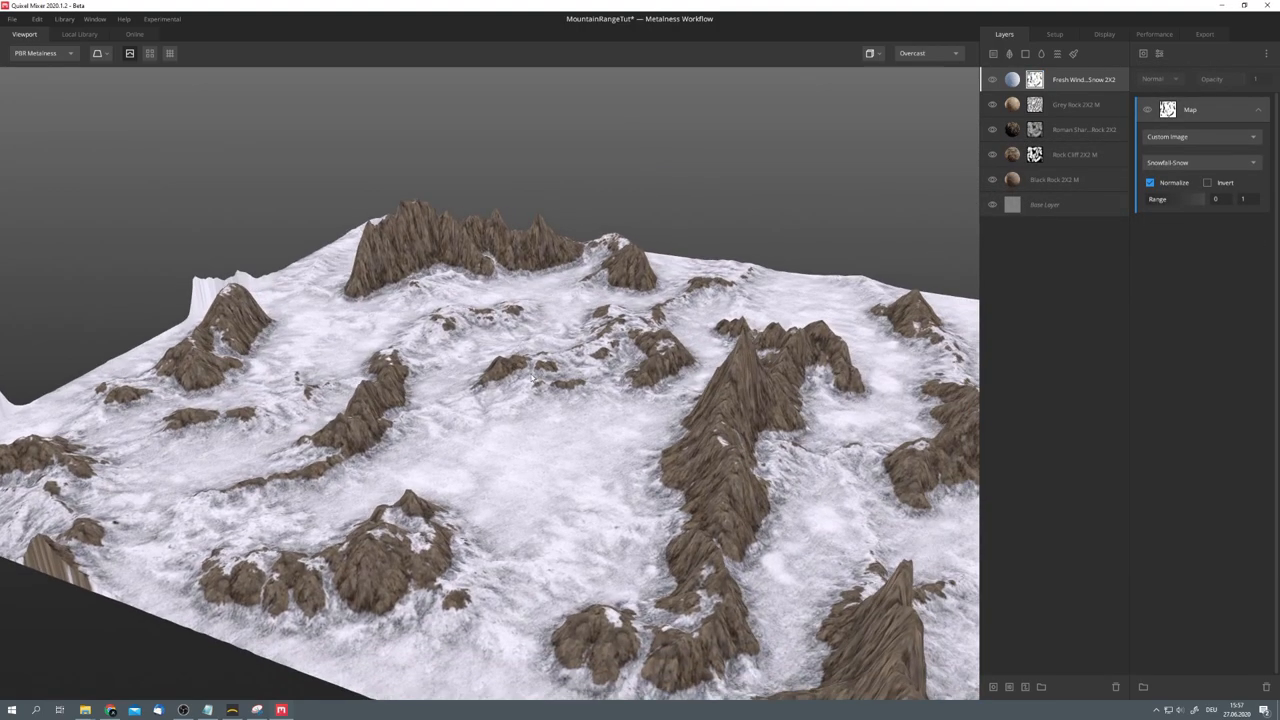
pyautogui.moveTo(500, 400); pyautogui.dragTo(660, 400)
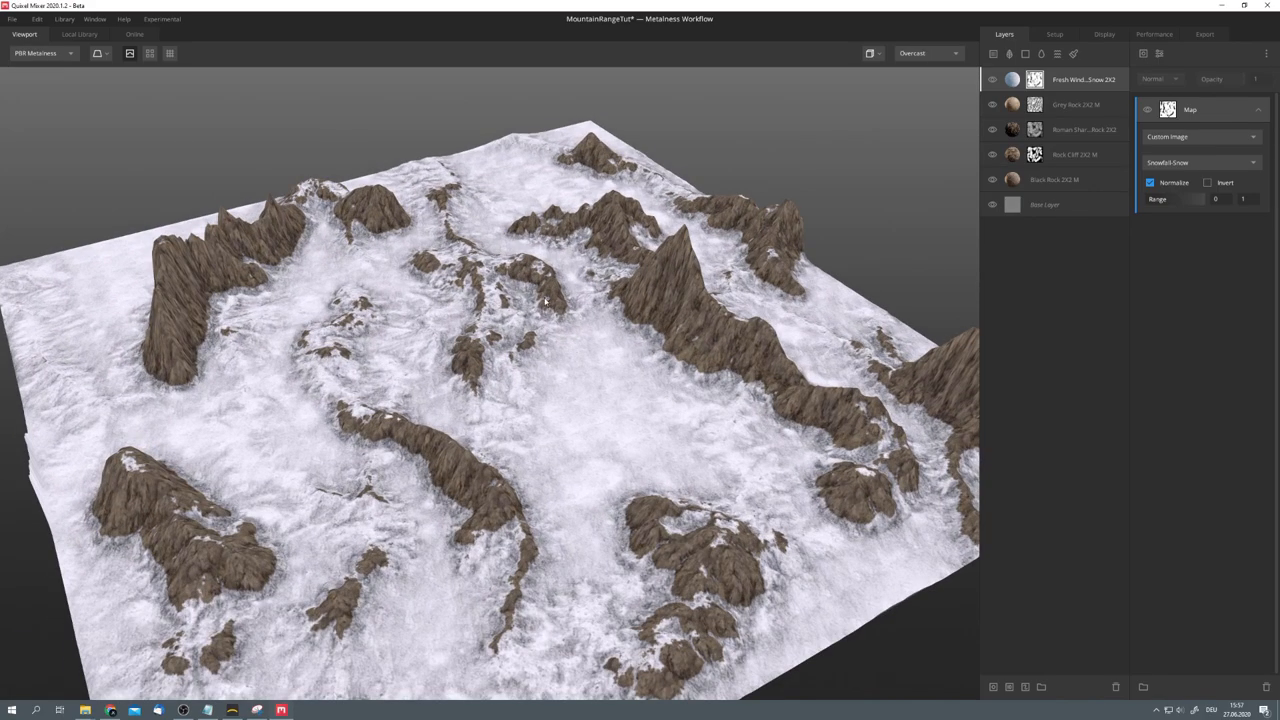
pyautogui.click(79, 34)
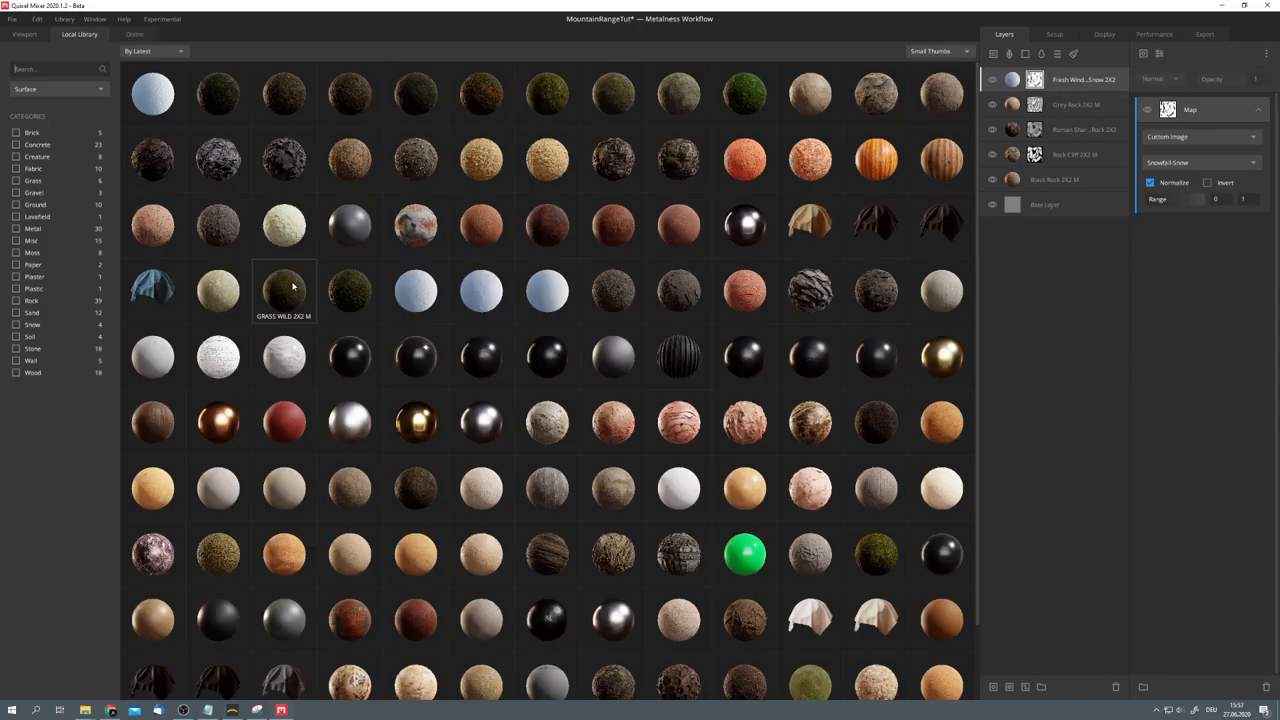
# Step: Add a Grass Wild 2X2 M layer masked by the Growth image, tiled 32 times
pyautogui.click(24, 34)
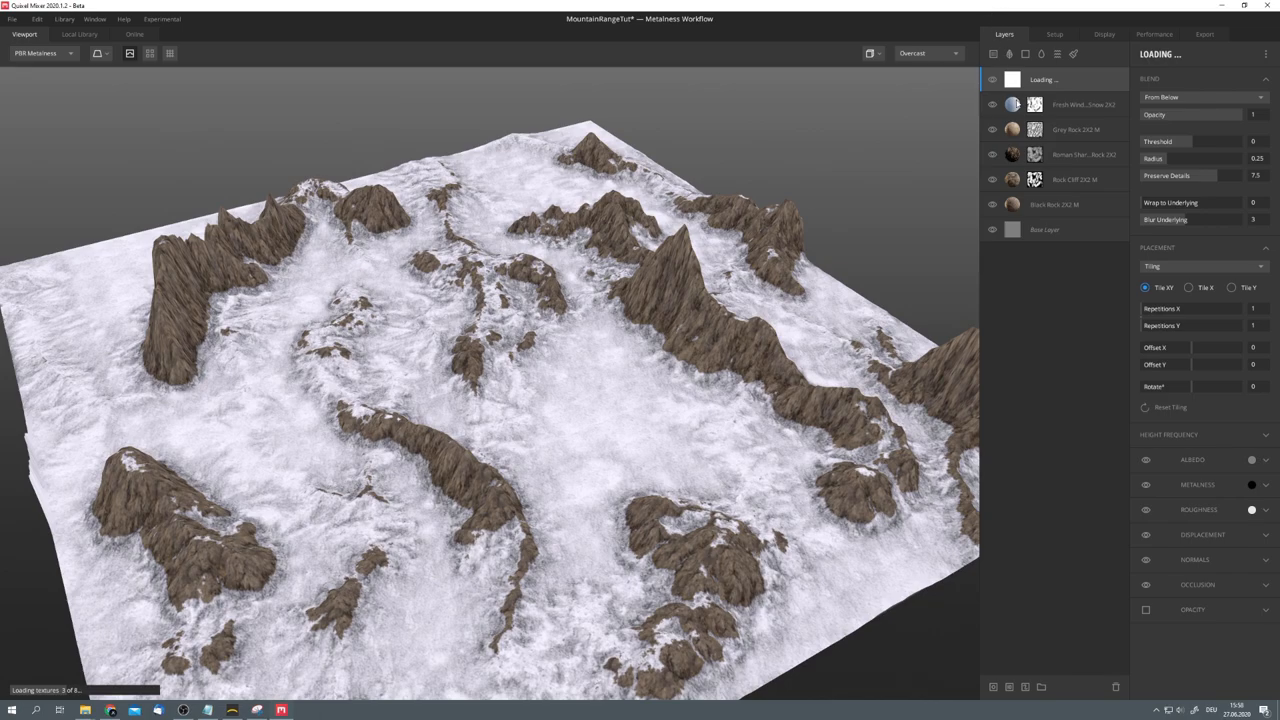
pyautogui.moveTo(1003, 296)
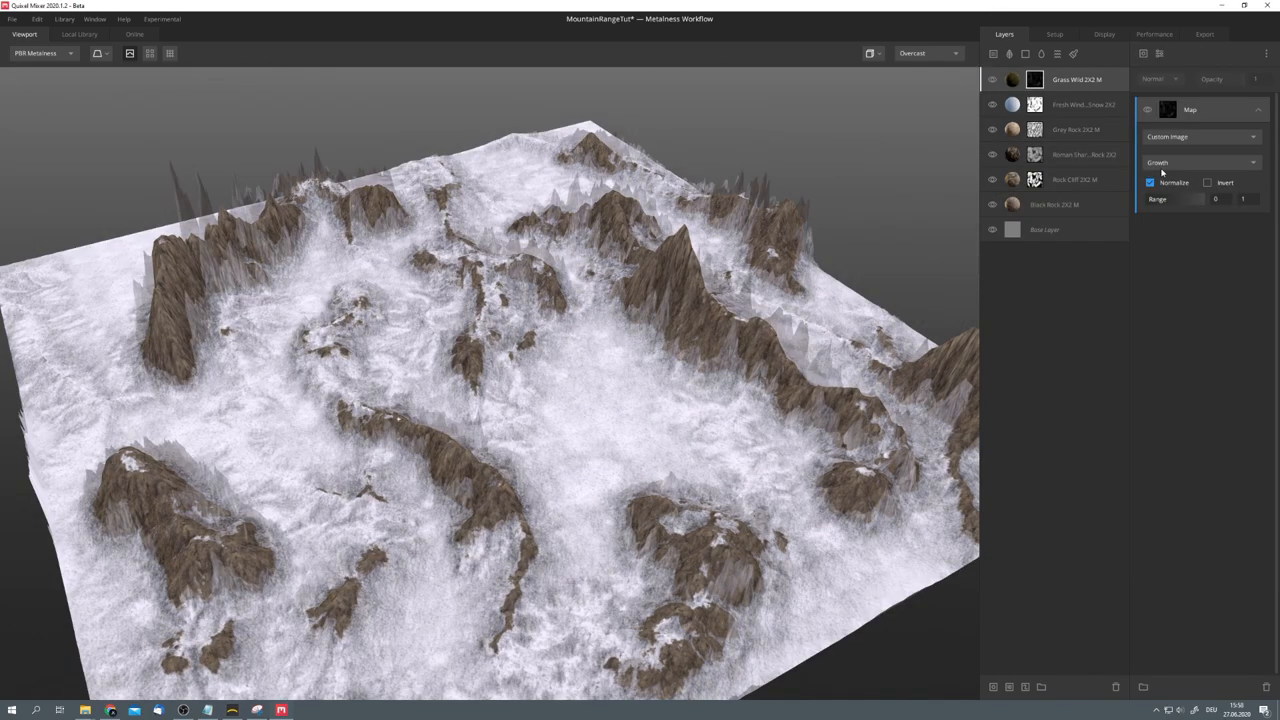
pyautogui.click(1077, 79)
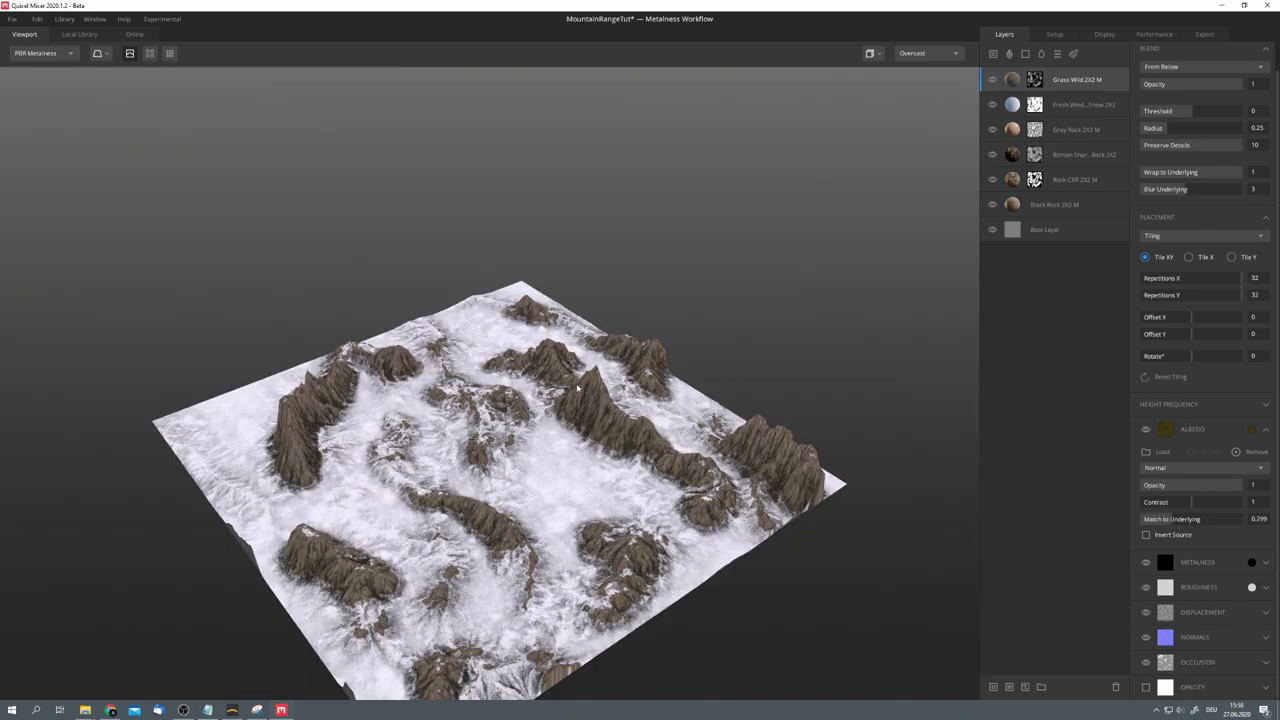
pyautogui.moveTo(718, 372)
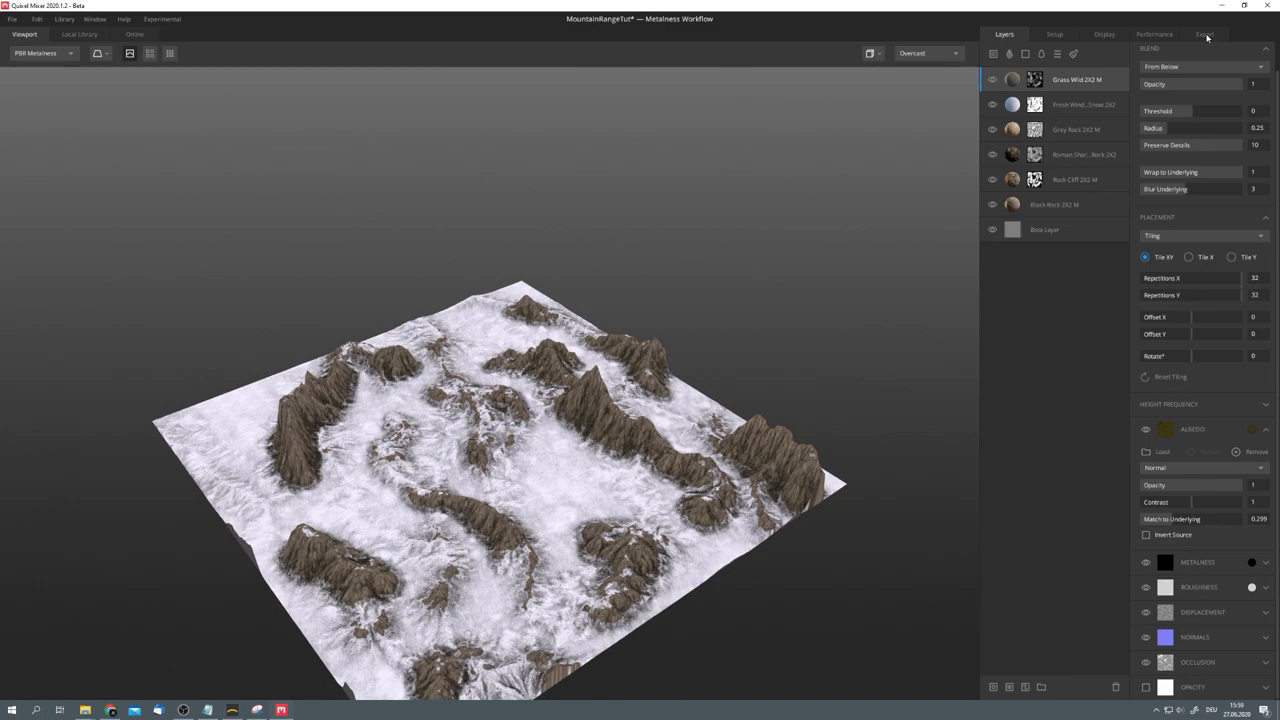
# Step: Set the export resolution to 4096 px and leave the Diffuse map unchecked
pyautogui.click(1205, 34)
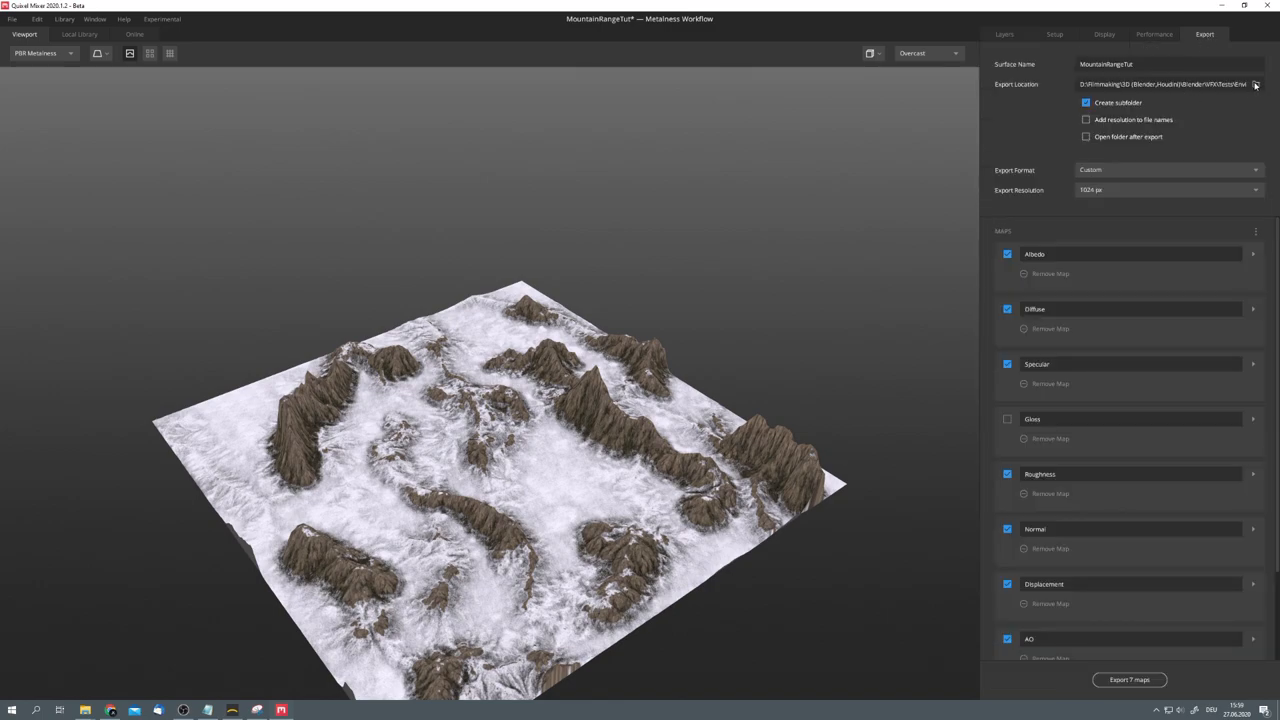
pyautogui.click(1168, 190)
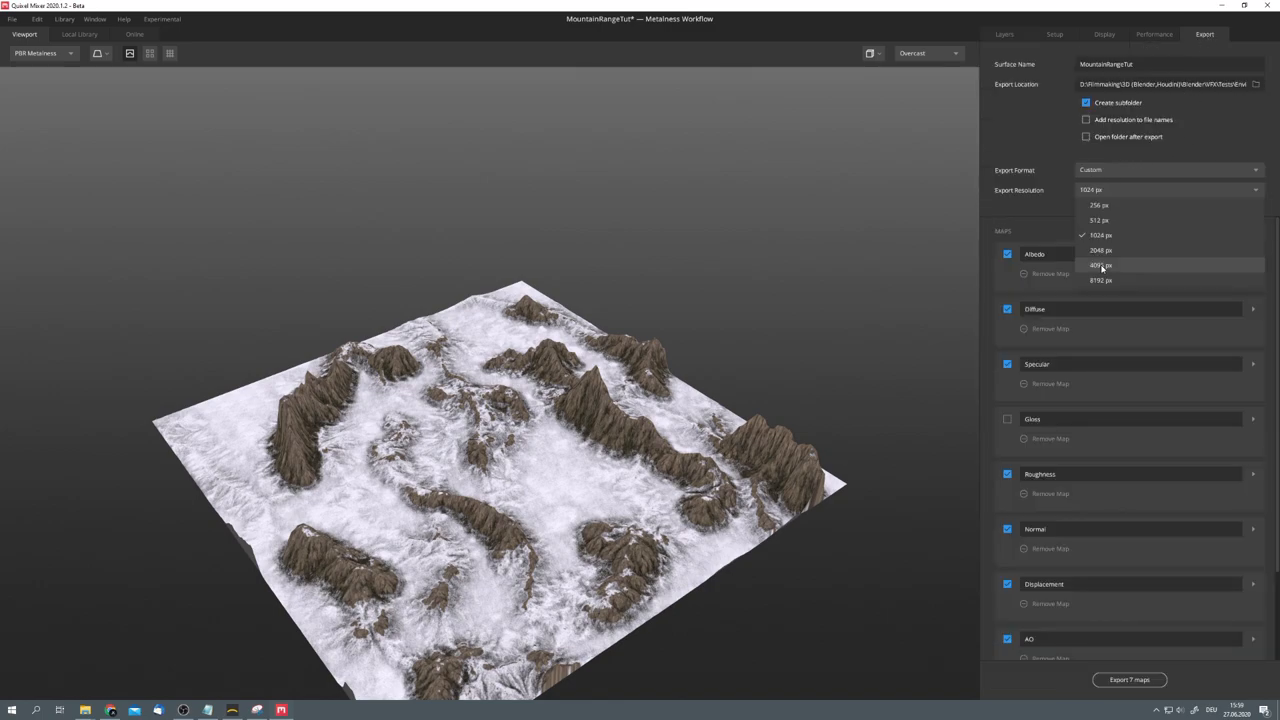
pyautogui.click(1100, 265)
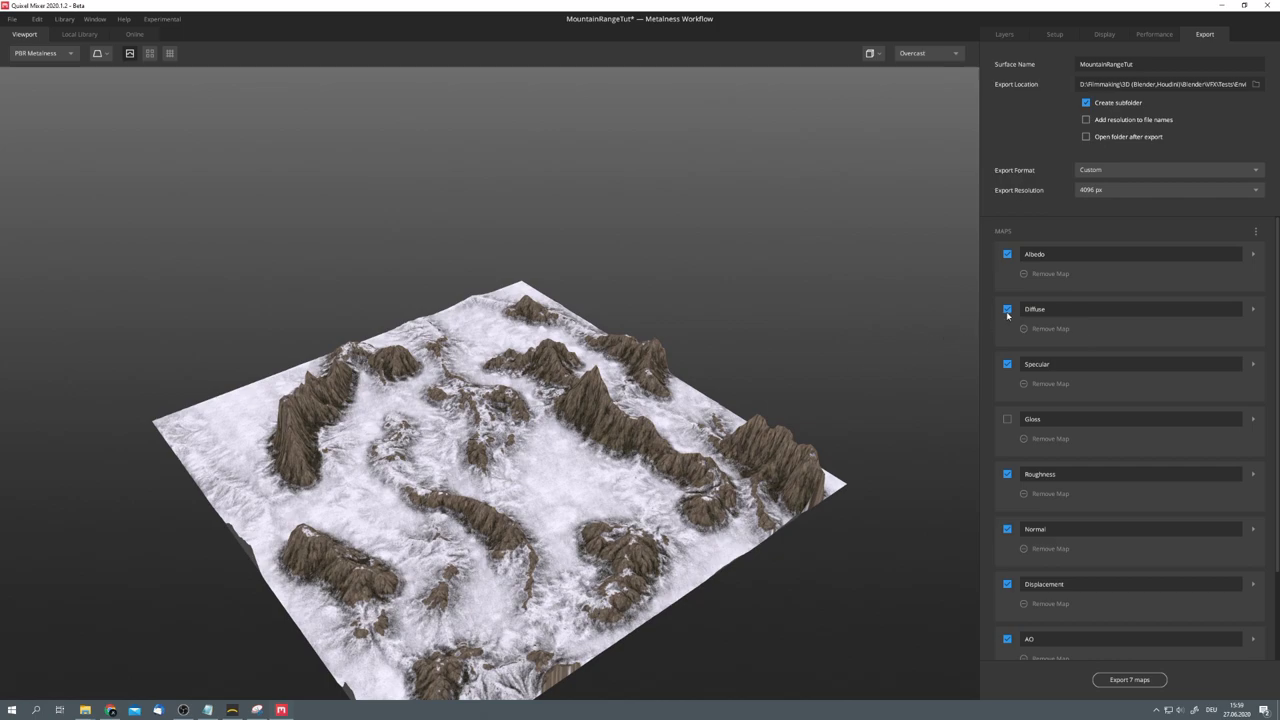
pyautogui.click(1007, 309)
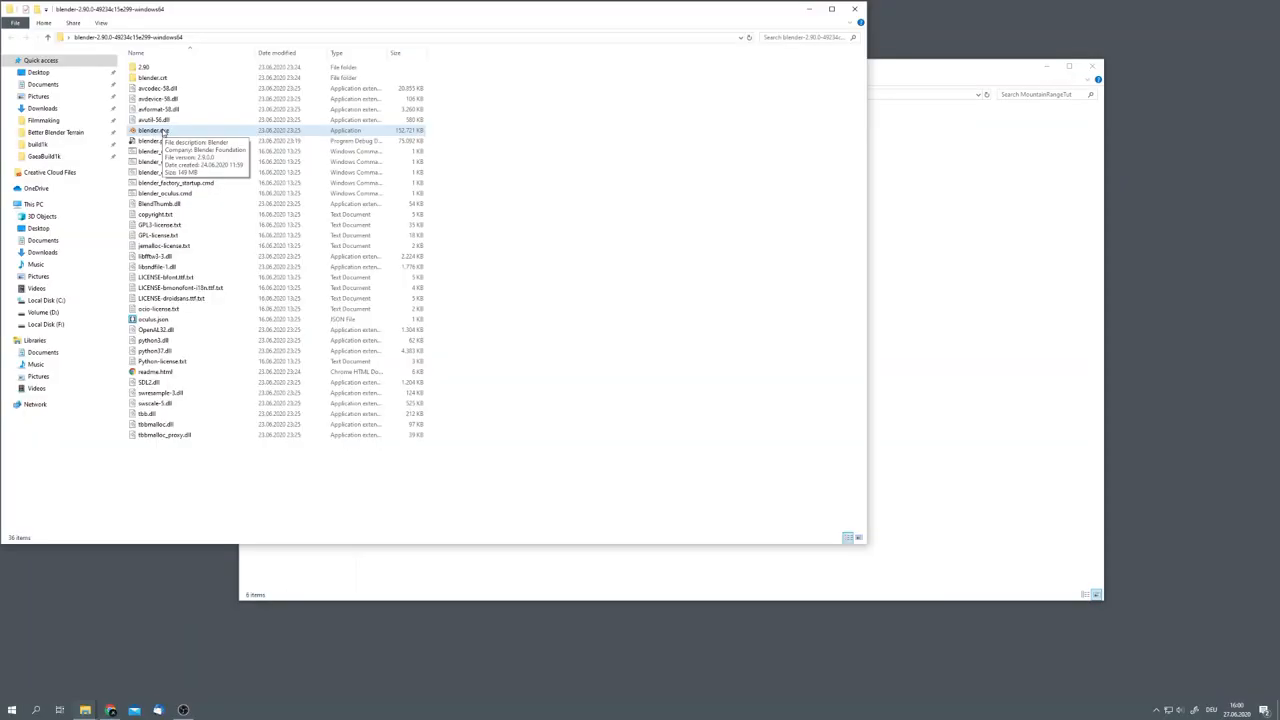
# Step: Launch Blender, add a plane, and render with Cycles Experimental features on GPU Compute
pyautogui.click(153, 130)
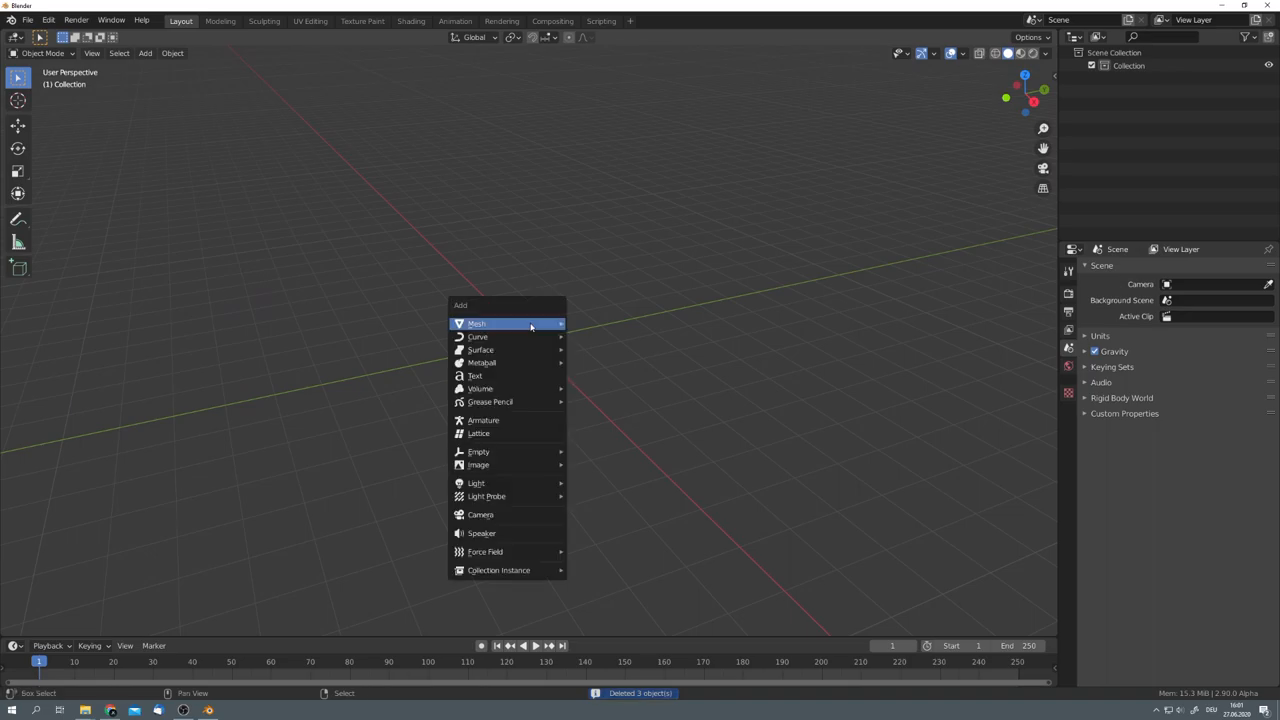
pyautogui.click(477, 323)
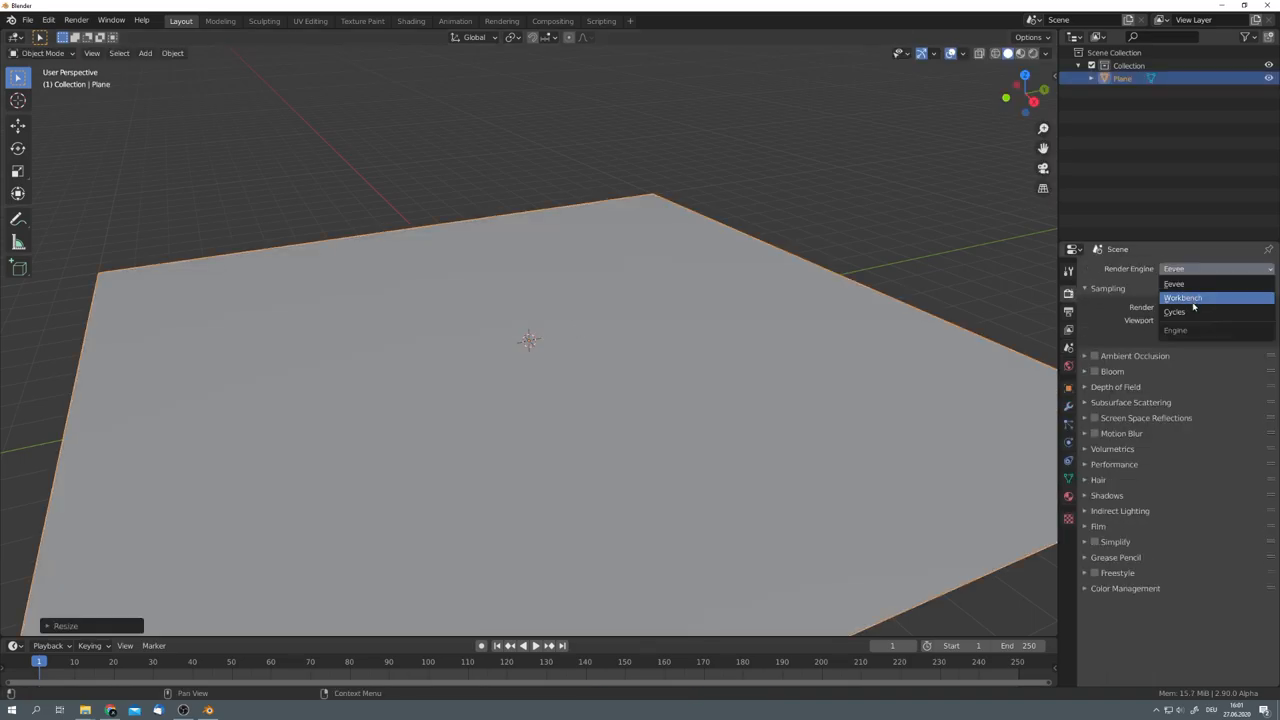
pyautogui.click(1174, 311)
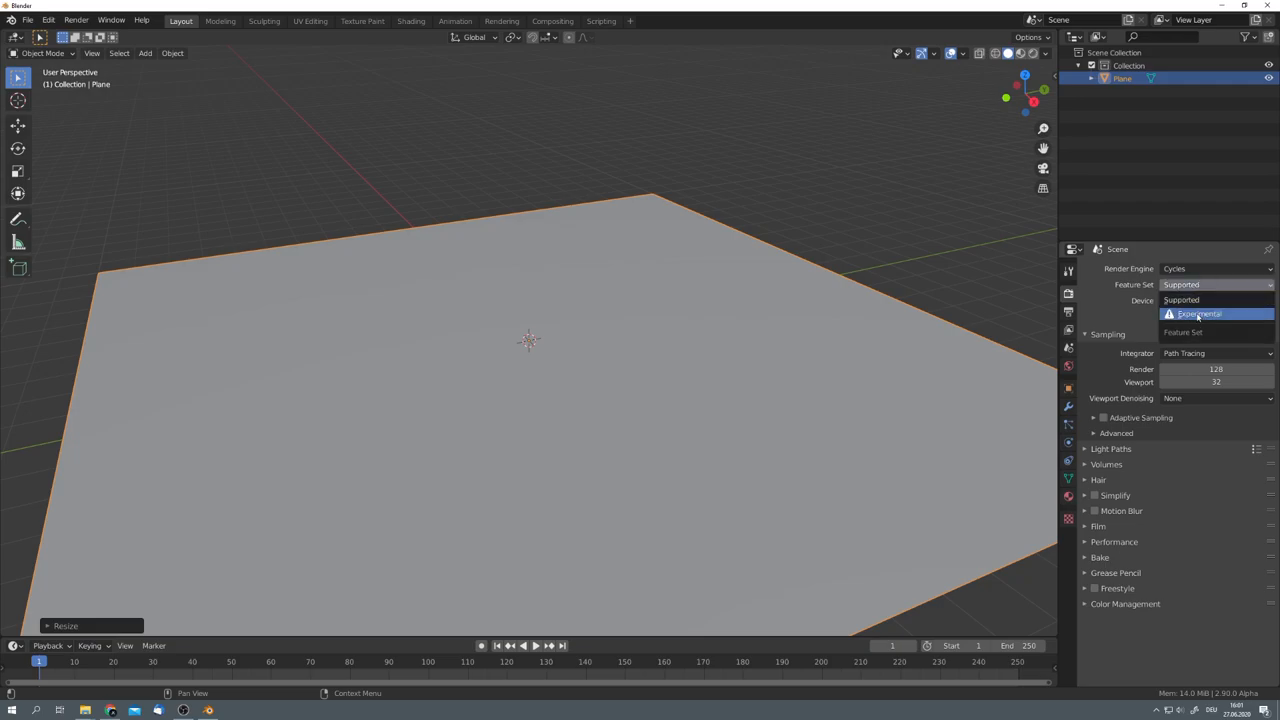
pyautogui.click(1198, 314)
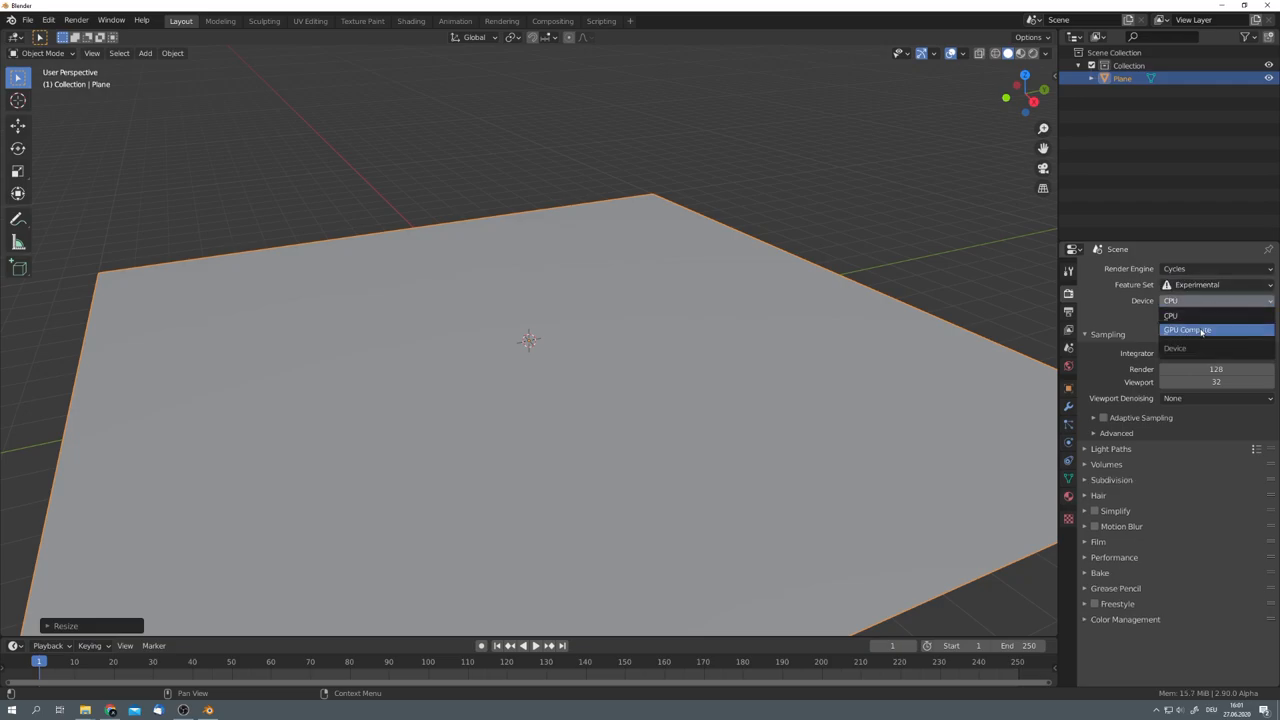
pyautogui.click(1187, 330)
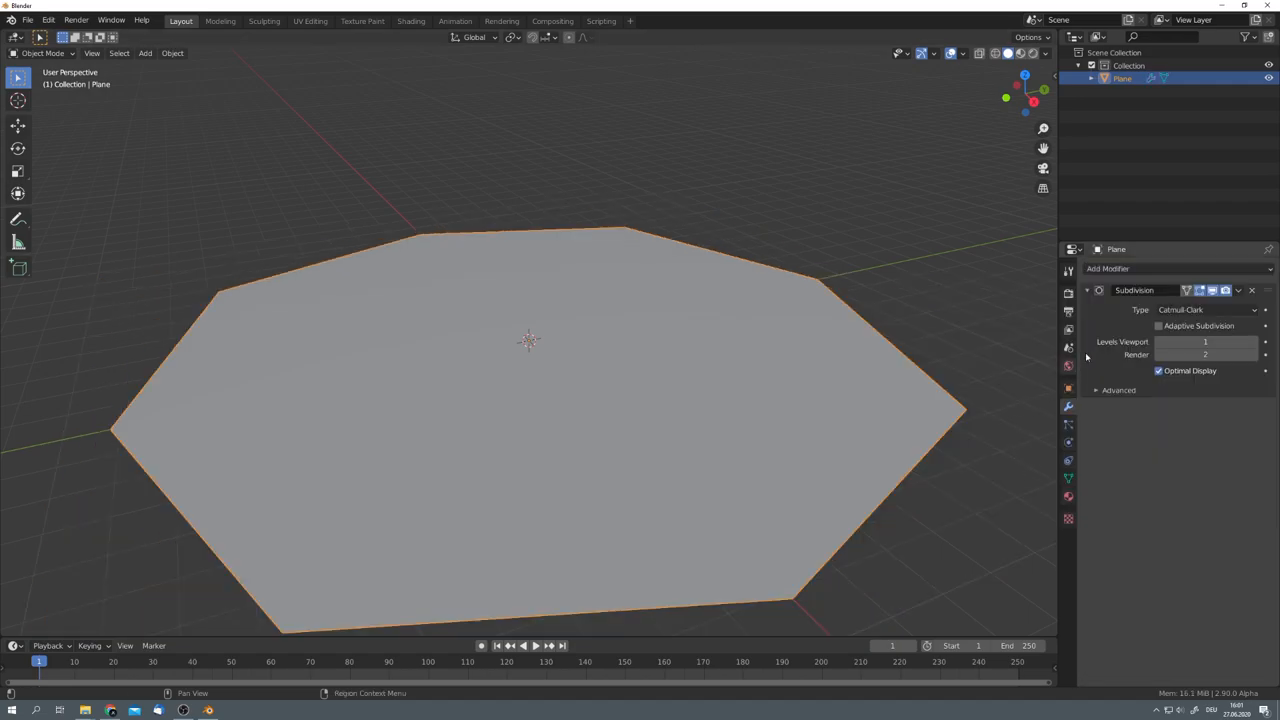
# Step: Give the plane a Simple Subdivision modifier with Adaptive Subdivision enabled
pyautogui.click(1205, 309)
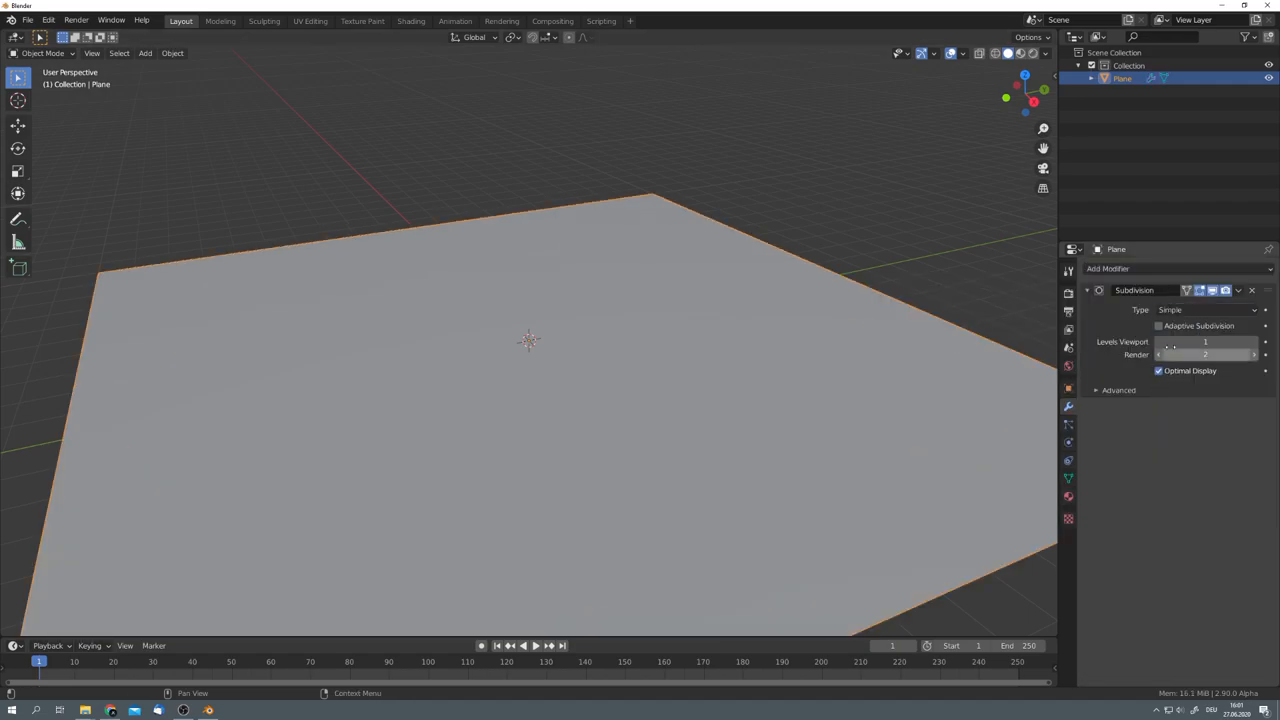
pyautogui.click(1158, 325)
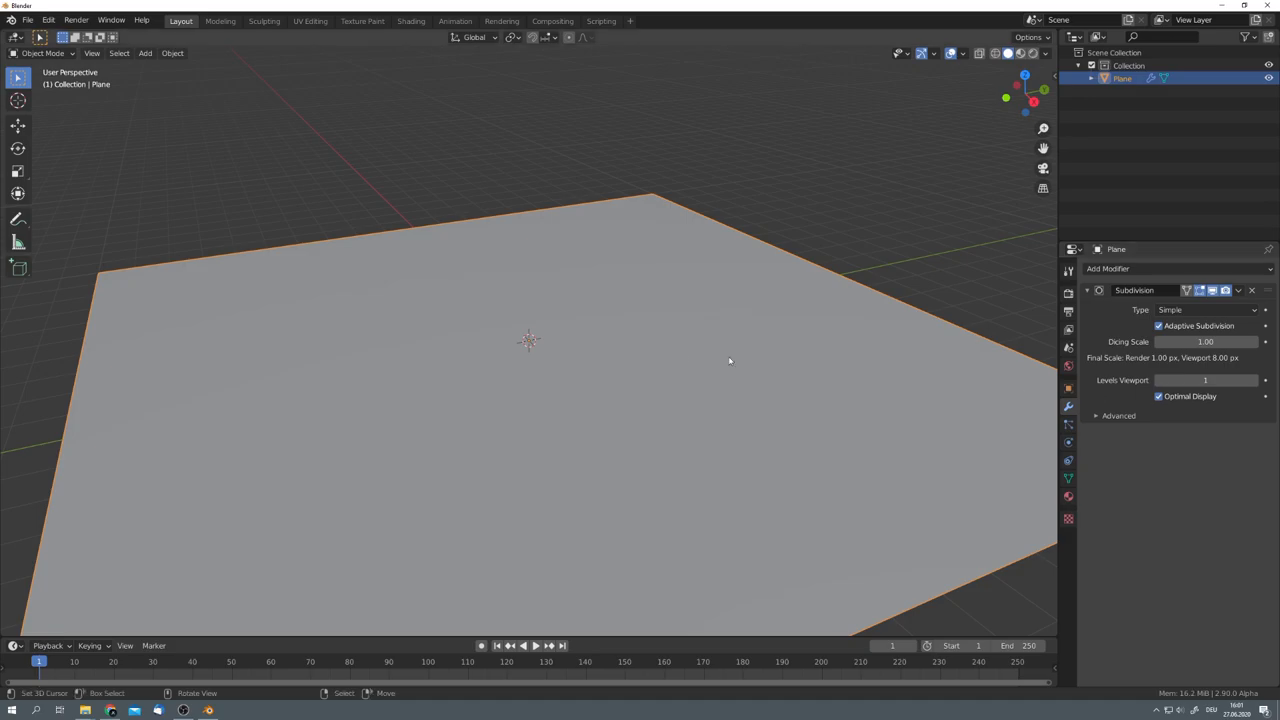
pyautogui.click(16, 52)
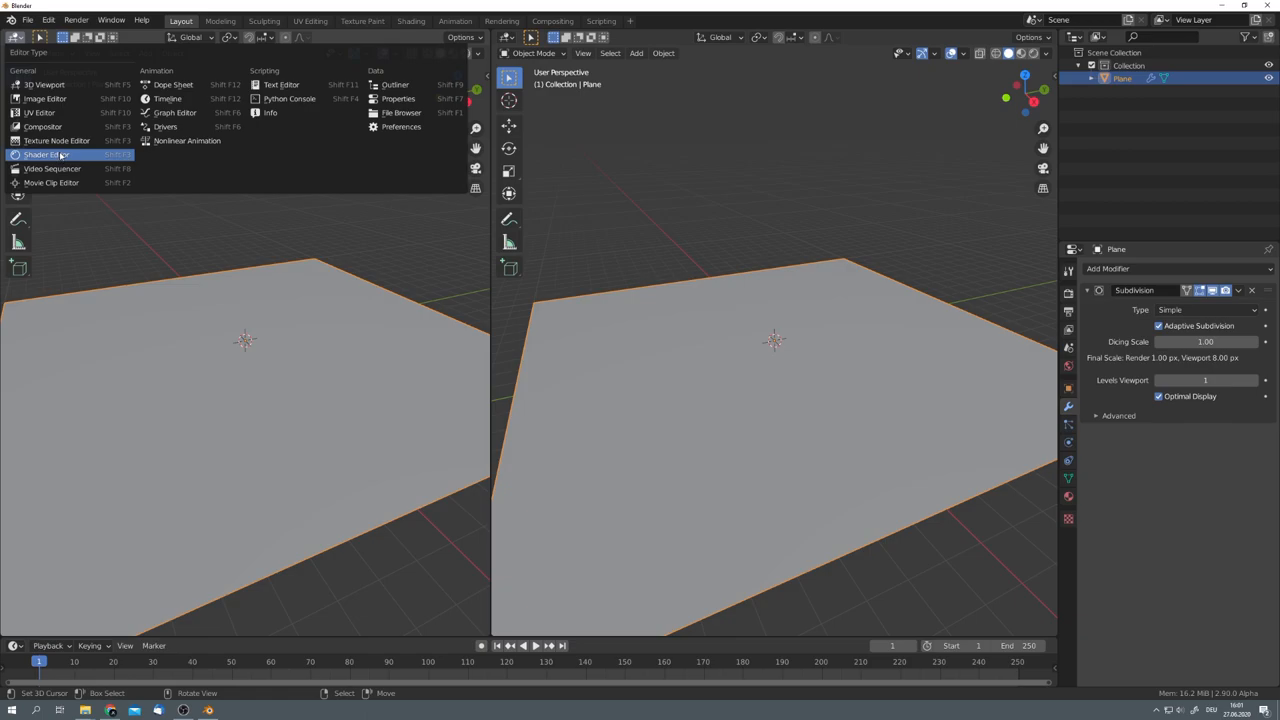
# Step: In the Shader Editor, load Combine.tif as Non-Color displacement and Multiply the base-colour textures
pyautogui.click(43, 154)
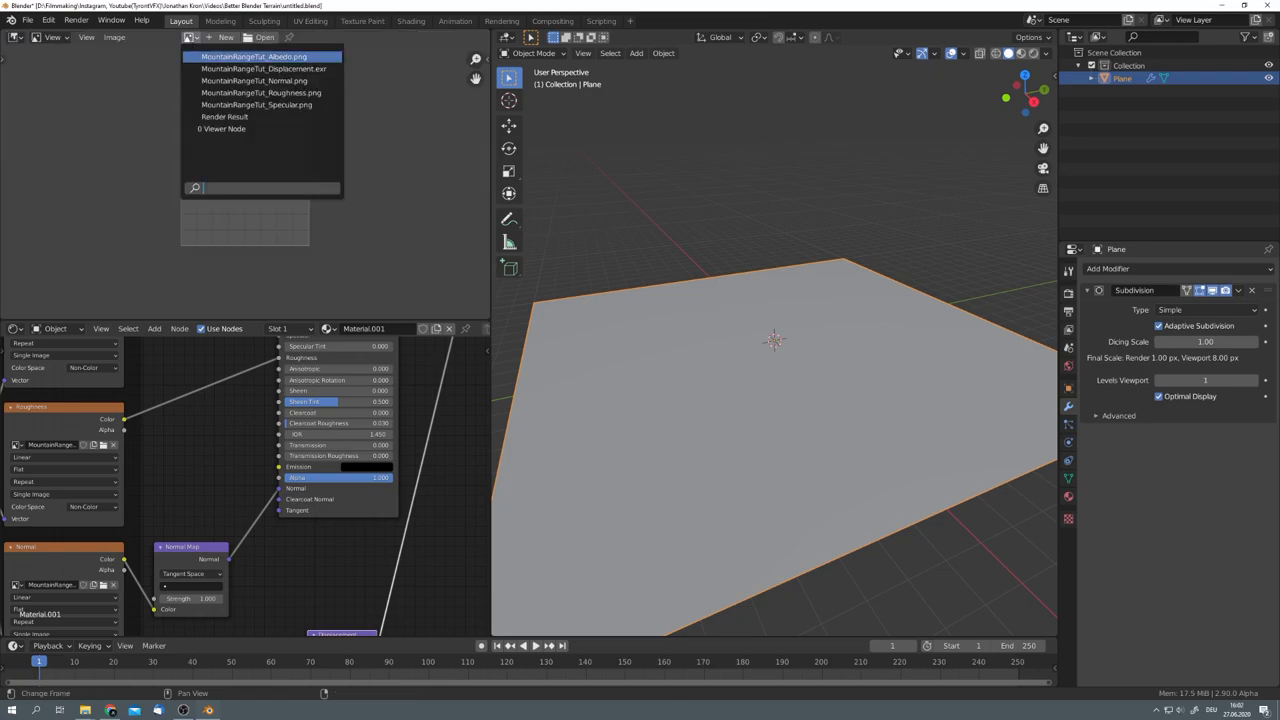
pyautogui.click(253, 56)
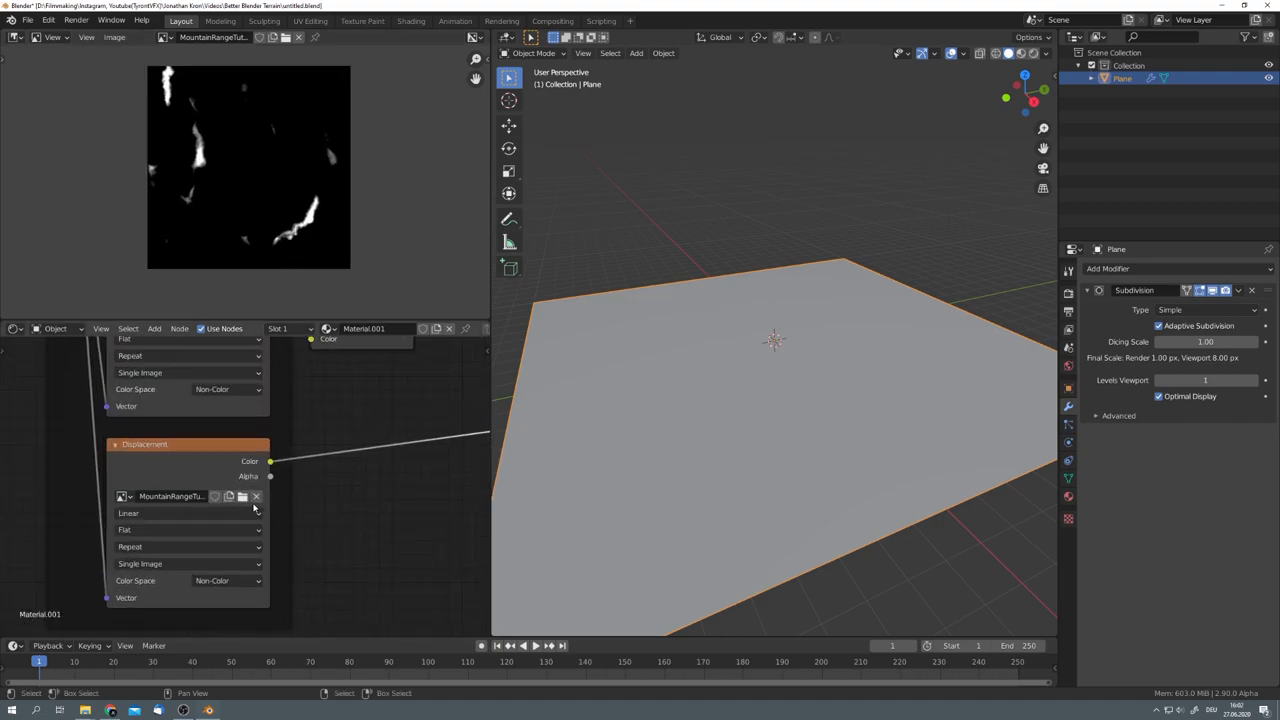
pyautogui.moveTo(243, 497)
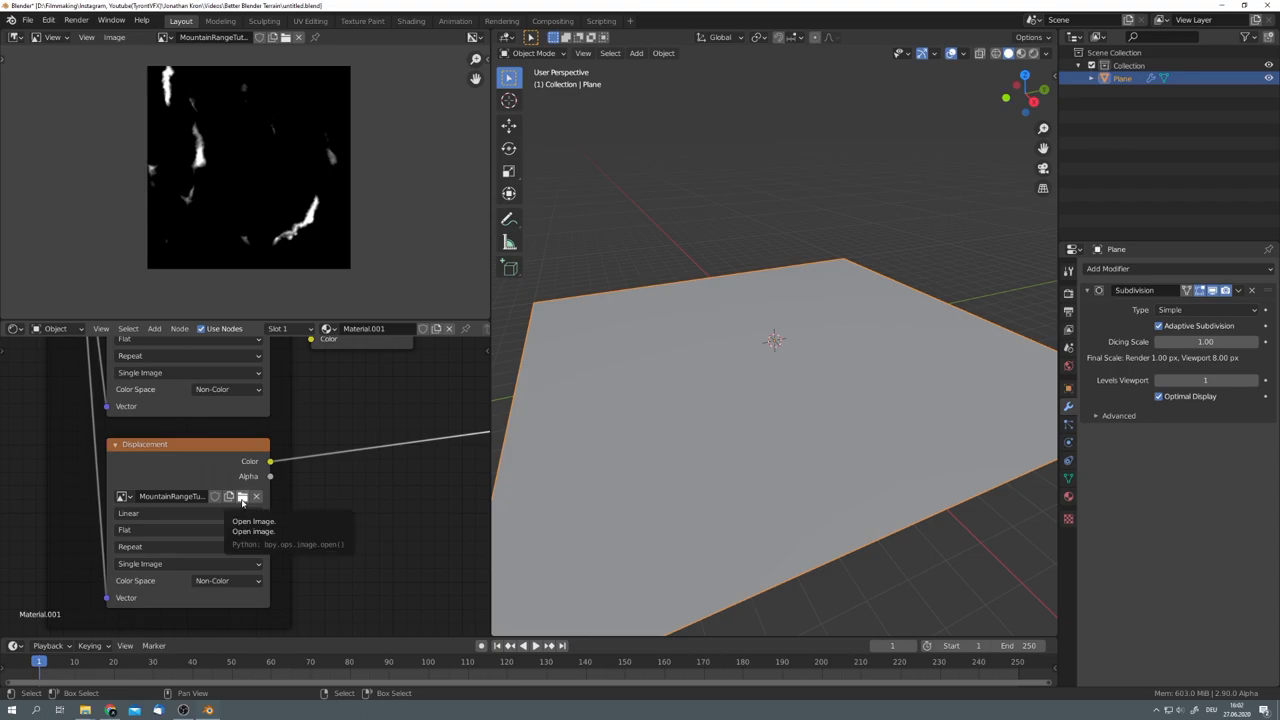
pyautogui.click(241, 497)
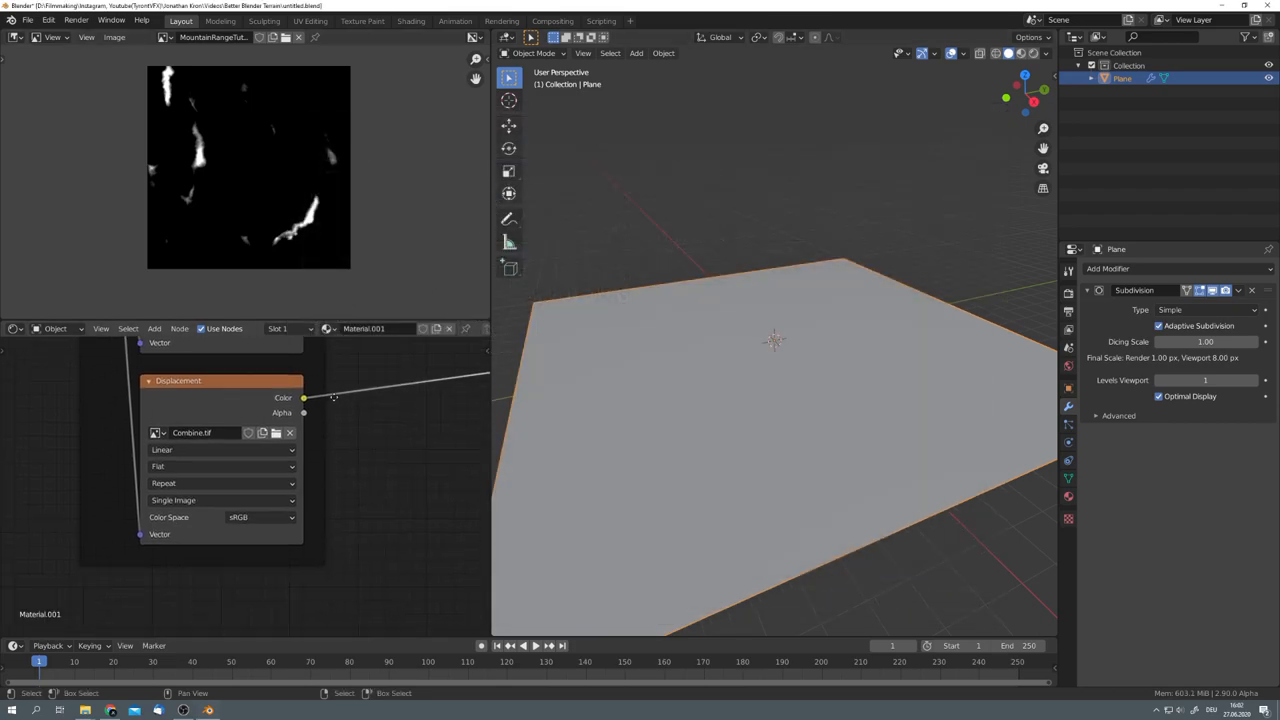
pyautogui.click(258, 517)
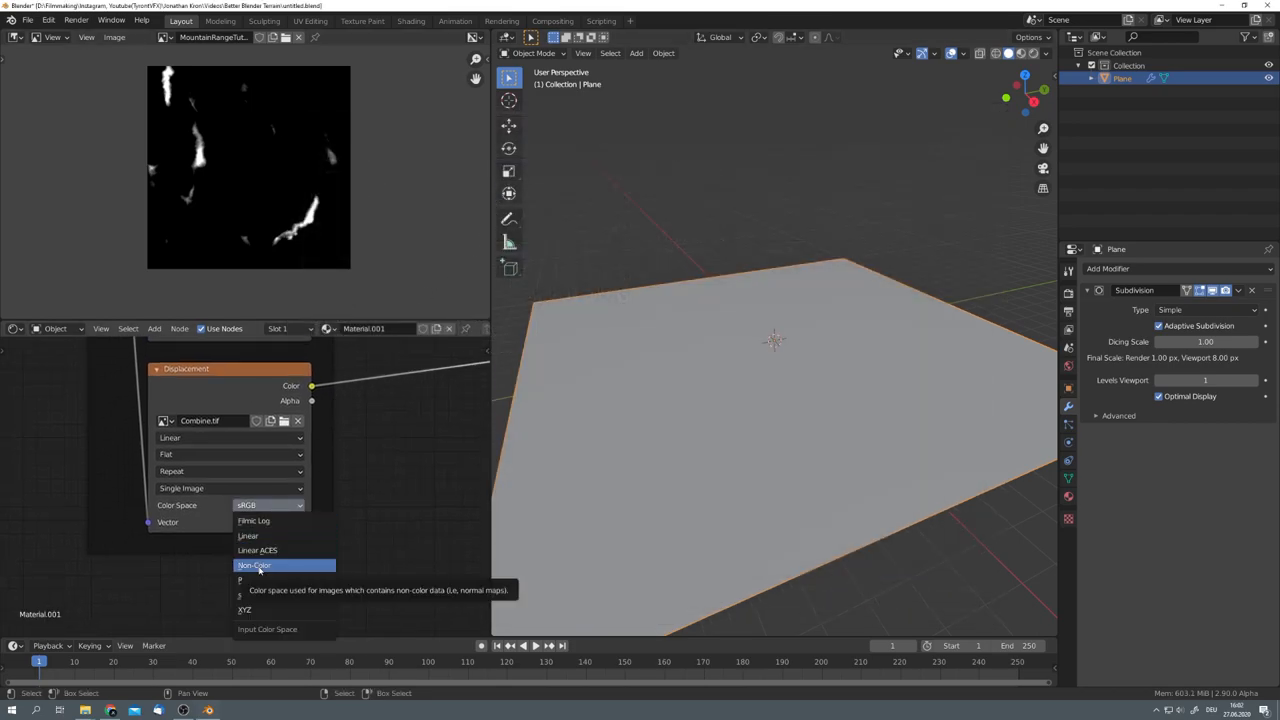
pyautogui.click(254, 565)
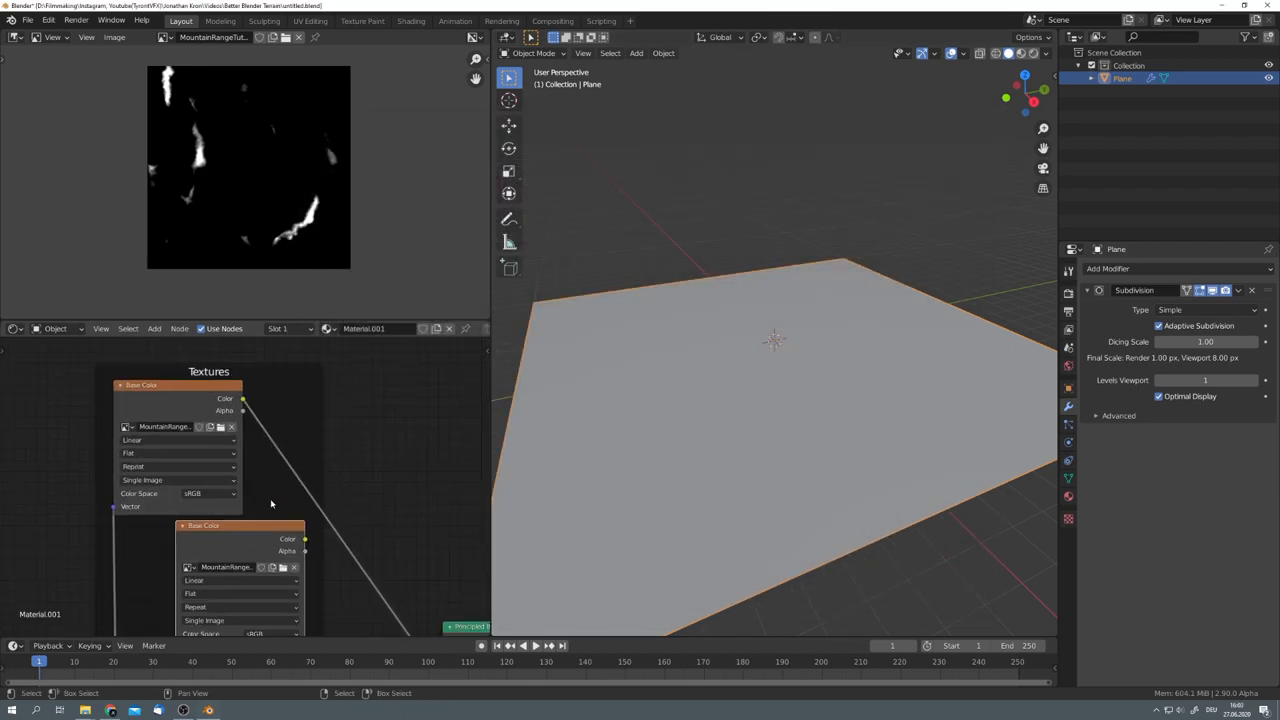
pyautogui.moveTo(257, 479)
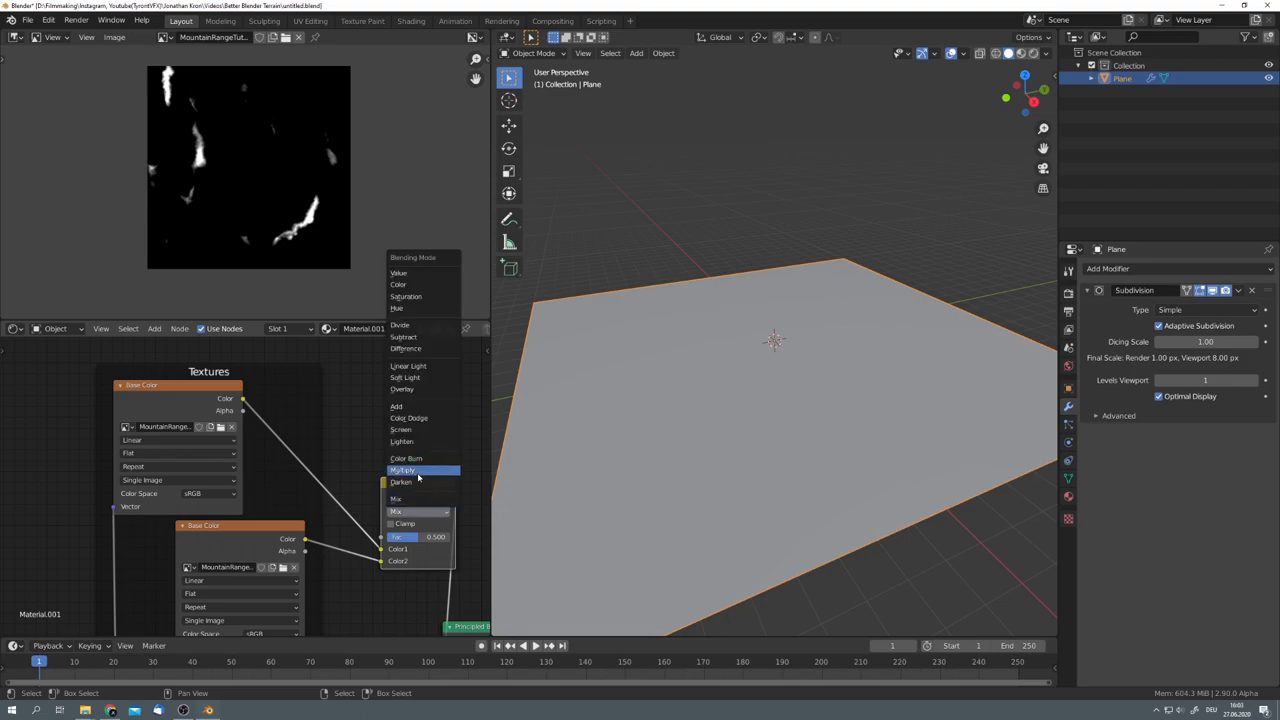
pyautogui.click(402, 470)
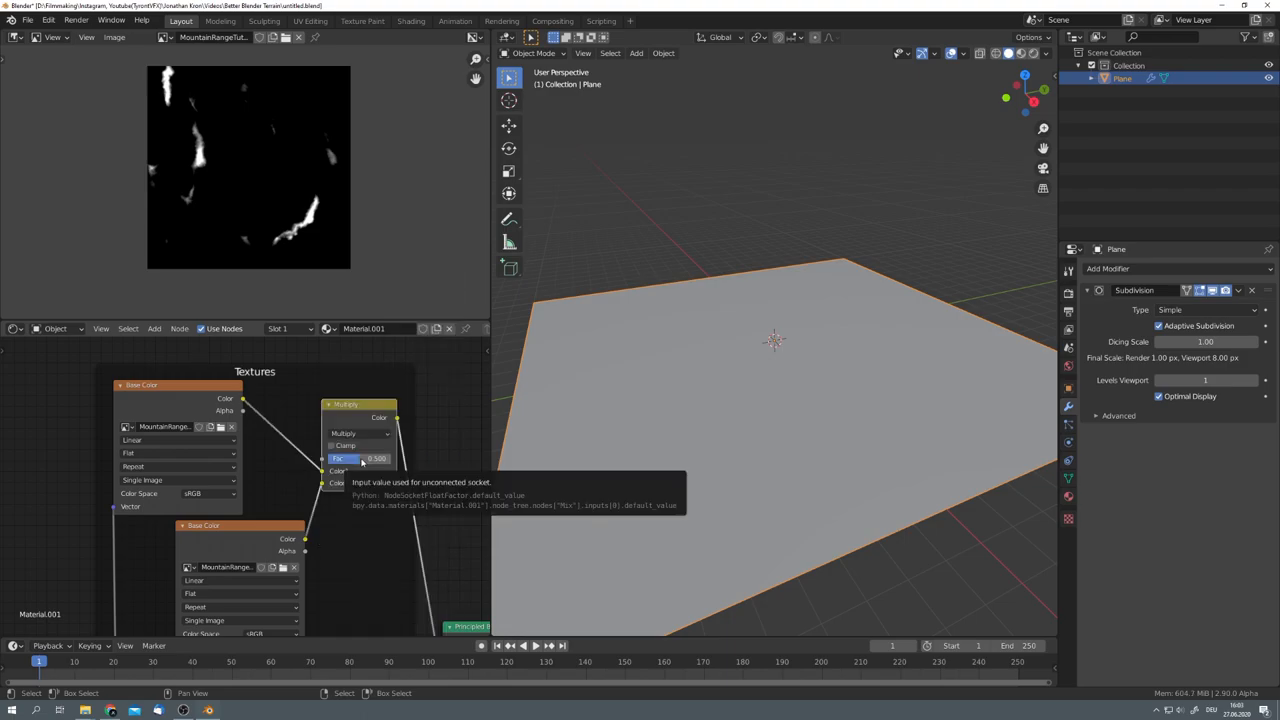
pyautogui.moveTo(430, 497)
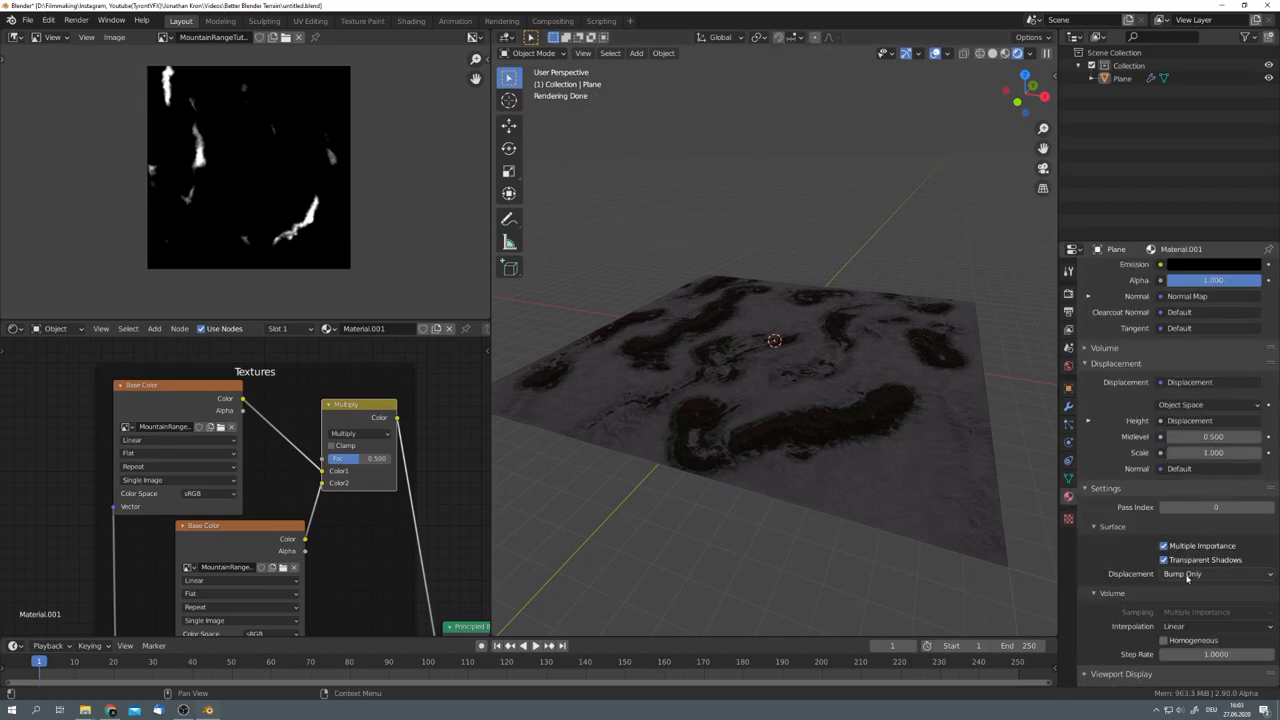
# Step: Change the material's Displacement setting from Bump Only to Displacement Only
pyautogui.click(1210, 574)
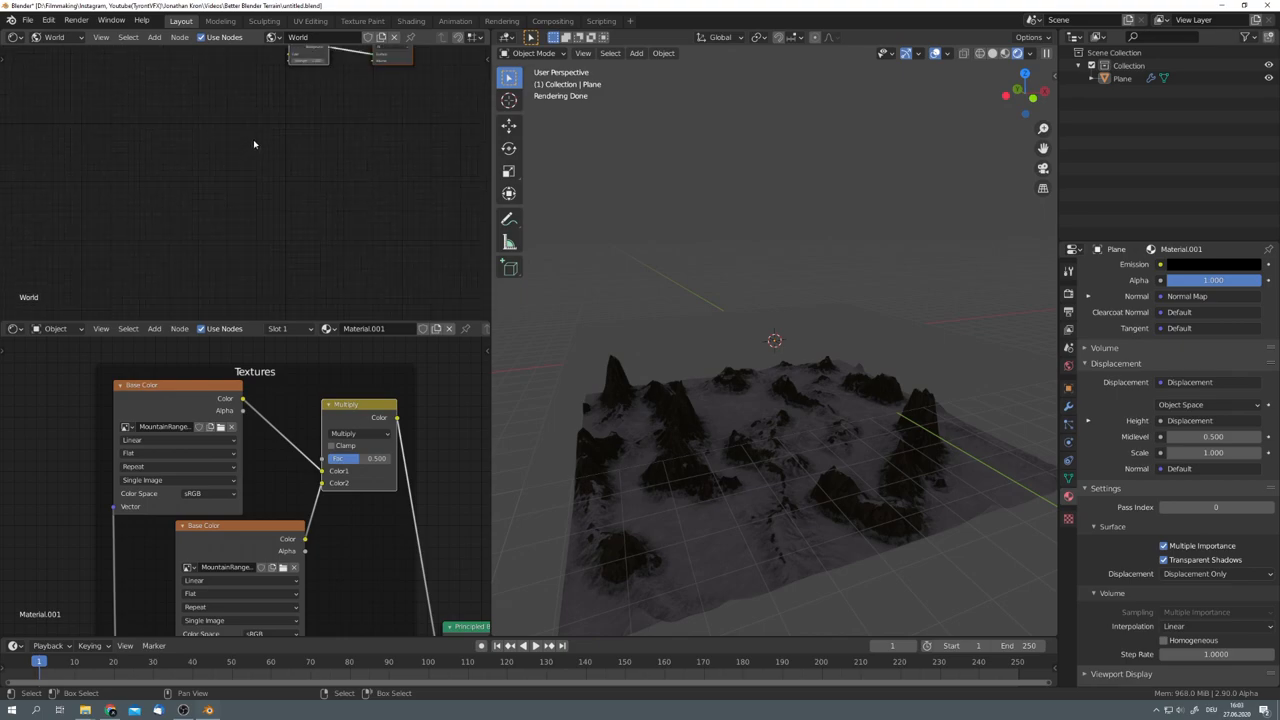
# Step: Add a Nishita Sky Texture to the world Background with sun elevation 30 and altitude 1000
pyautogui.click(154, 37)
pyautogui.write('90d')
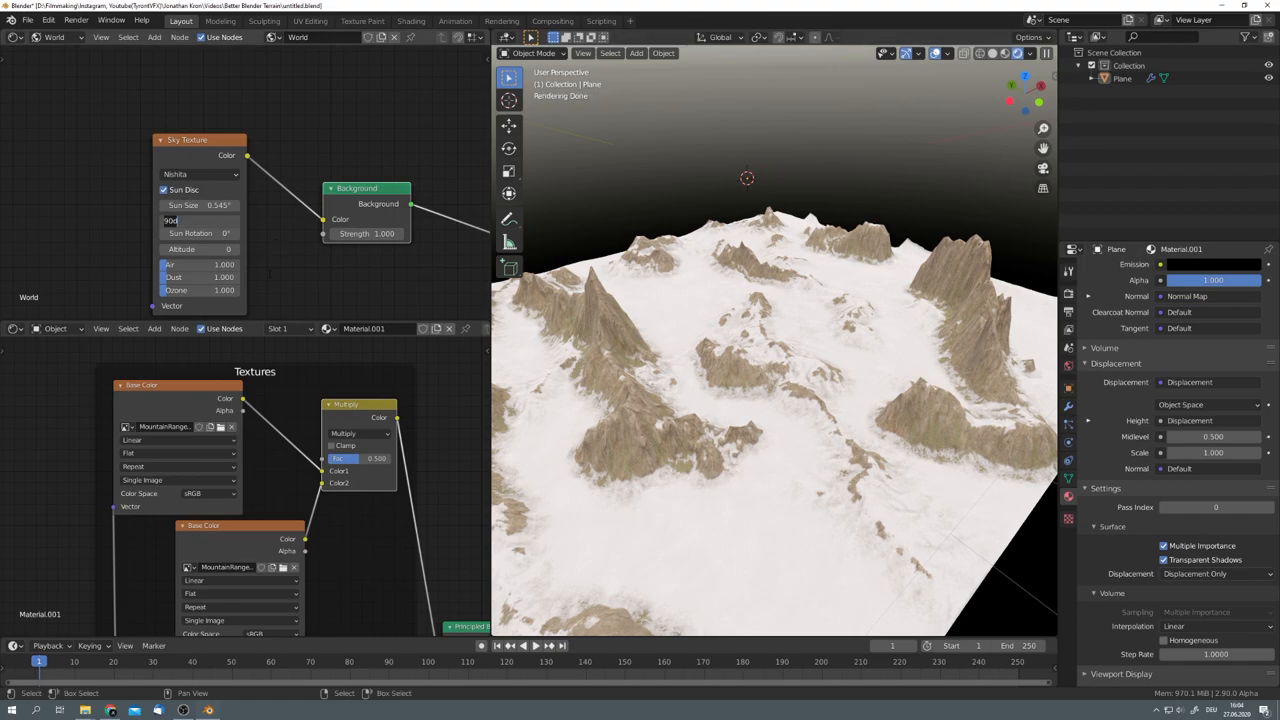
pyautogui.write('30°')
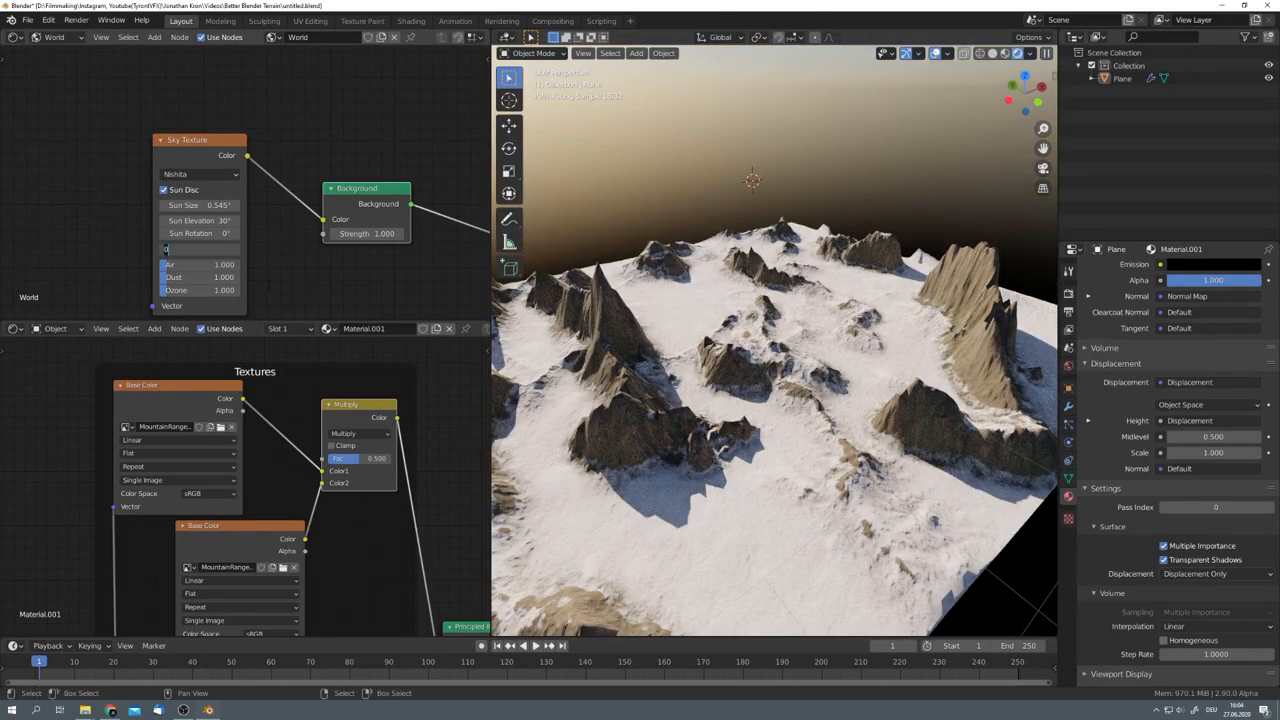
pyautogui.write('1000')
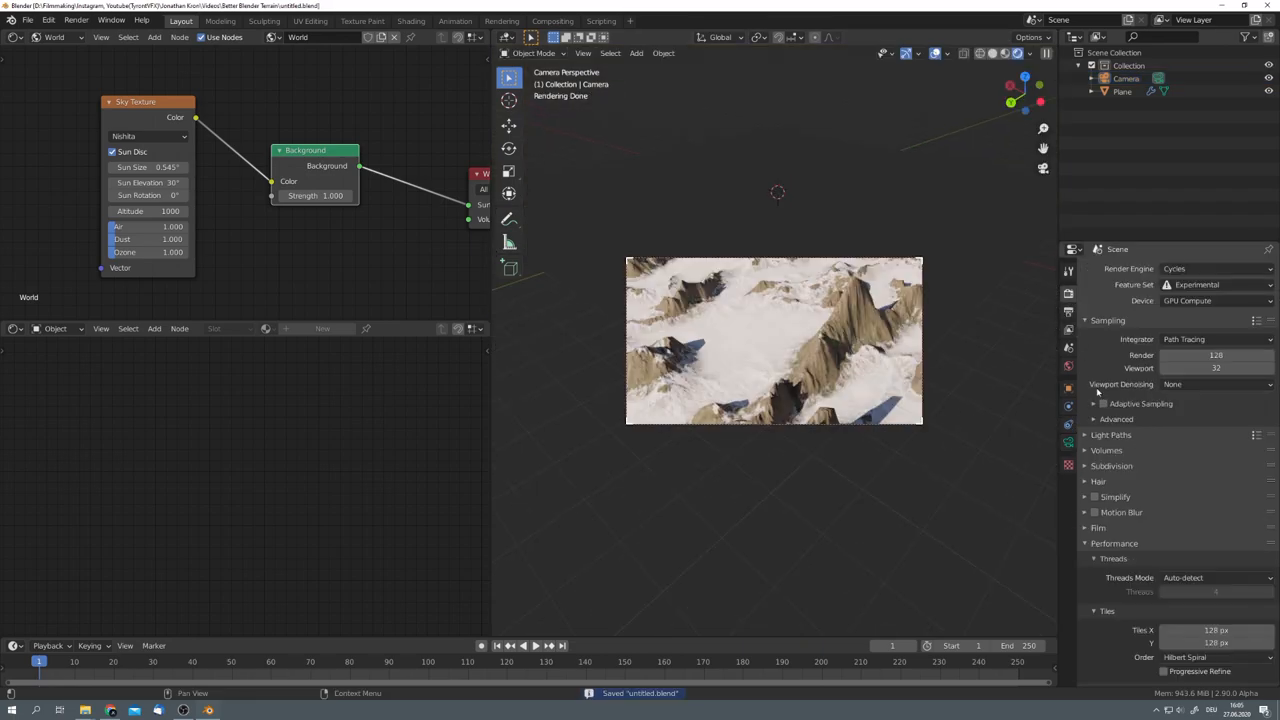
# Step: View through the camera and expand Render Properties' Subdivision panel (1 px dicing, 12 max)
pyautogui.click(1112, 466)
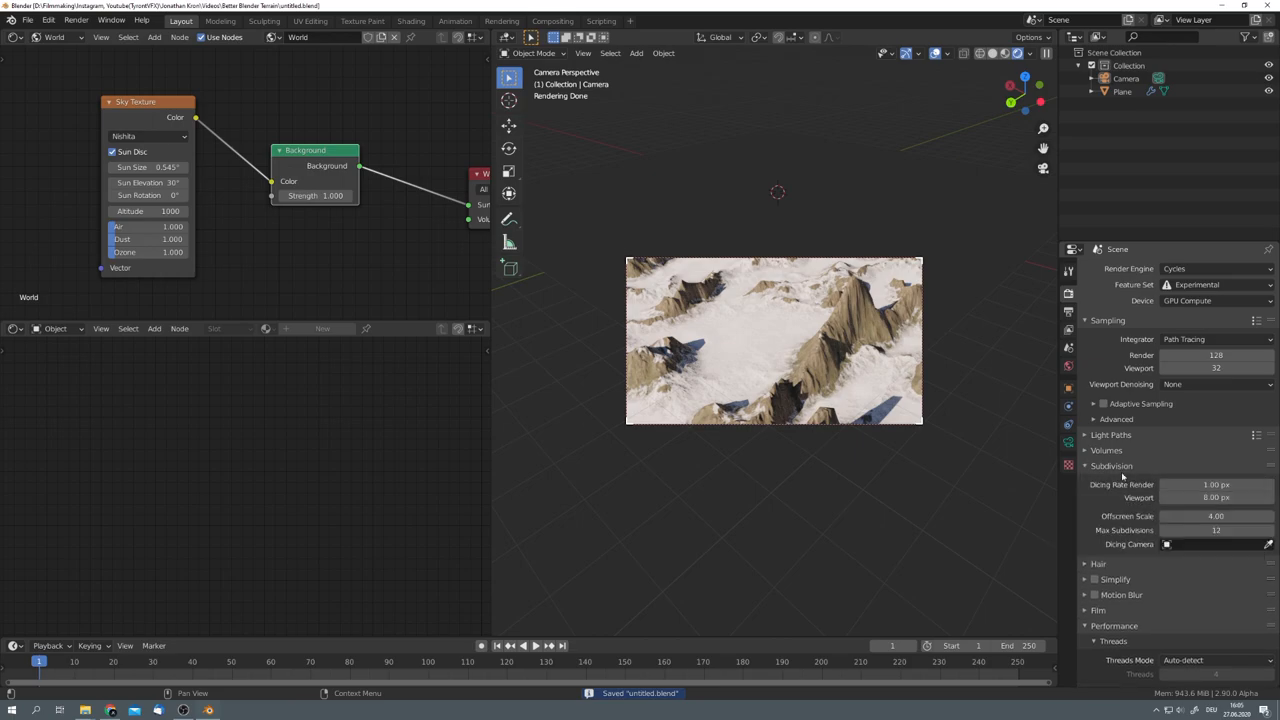